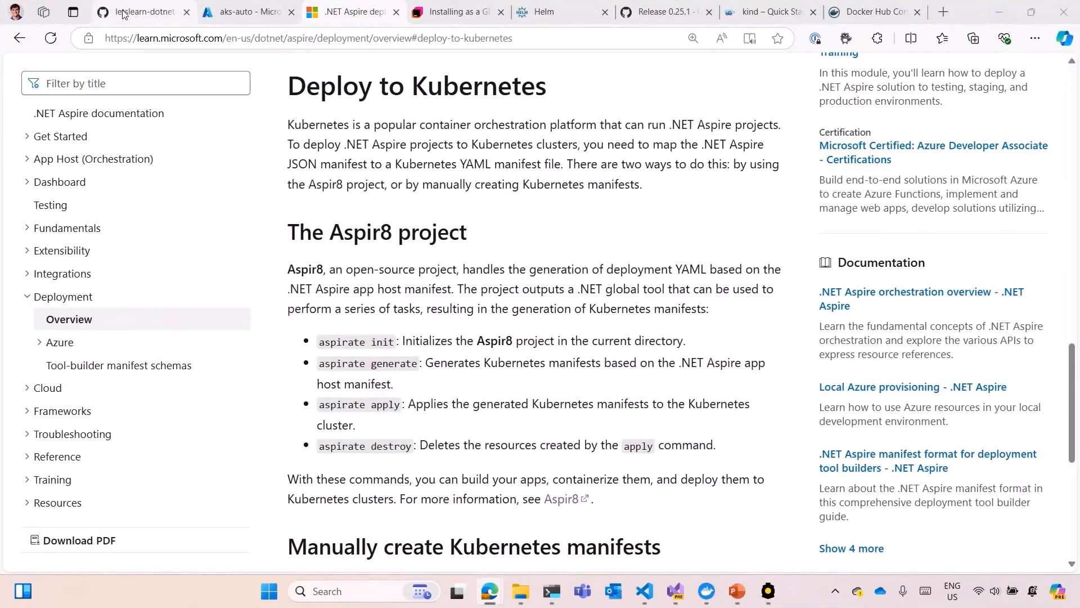
Show the complete folder of letslearn-dotnet-aspire on the aks branch and scroll its files.
click(137, 12)
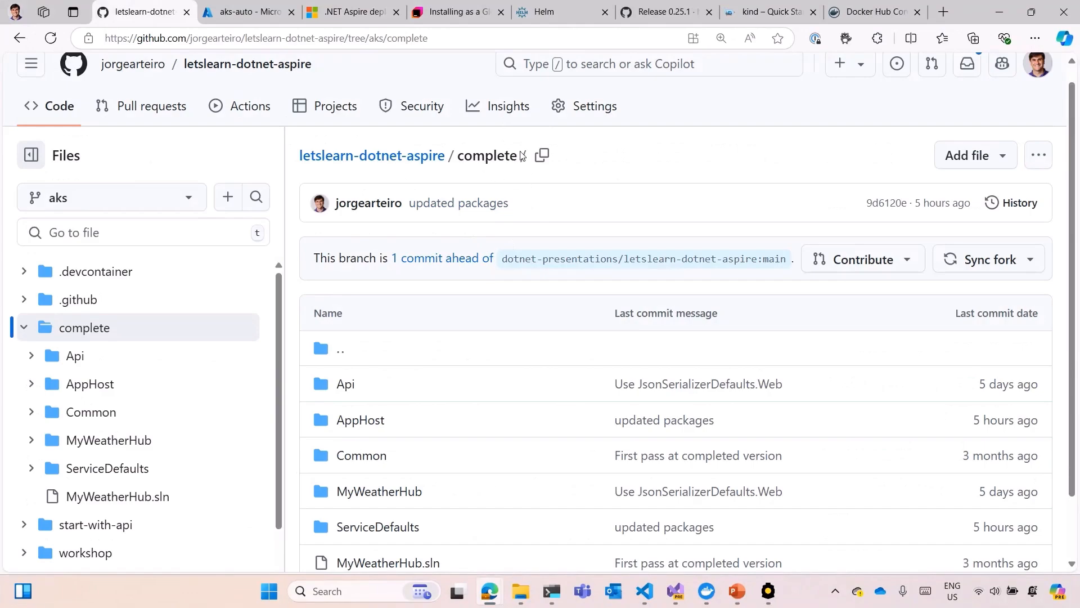
scroll(down, 3)
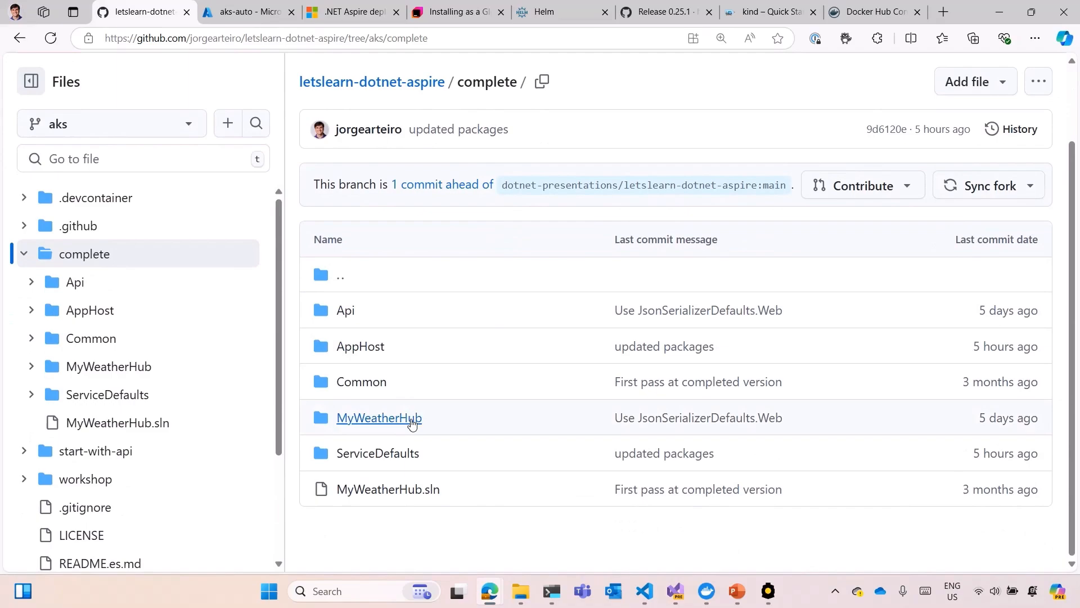
mouse_move(411, 419)
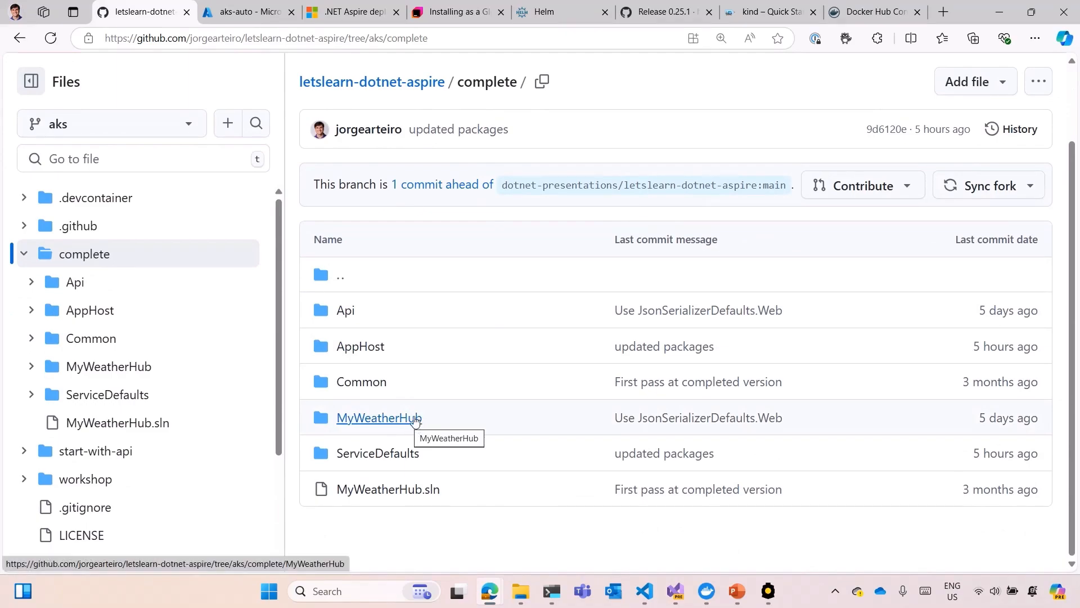
mouse_move(370, 289)
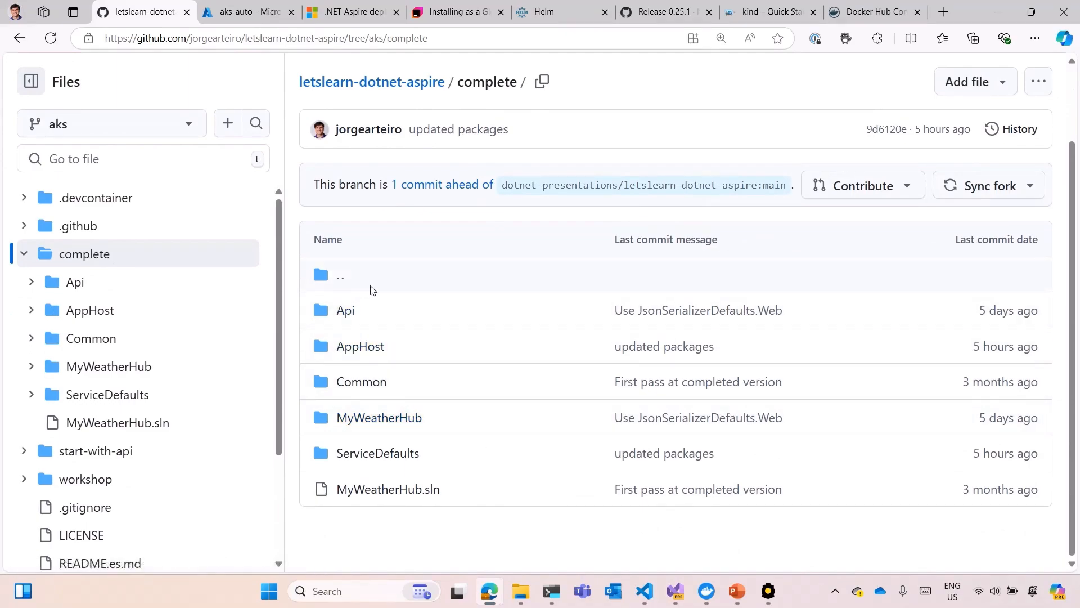
Show the aks-auto Workloads Deployments list, including coredns and nginx across namespaces.
click(245, 12)
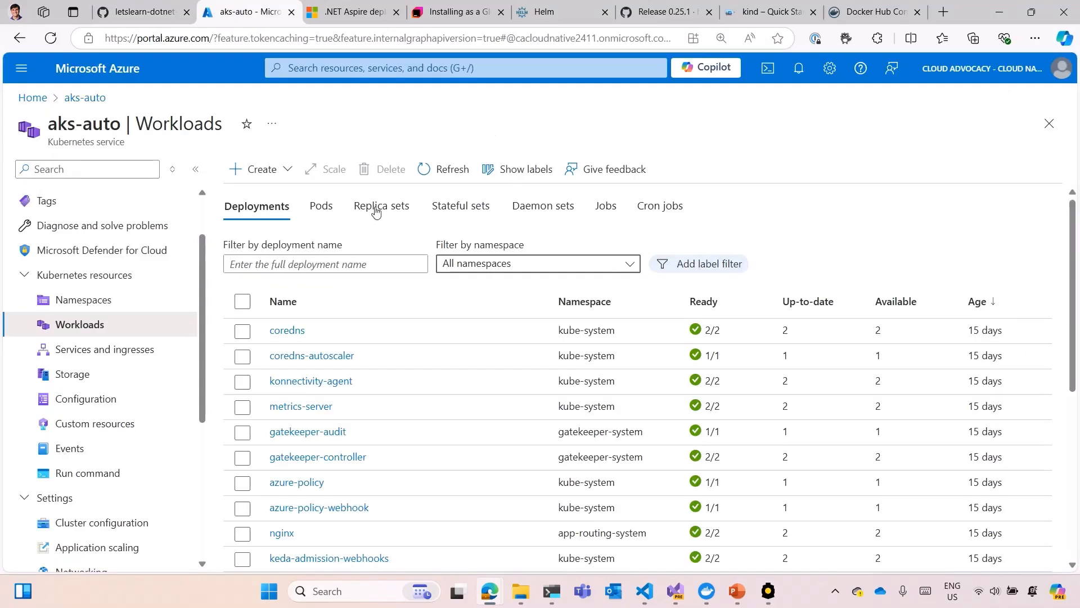
mouse_move(441, 319)
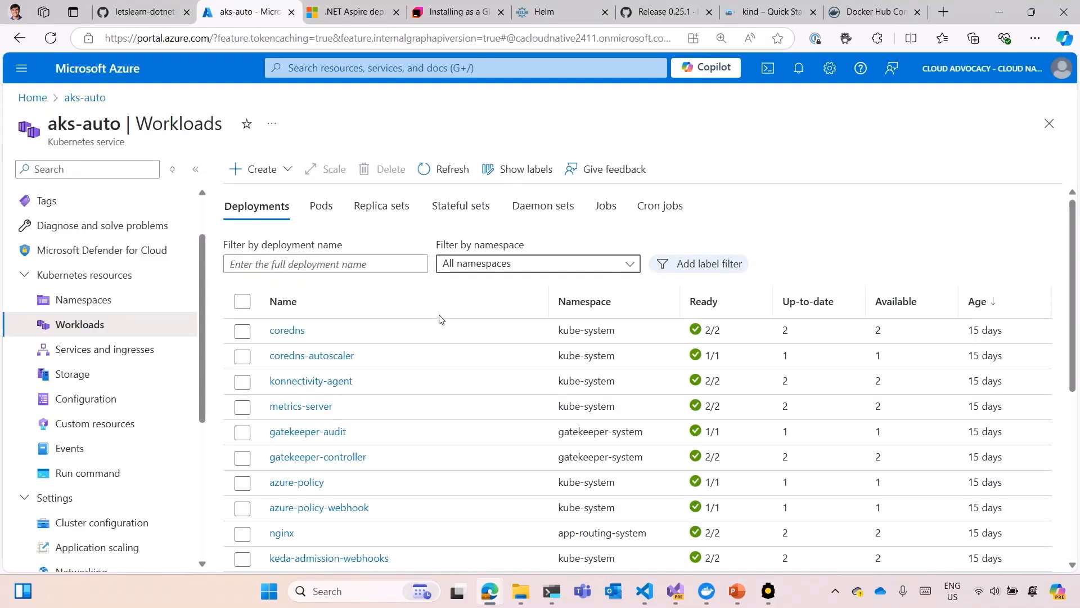
mouse_move(441, 330)
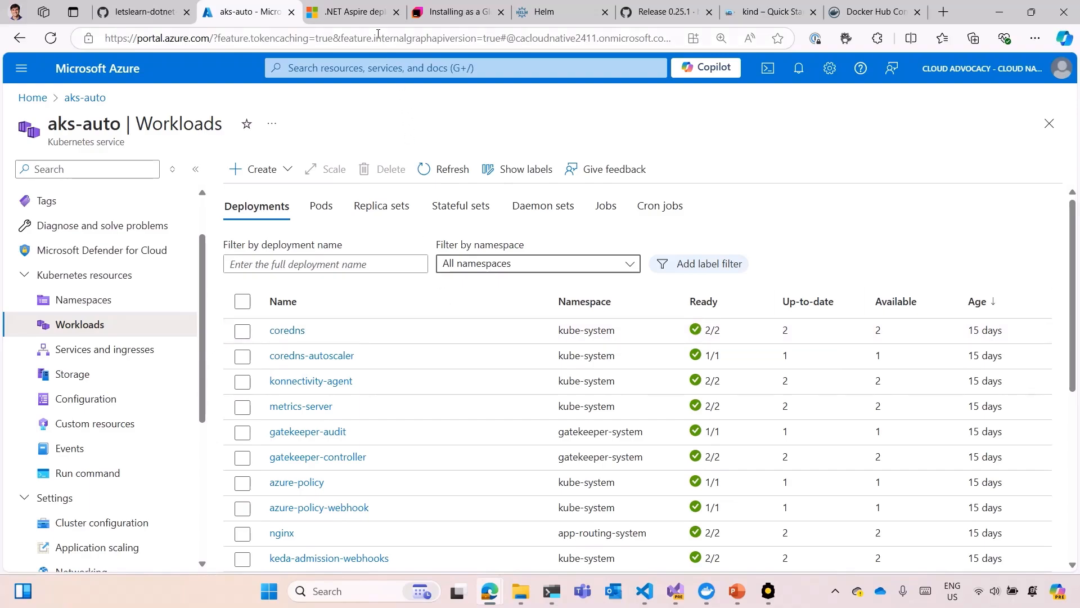
Return to the .NET Aspire 'Deploy to Kubernetes' article covering aspirate commands.
click(352, 12)
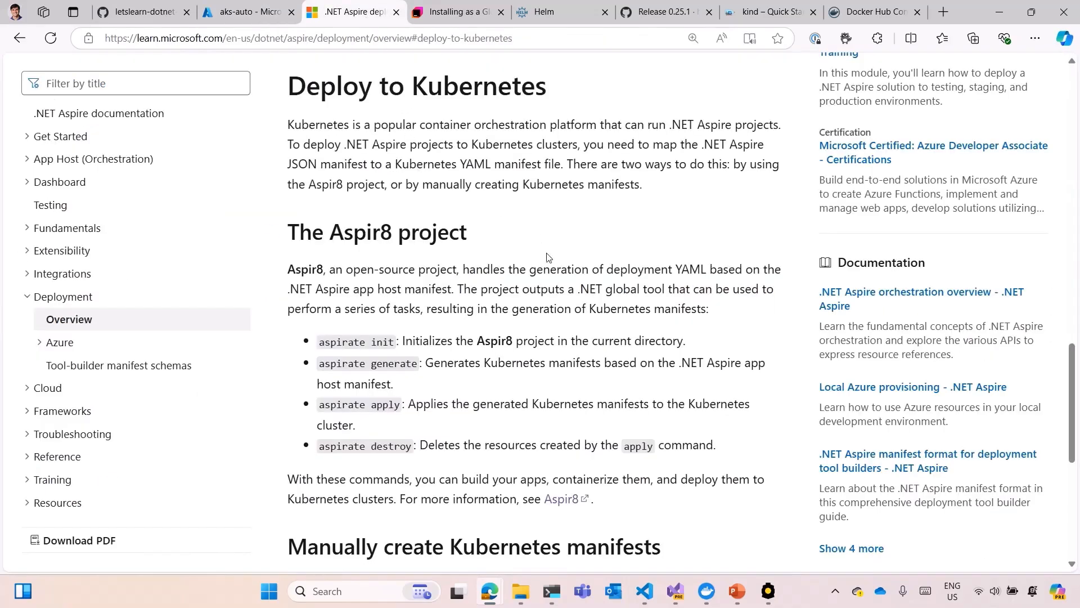
mouse_move(386, 236)
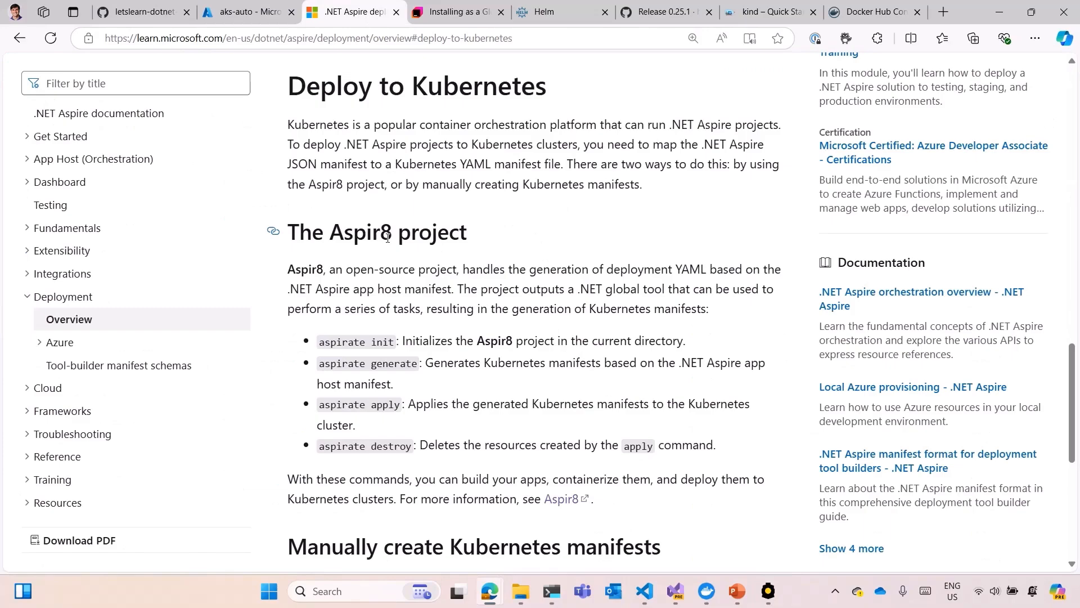
mouse_move(396, 358)
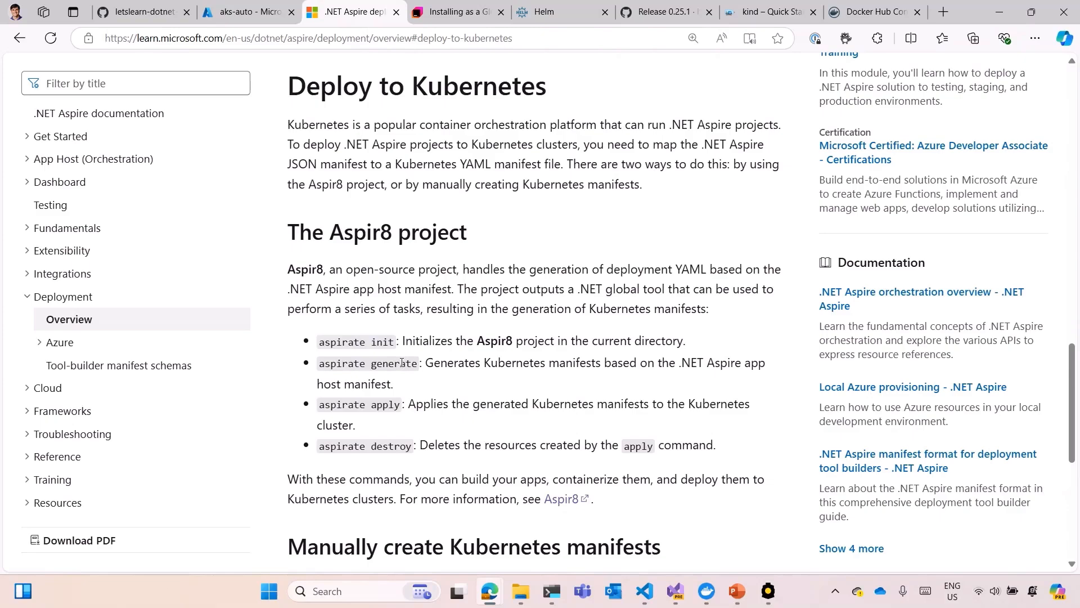
mouse_move(458, 12)
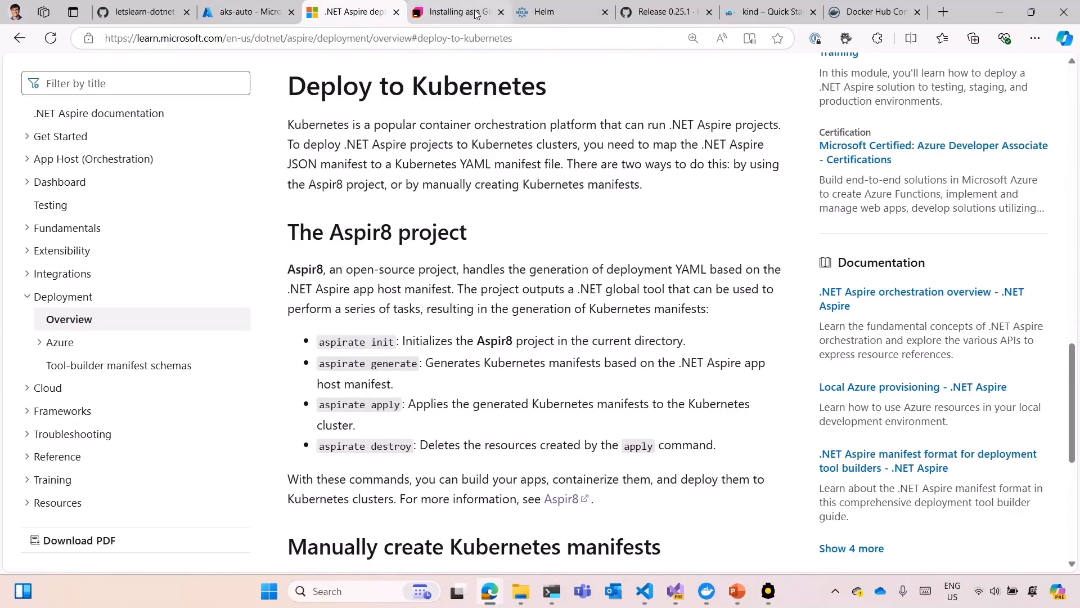
Select the Aspir8 'dotnet tool install' command, then show Helm's Get Helm section.
click(452, 11)
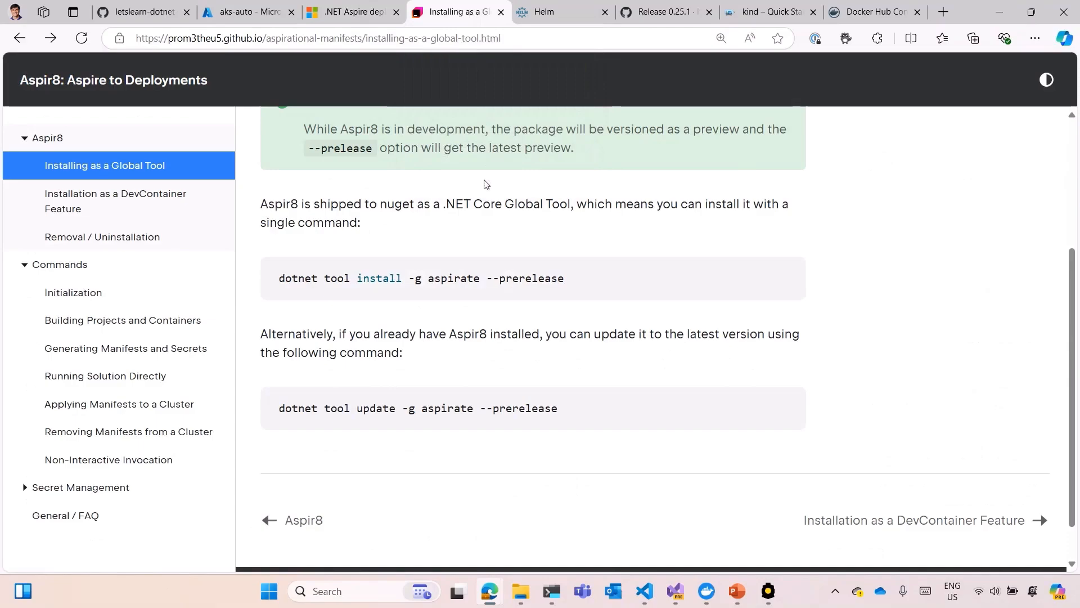
mouse_move(581, 286)
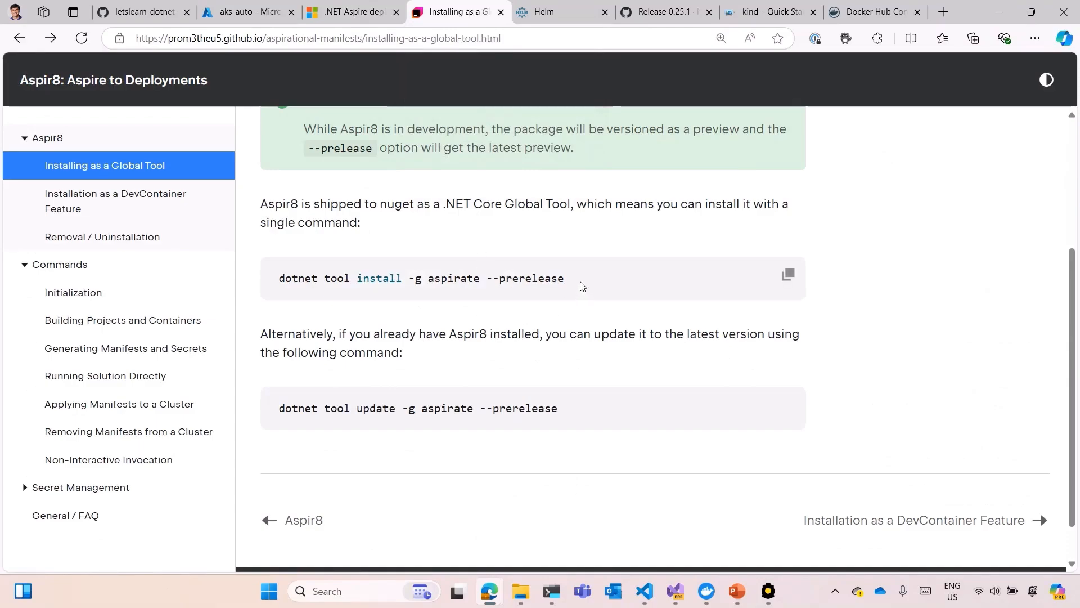
mouse_move(489, 315)
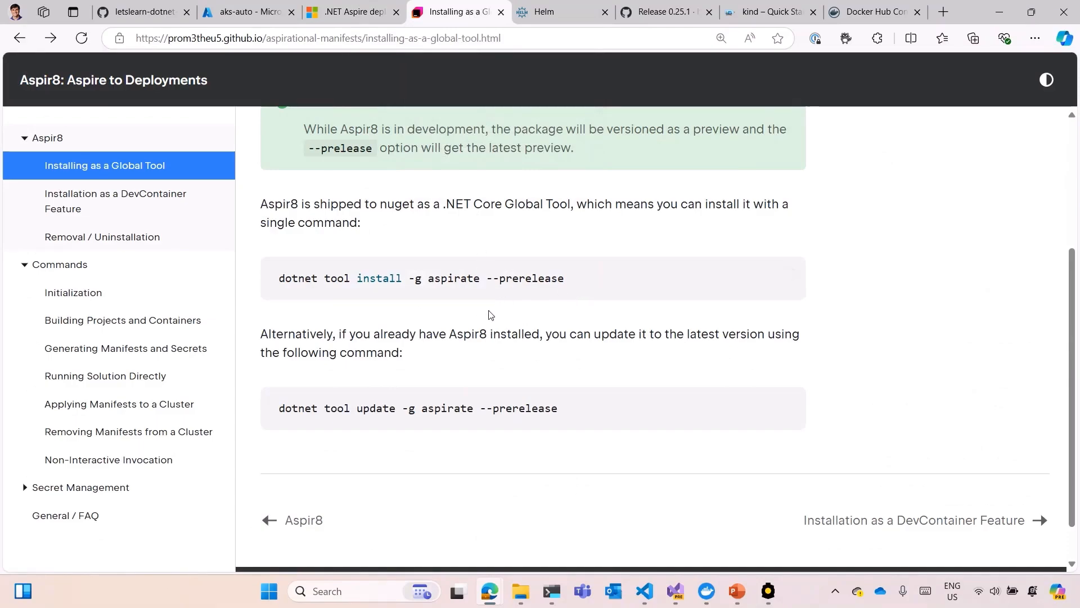
mouse_move(583, 285)
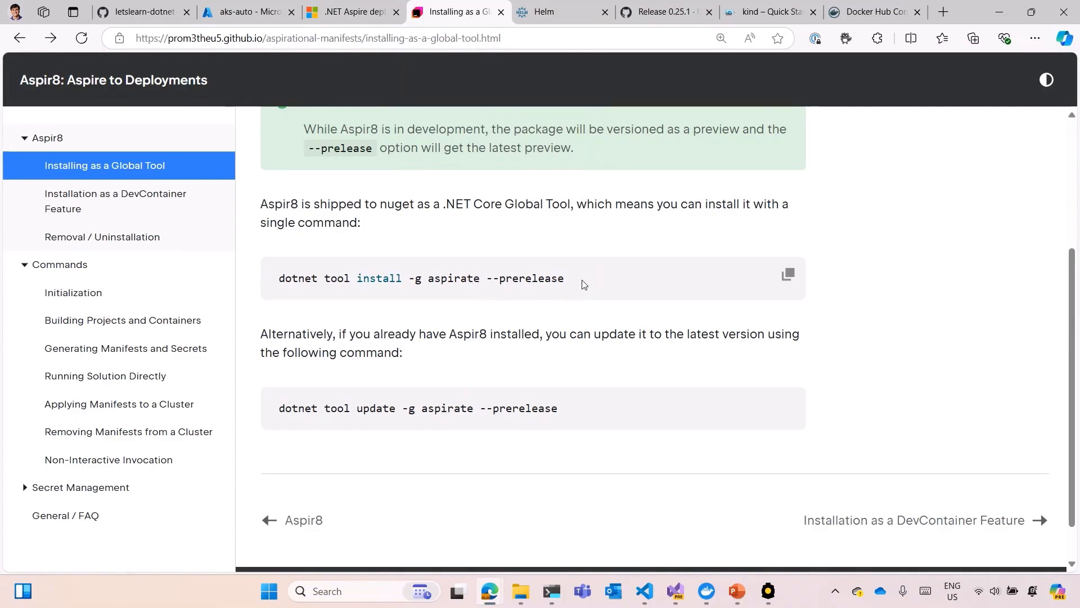
triple_click(420, 278)
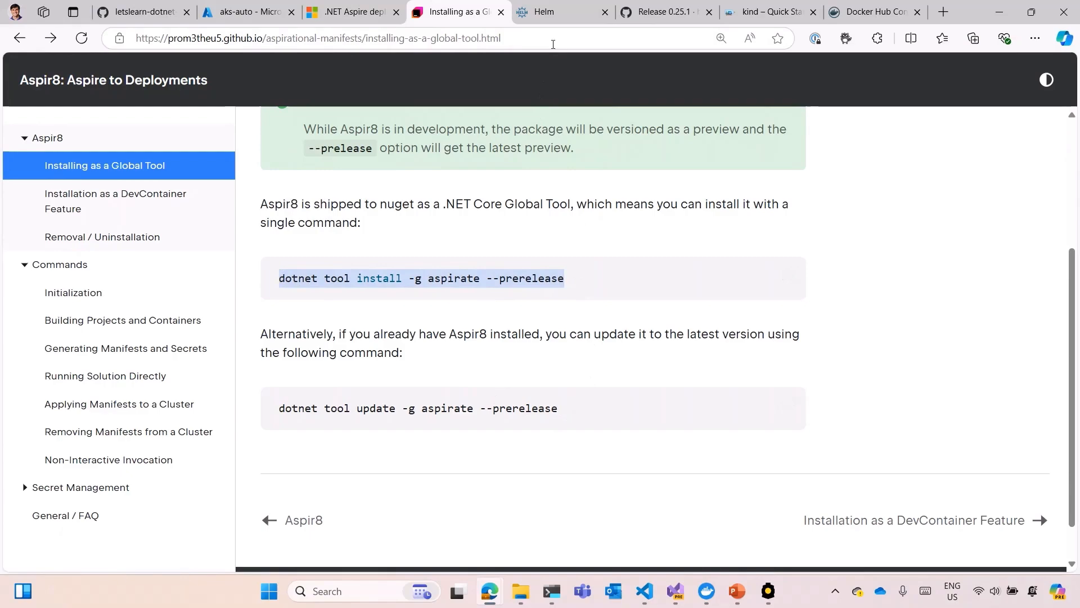
click(561, 11)
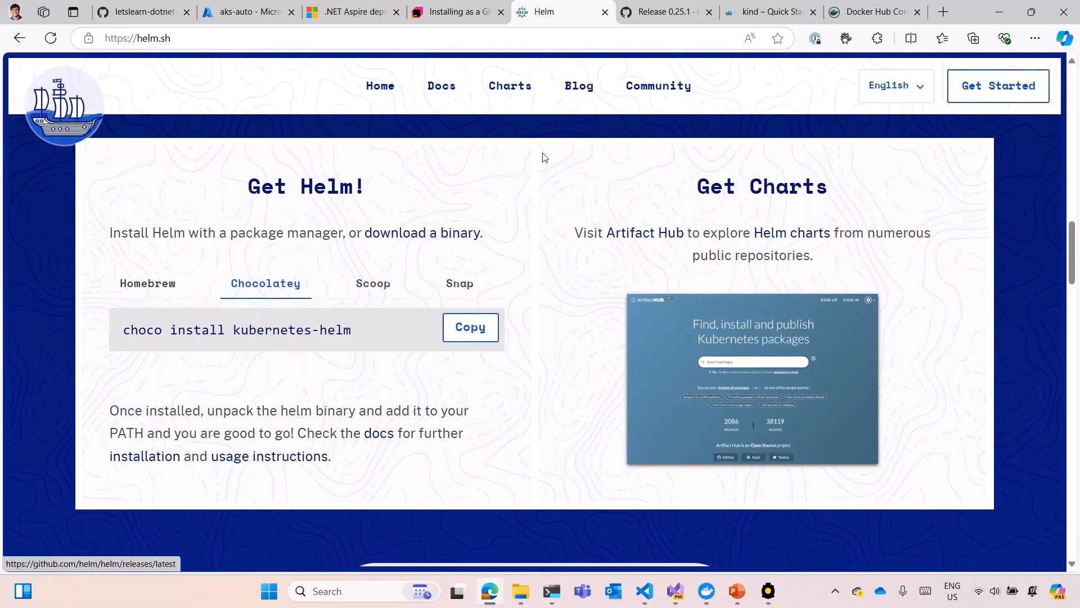
mouse_move(660, 12)
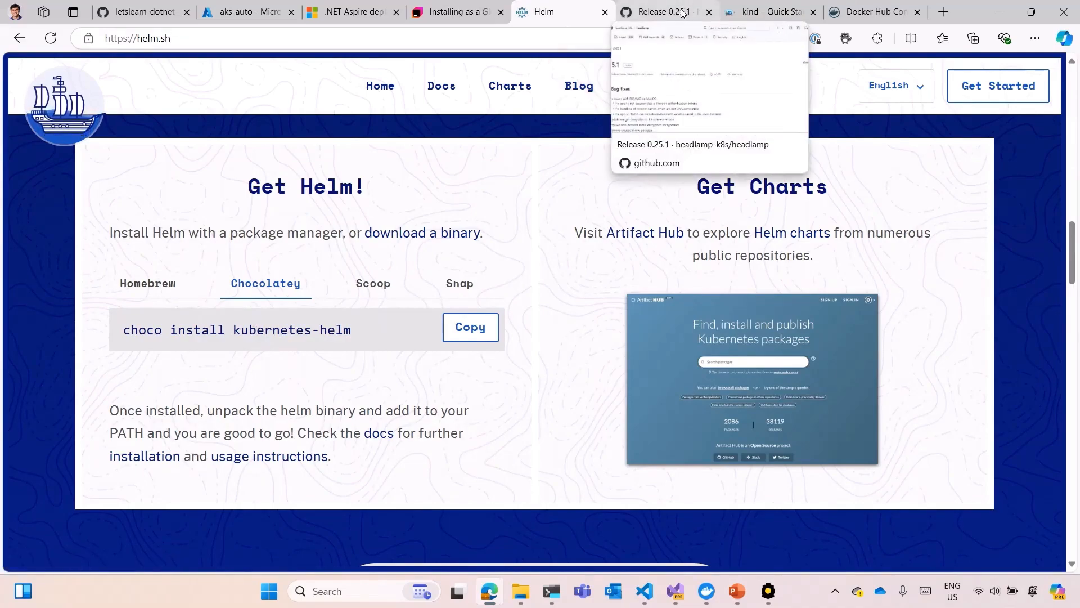
View the Headlamp 0.25.1 release notes, then Headlamp's Home page listing aks-auto, kind-kind, tp1, tp2.
click(660, 12)
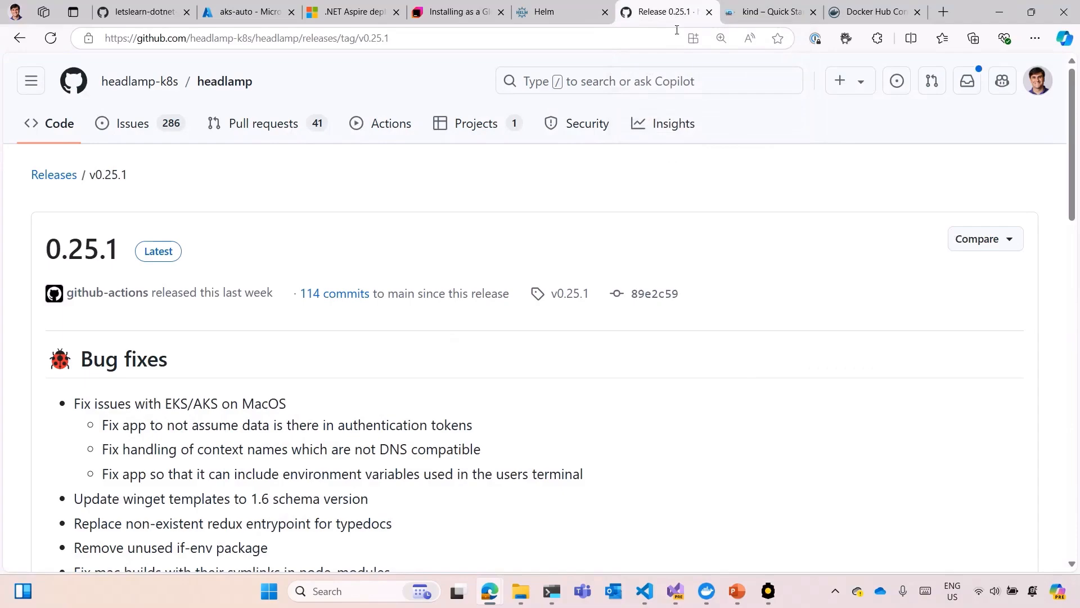
click(767, 592)
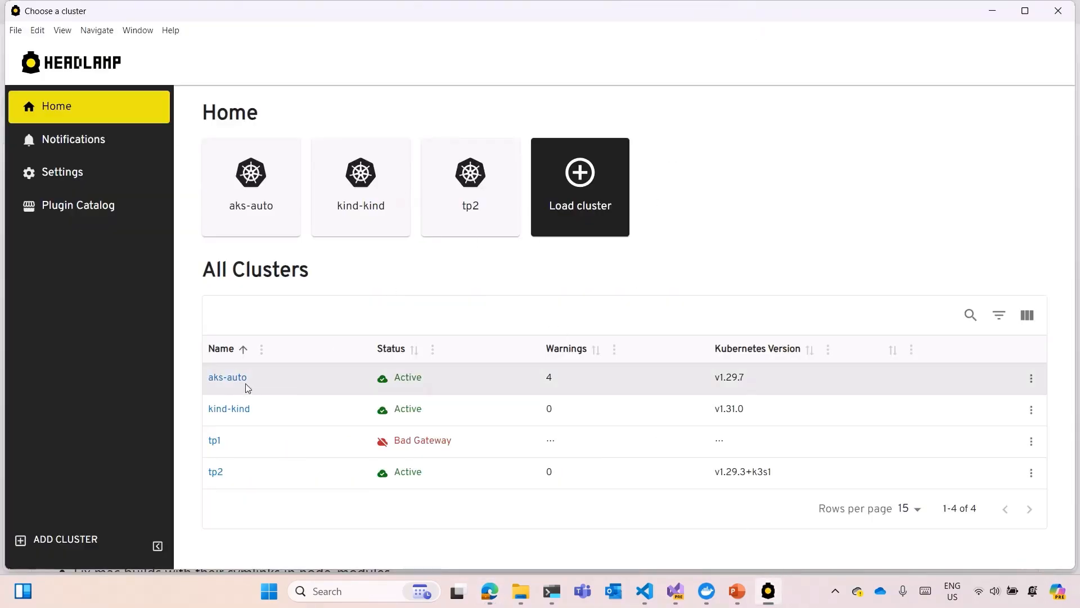
click(228, 377)
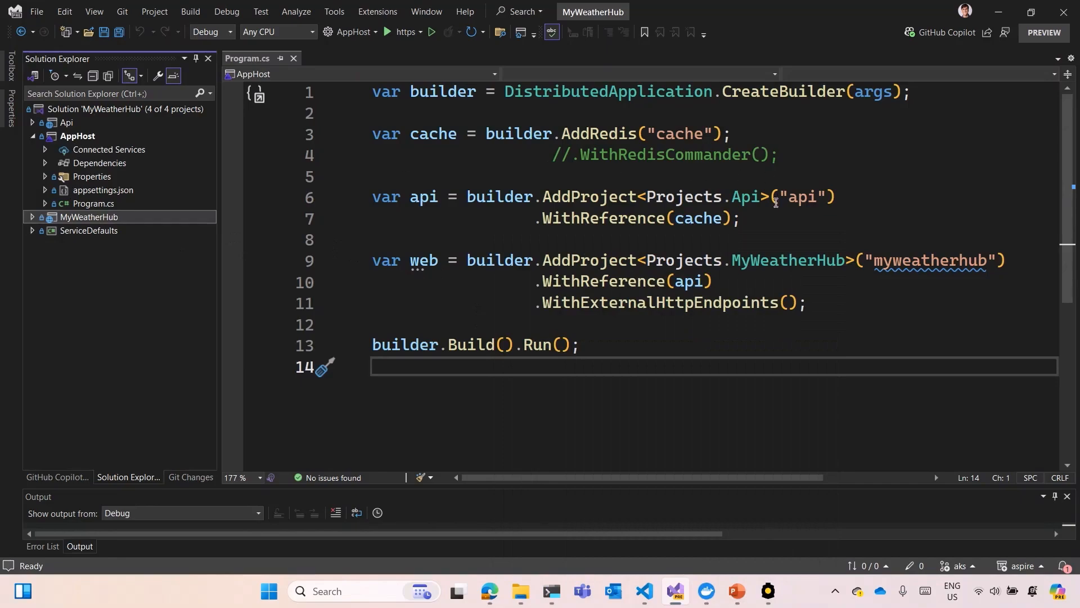
mouse_move(791, 278)
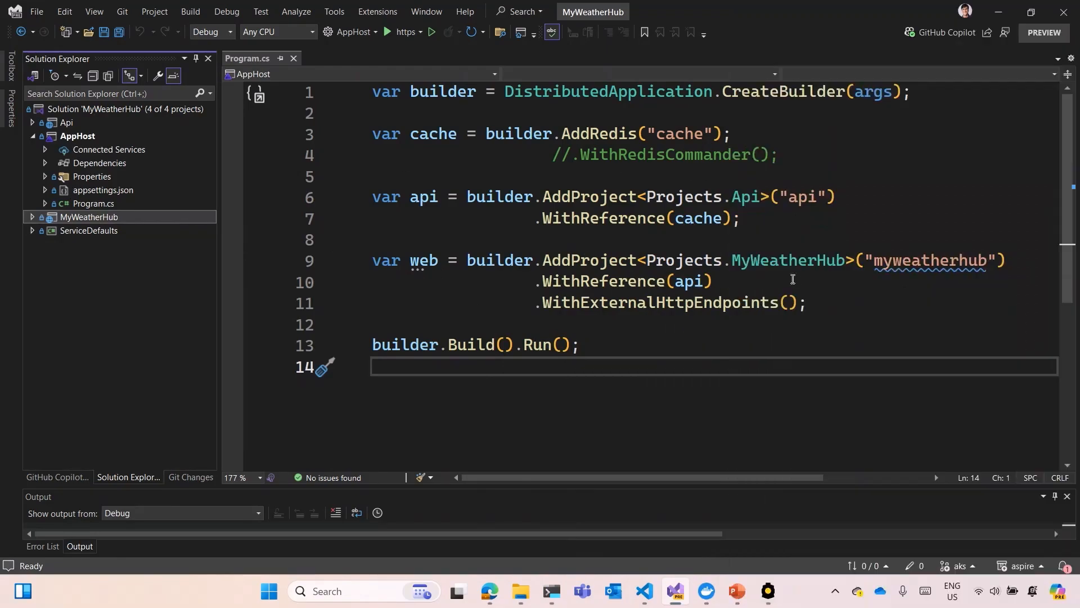
mouse_move(898, 261)
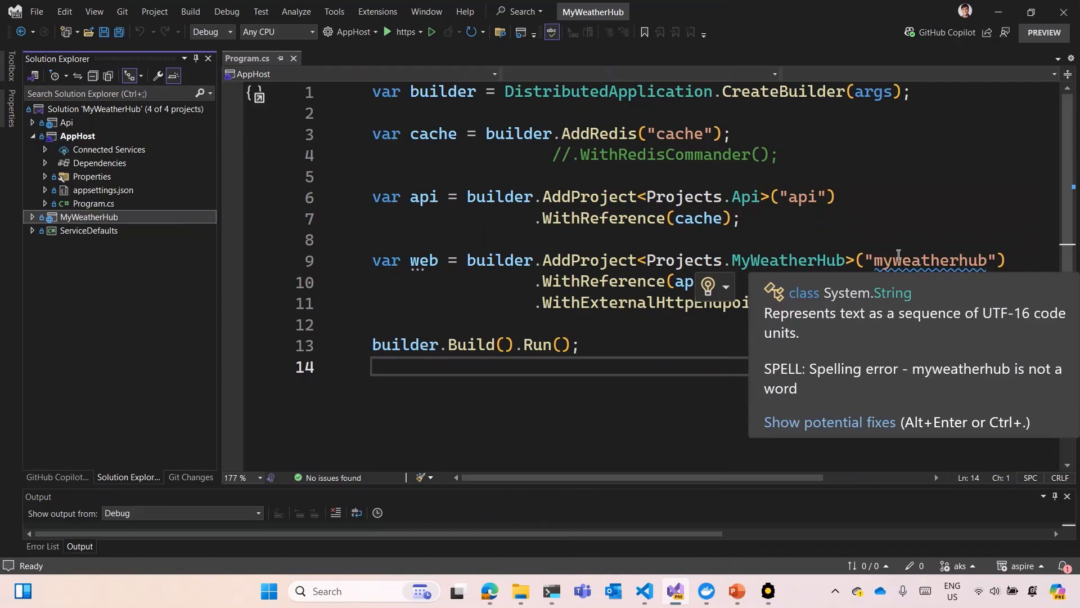
mouse_move(802, 202)
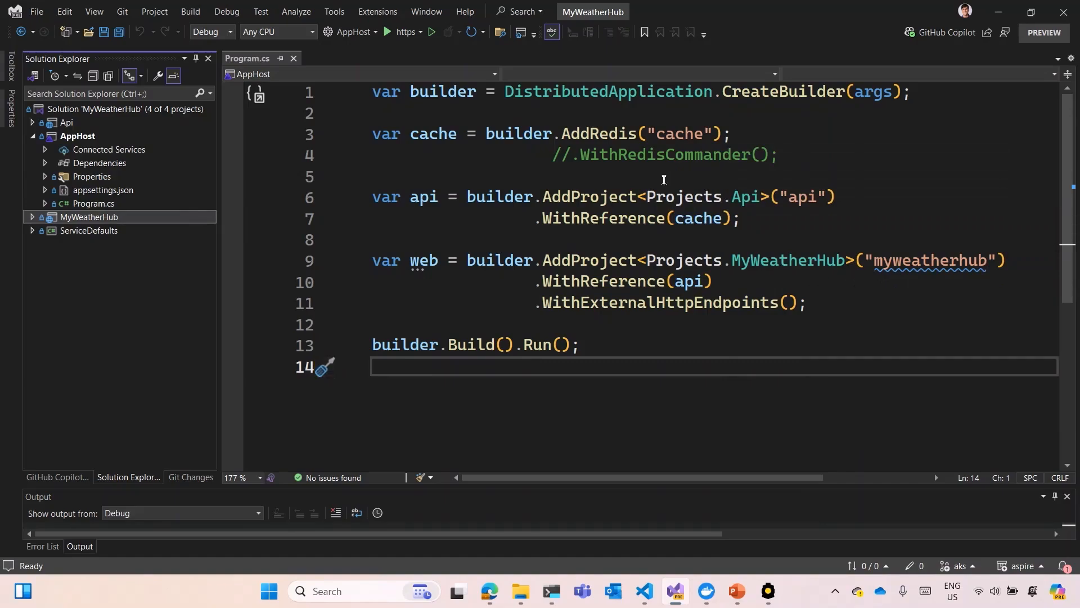
mouse_move(624, 151)
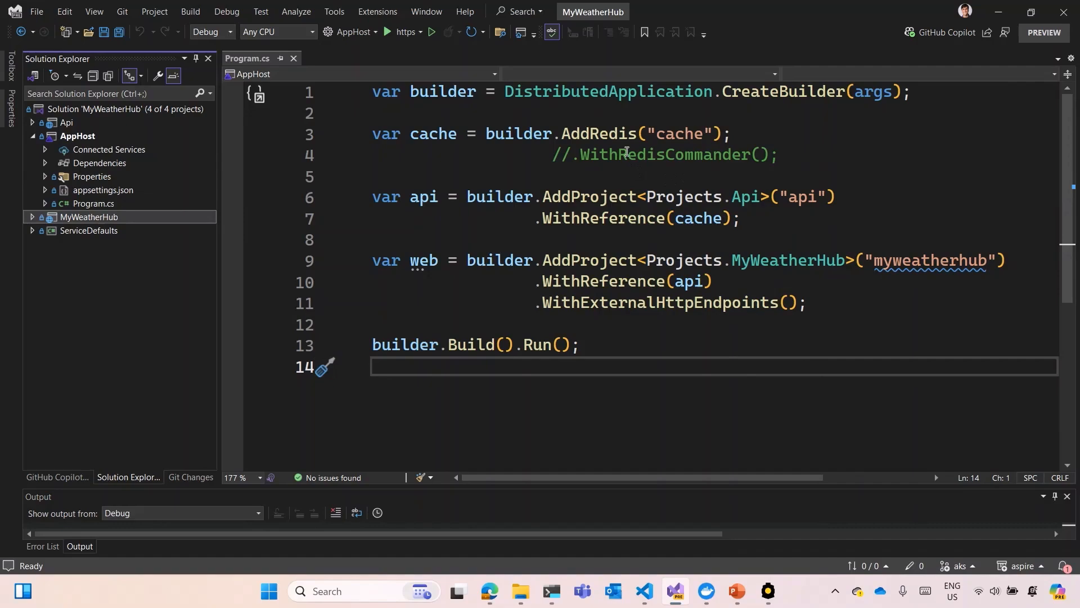
mouse_move(647, 170)
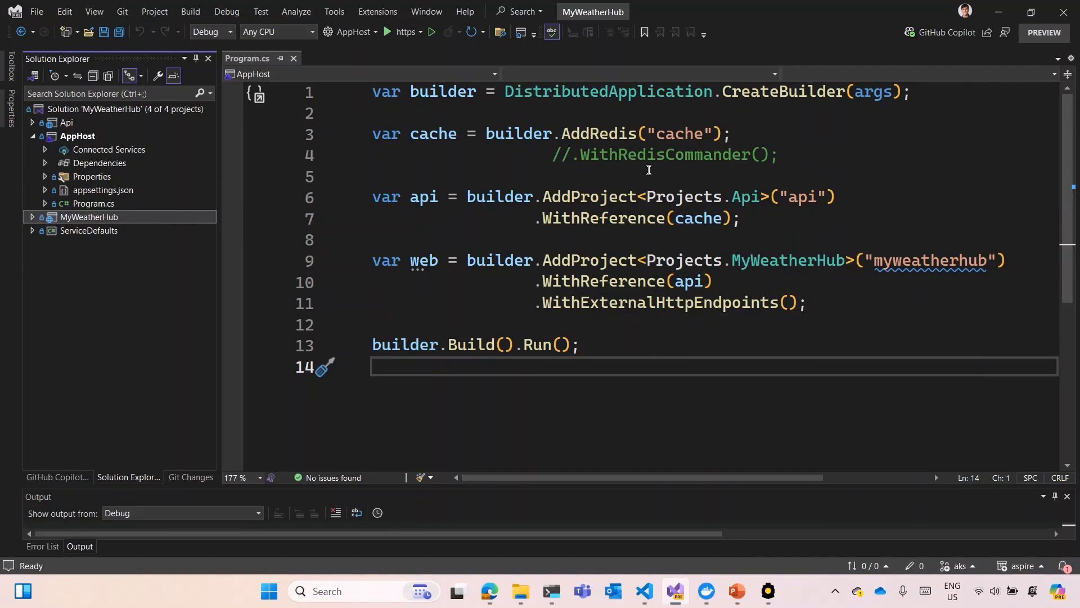
mouse_move(708, 176)
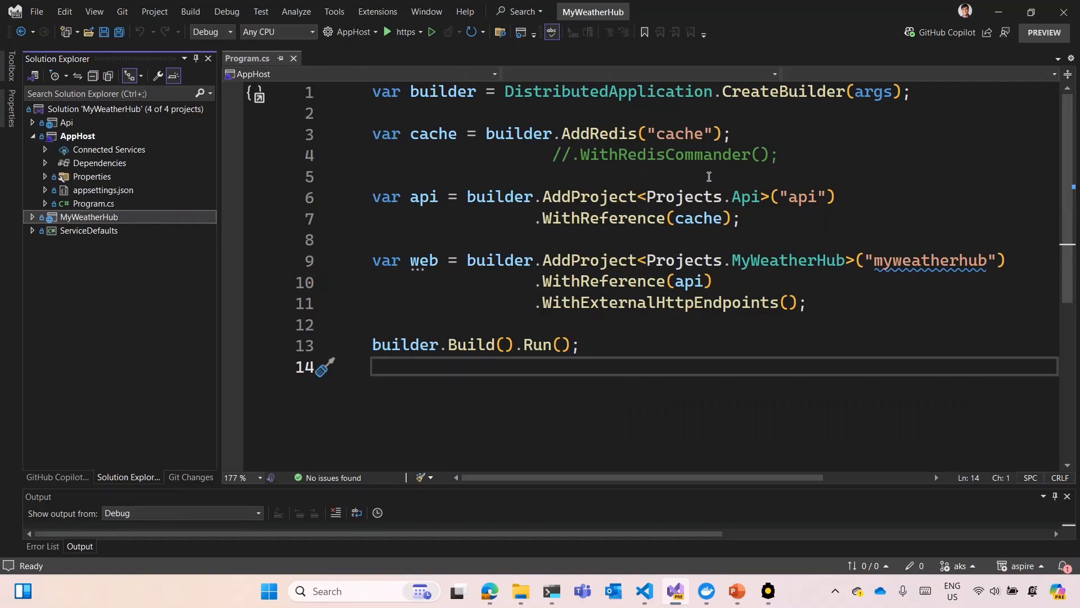
mouse_move(703, 167)
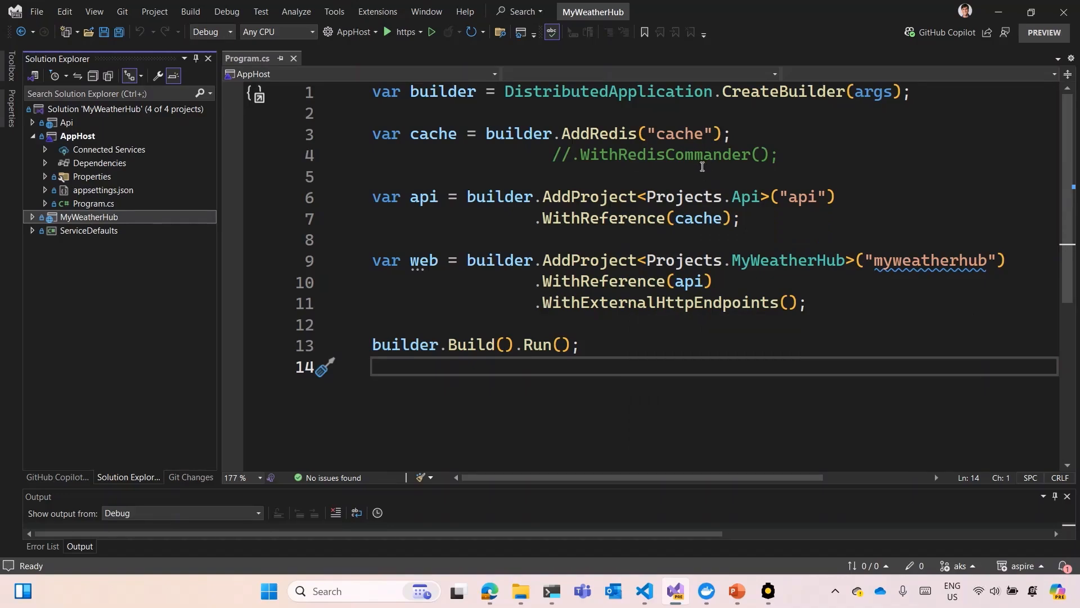
mouse_move(579, 178)
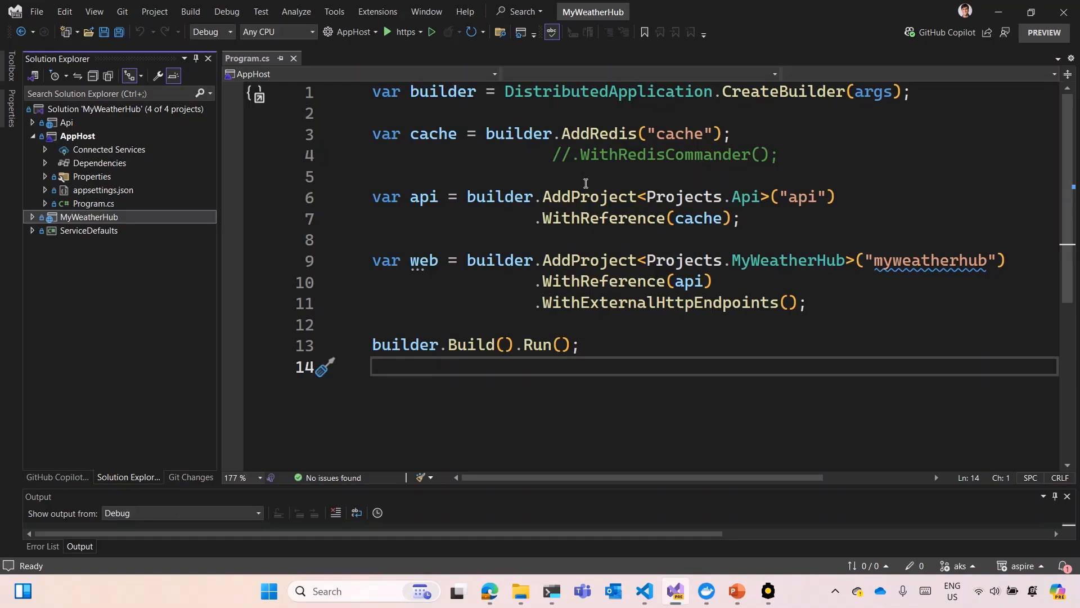
mouse_move(426, 109)
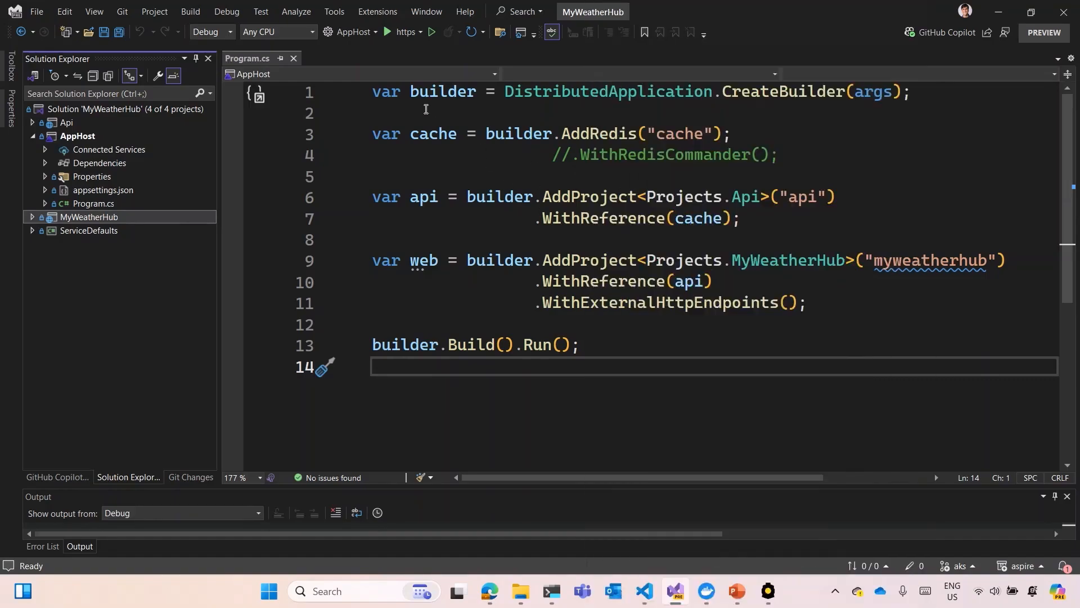
mouse_move(522, 175)
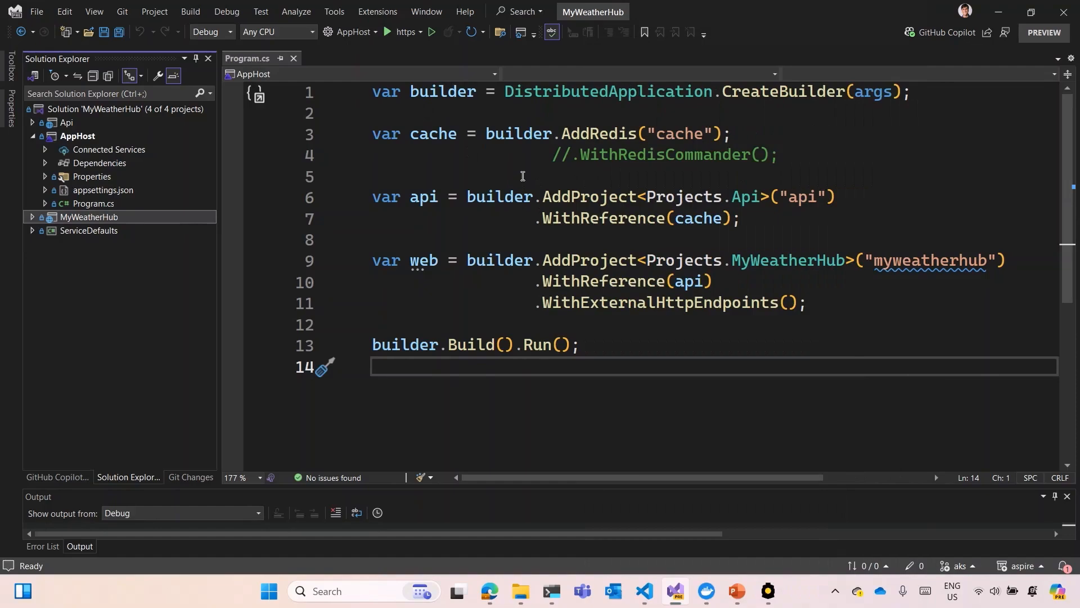
mouse_move(533, 169)
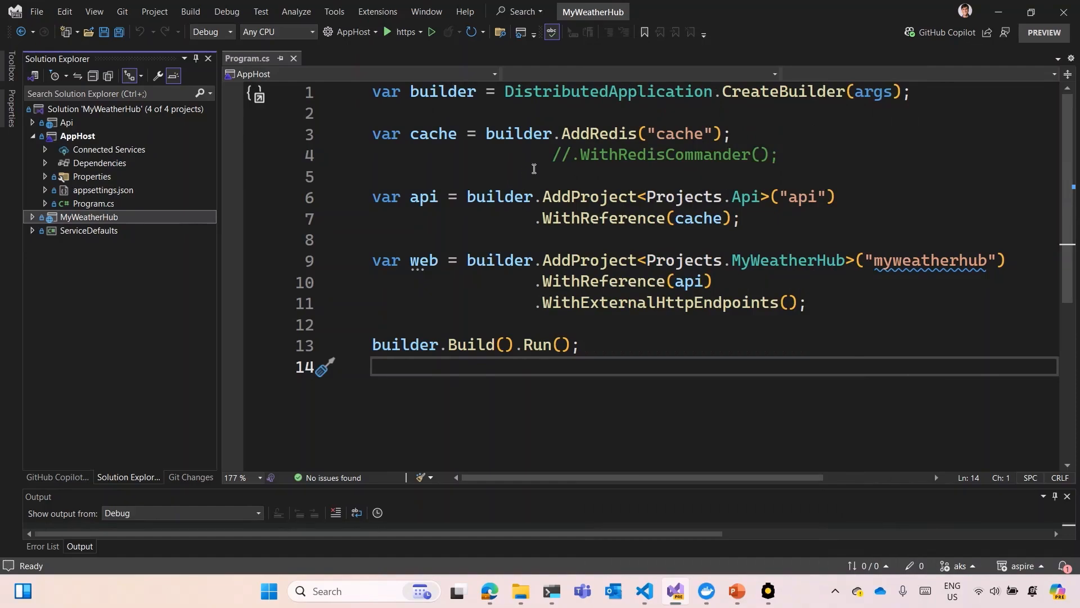
mouse_move(603, 514)
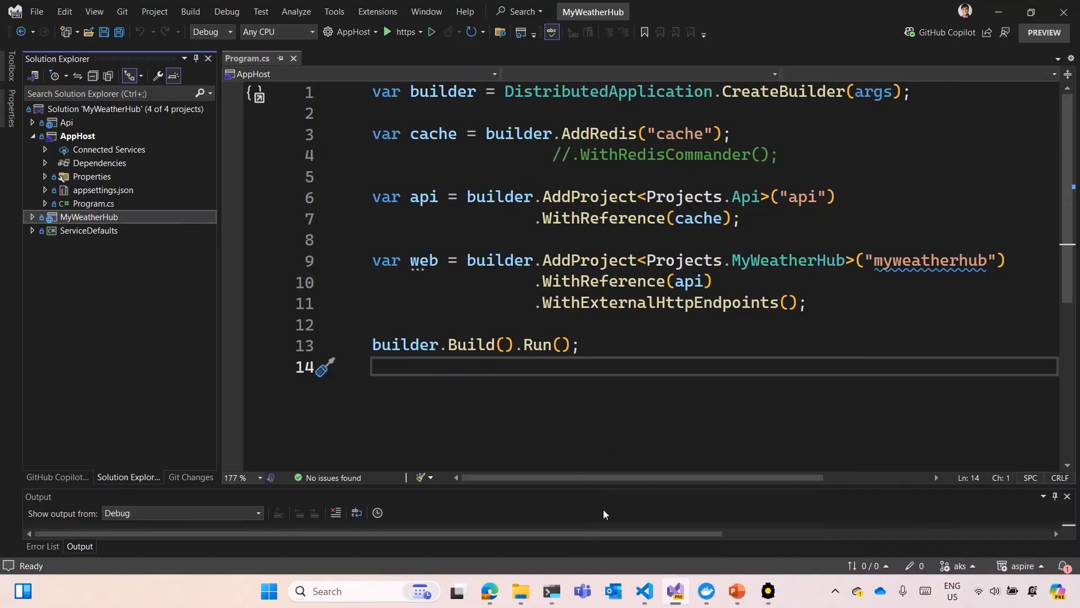
Run 'aspirate init' in PowerShell, accepting docker as the container builder.
click(551, 594)
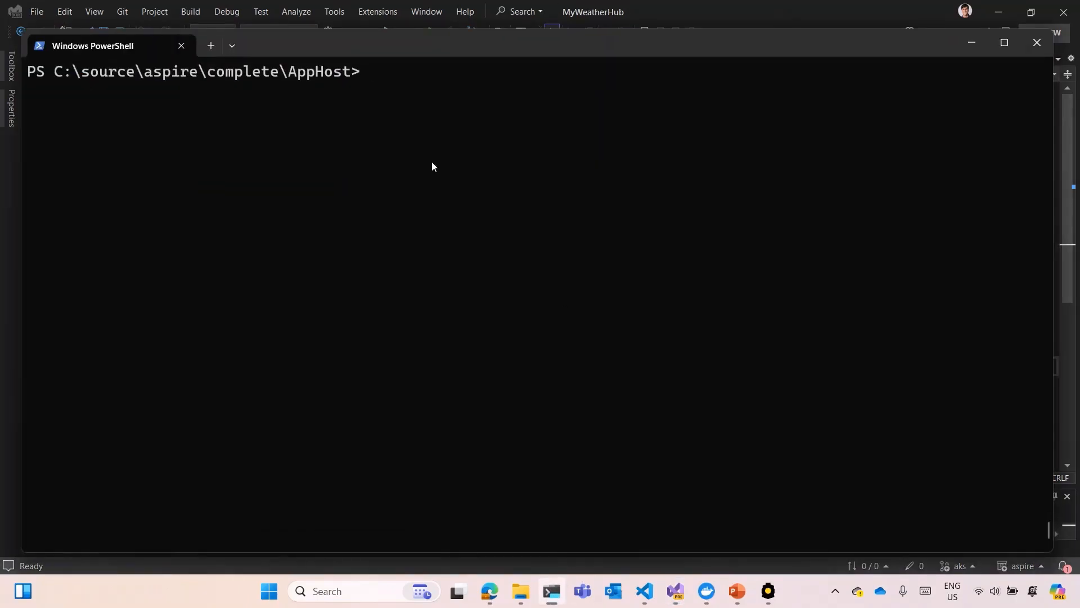
mouse_move(424, 125)
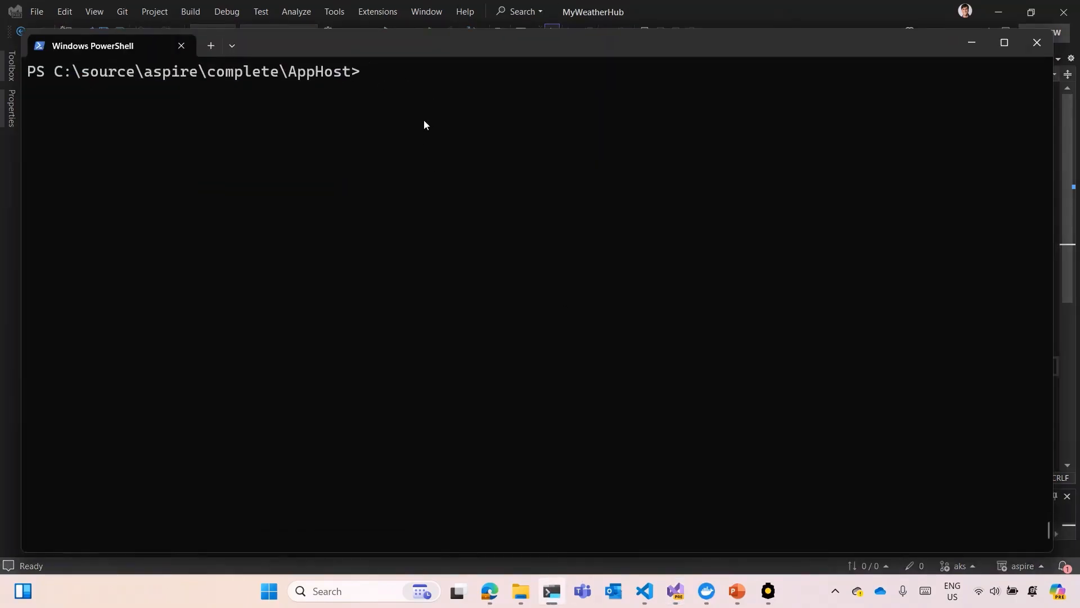
text(aspirate)
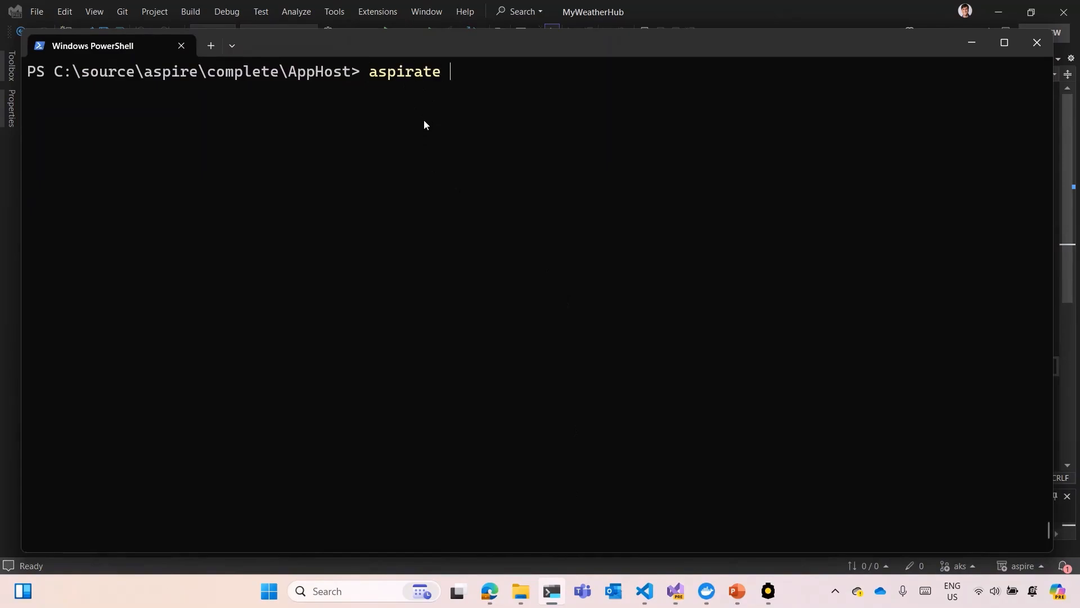
text(init)
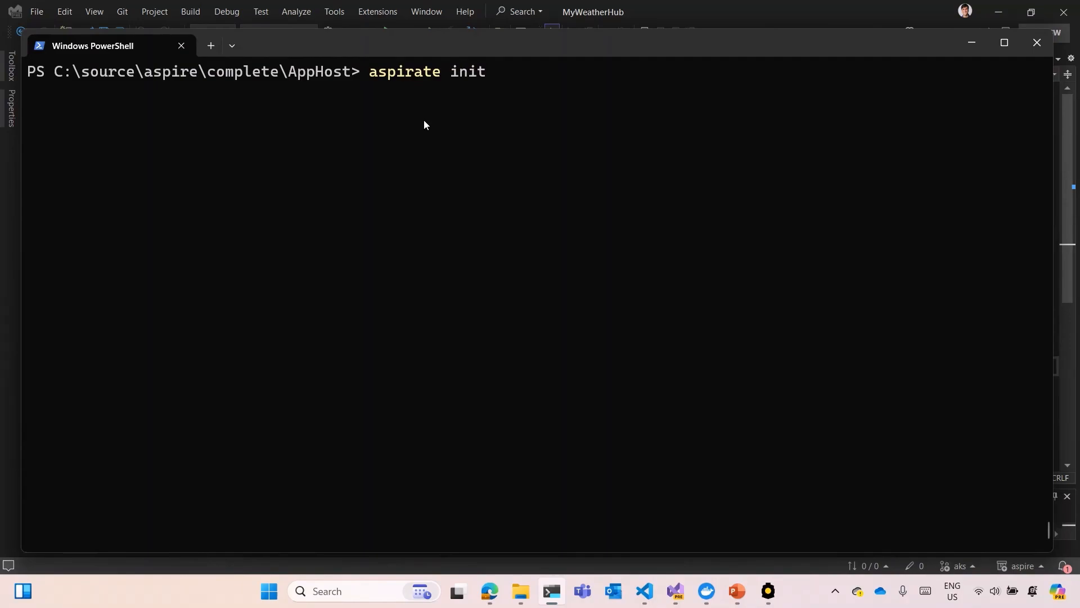
key(Return)
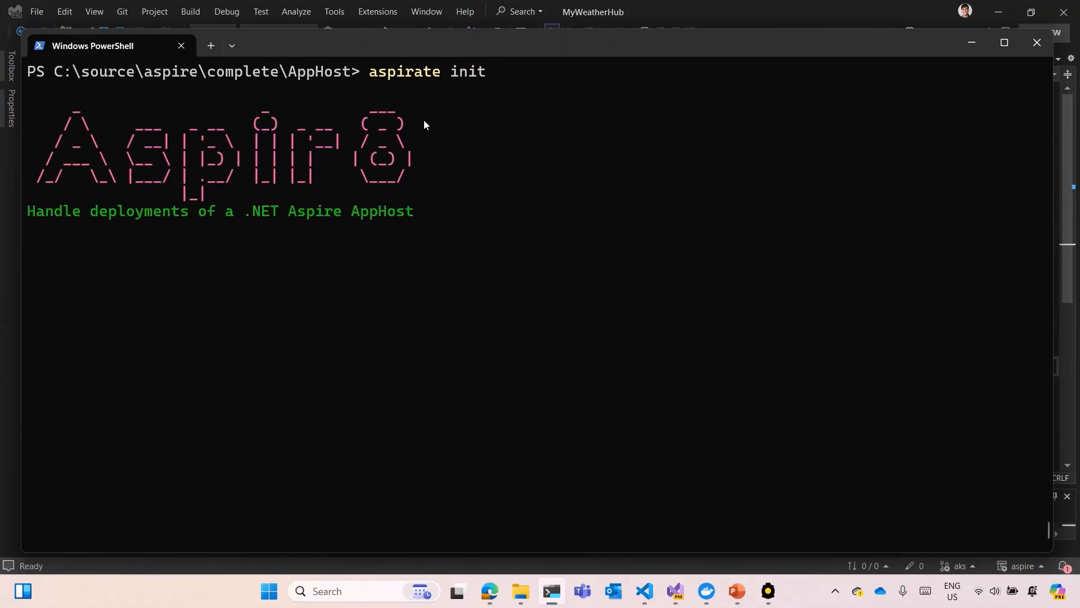
key(Return)
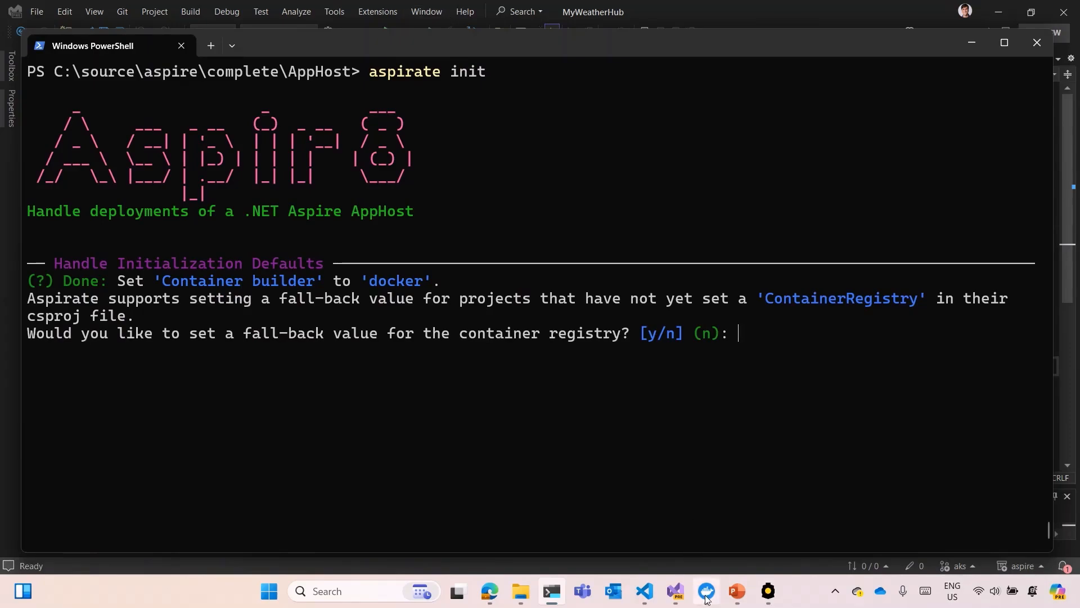
Show Docker Desktop's Images list with the jorgearteiro/myweatherhub and api images.
click(705, 591)
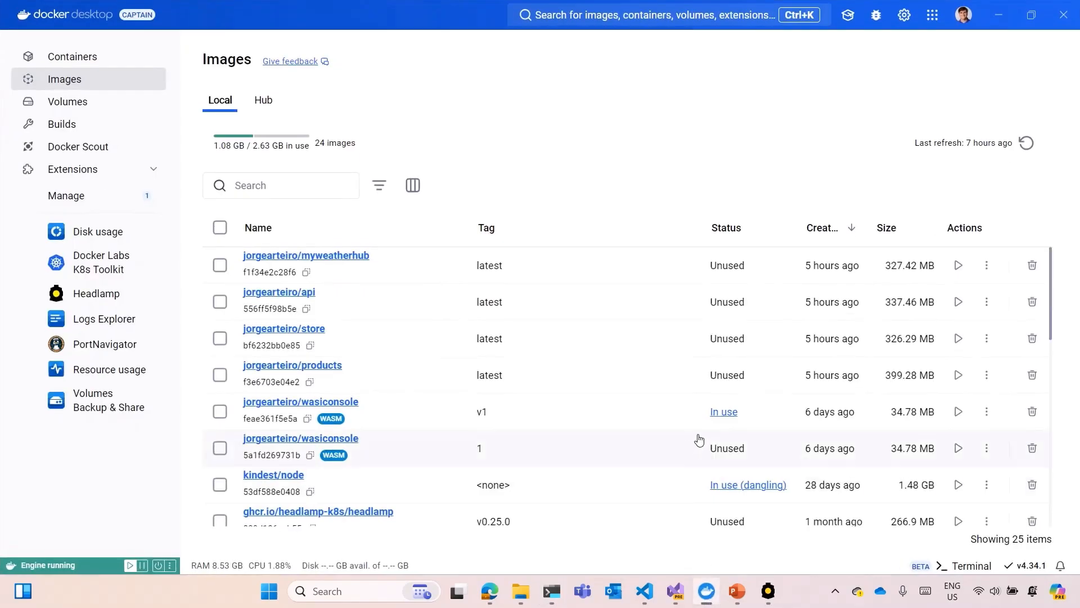
mouse_move(450, 303)
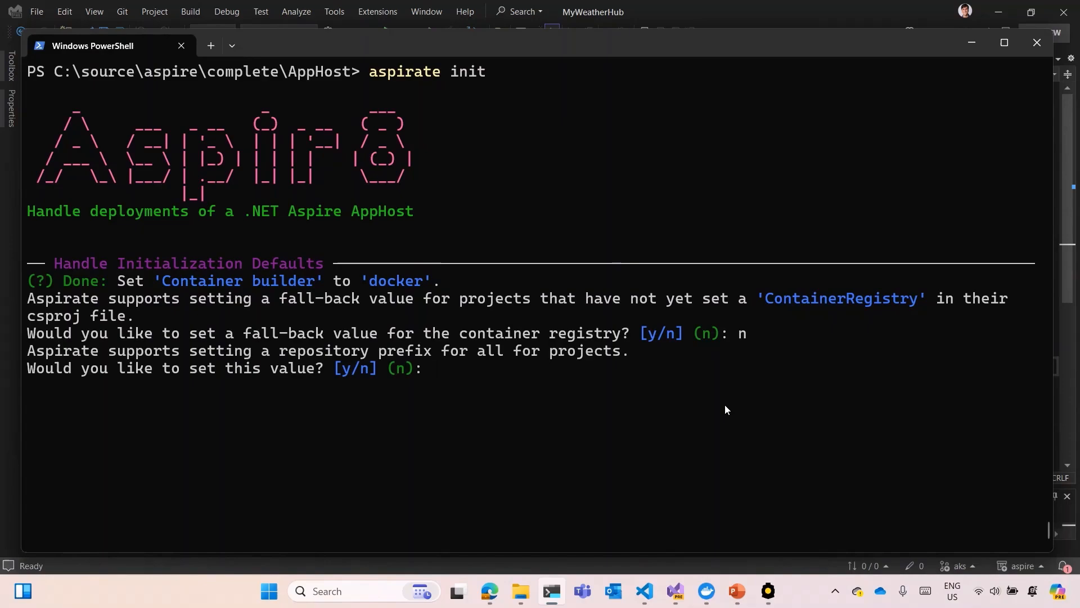
Enable a repository prefix and enter jorgearteiro as the prefix.
text(y)
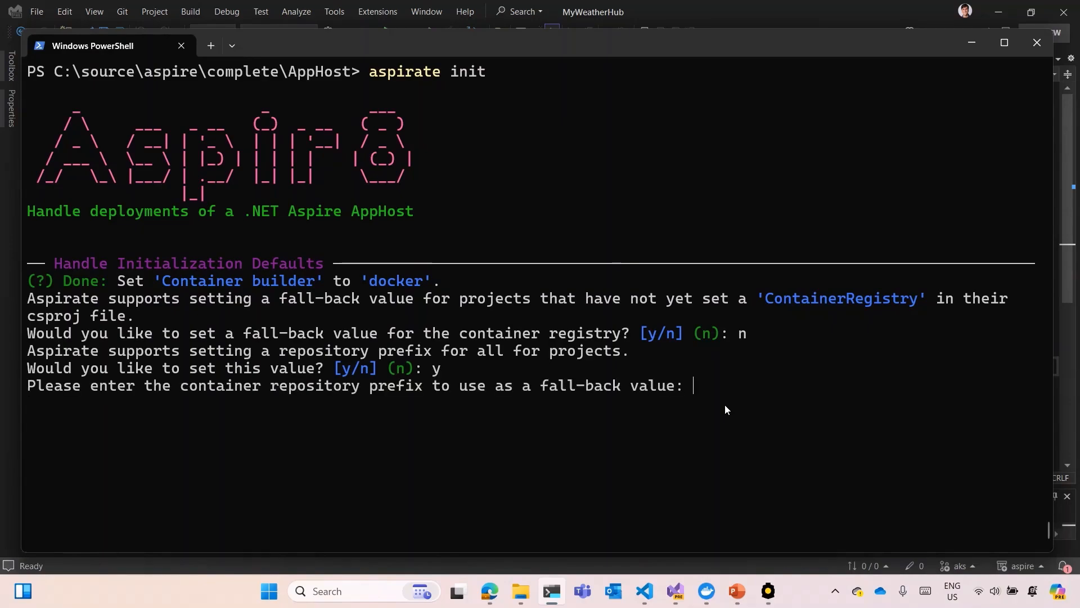
text(jorgearteiro)
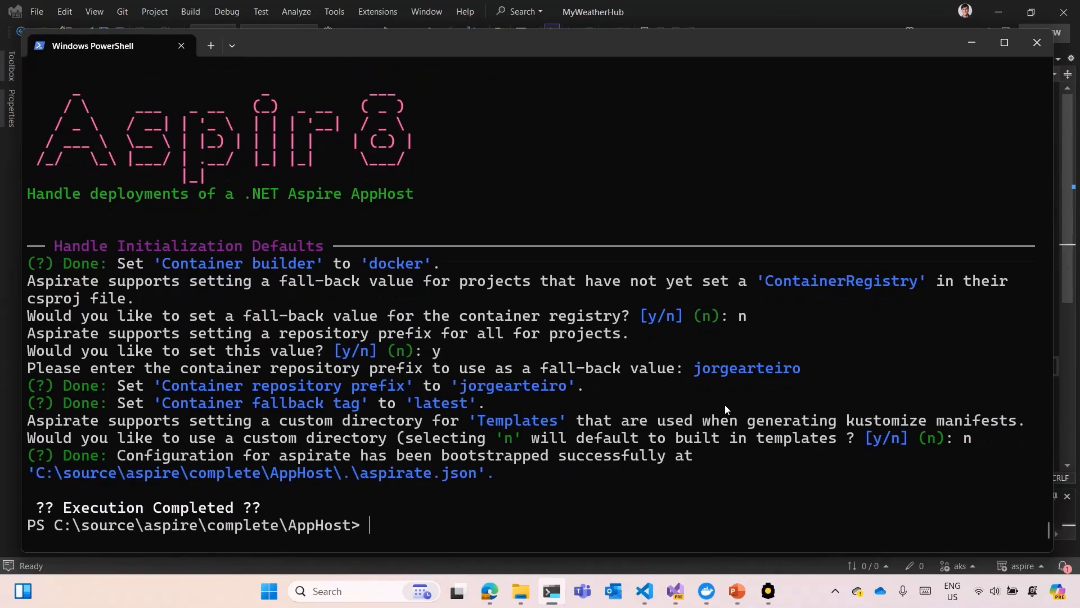
mouse_move(644, 591)
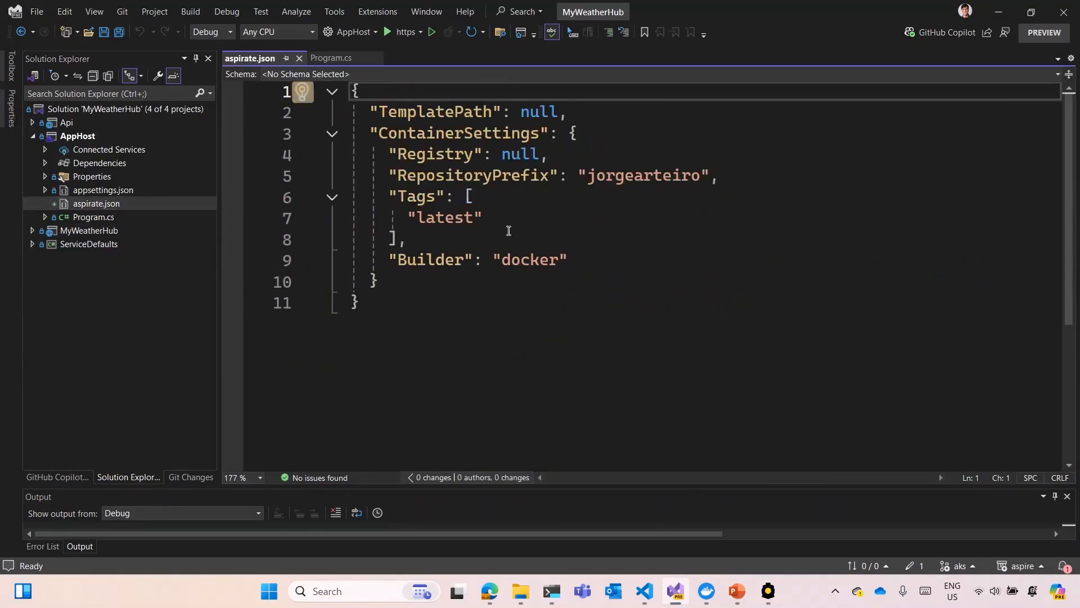
Inspect the empty Registry and jorgearteiro RepositoryPrefix values in aspirate.json.
double_click(524, 154)
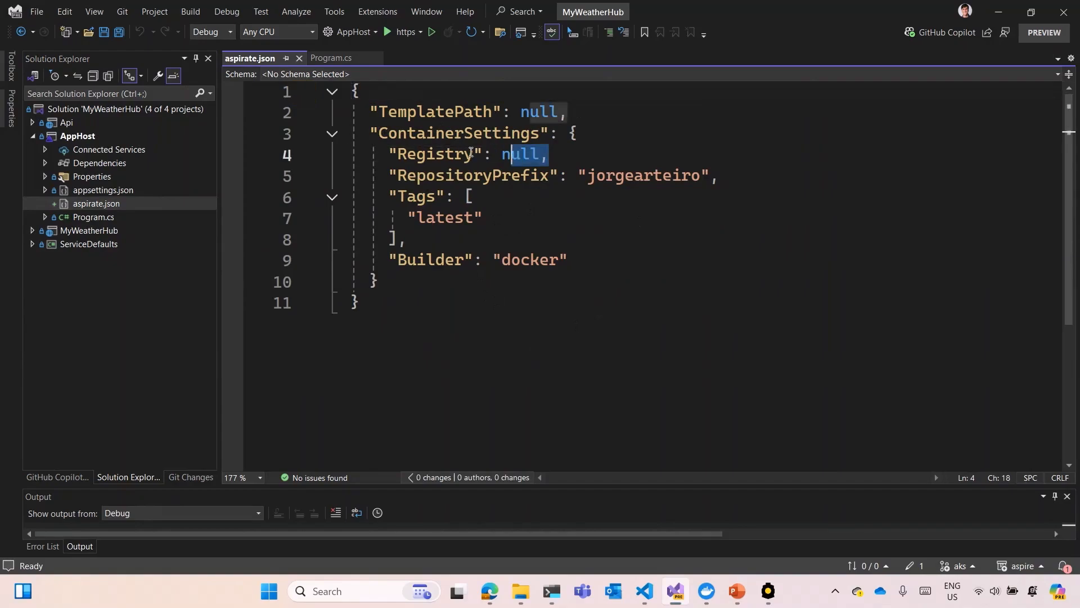
click(372, 280)
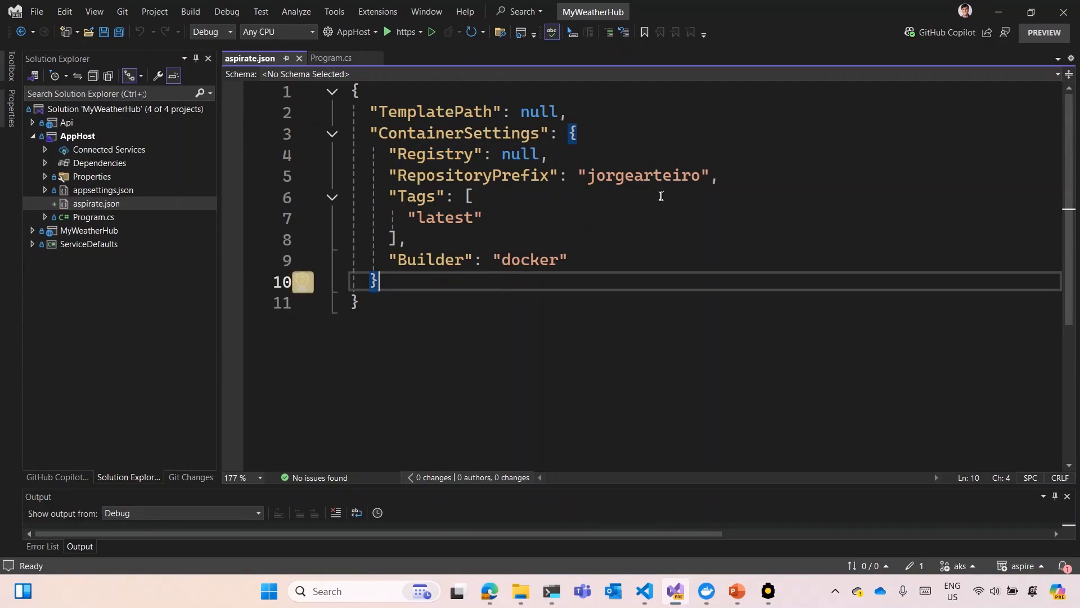
double_click(643, 175)
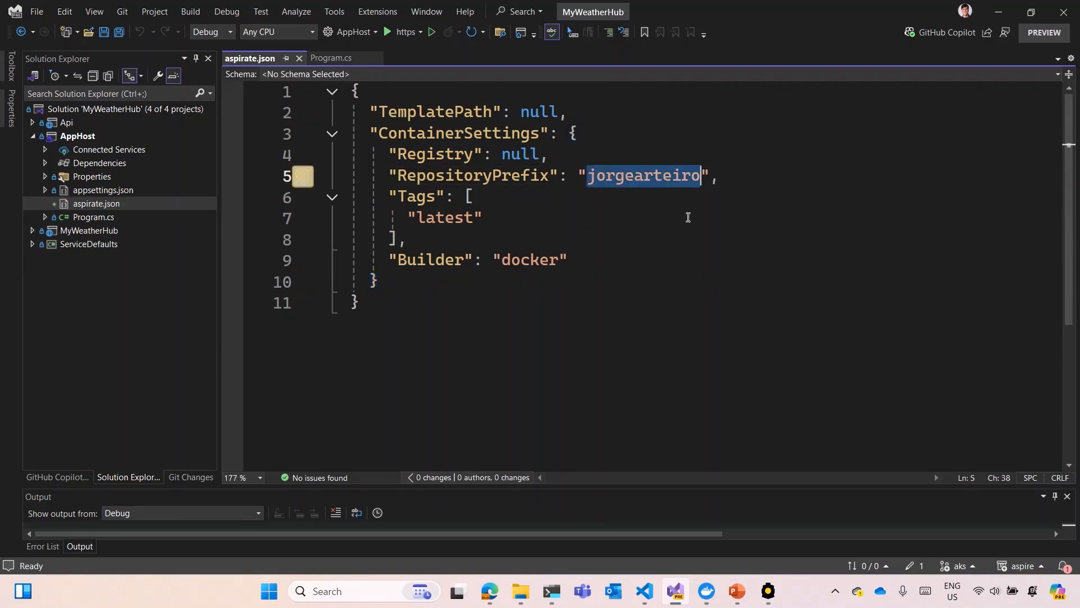
click(550, 591)
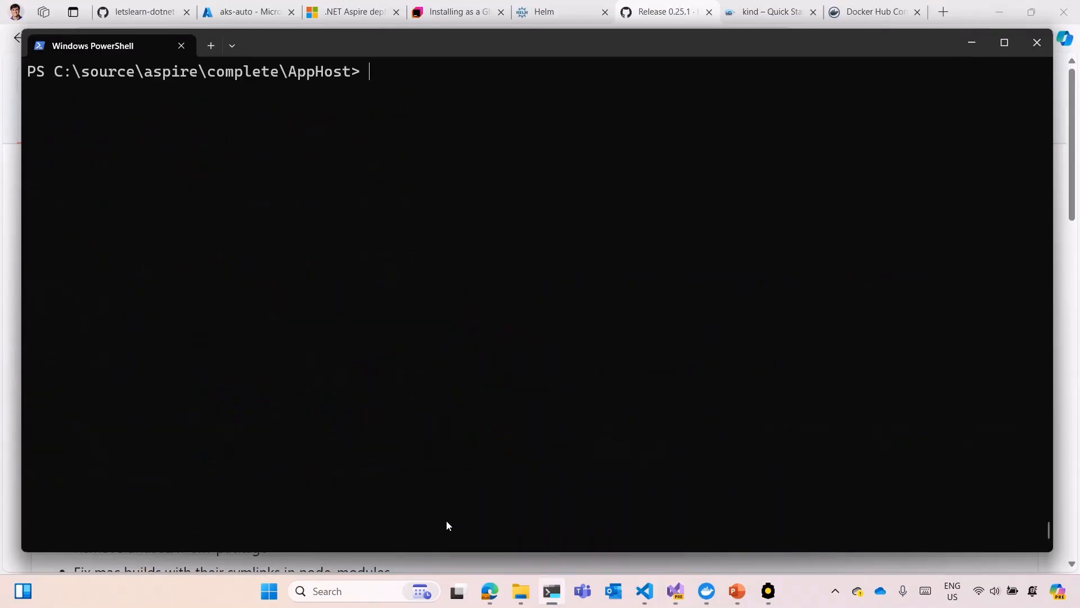
Run 'aspirate generate' and set a new secrets password.
text(aspirate)
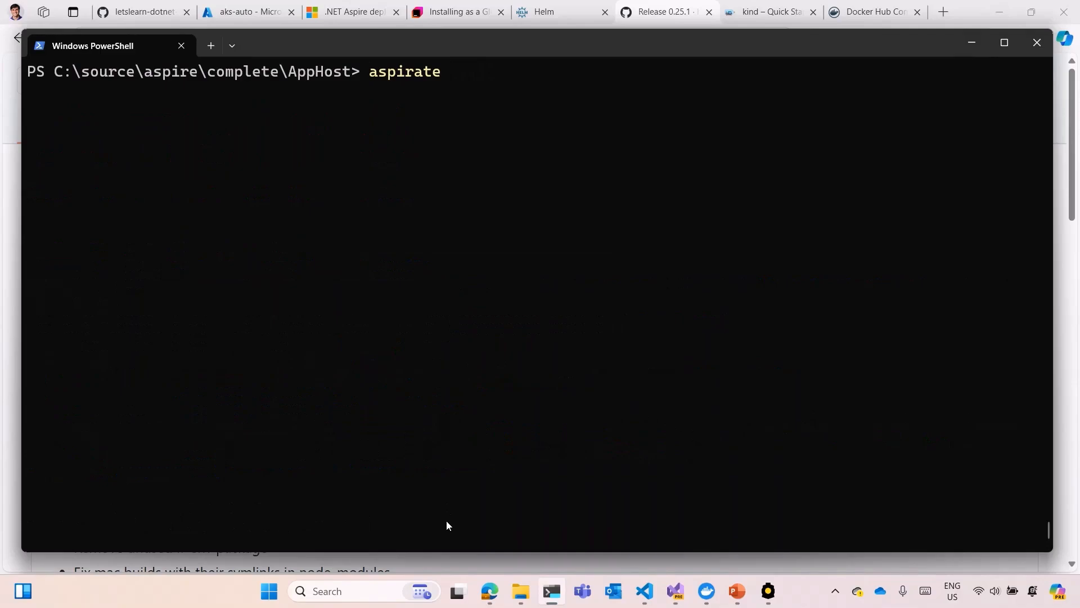
text(generate)
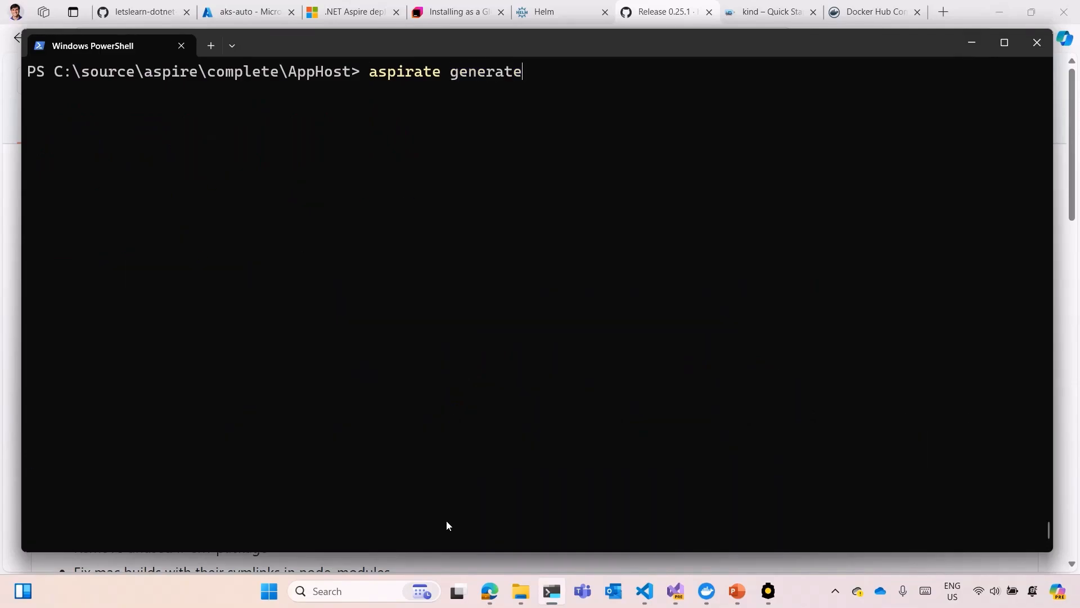
key(Return)
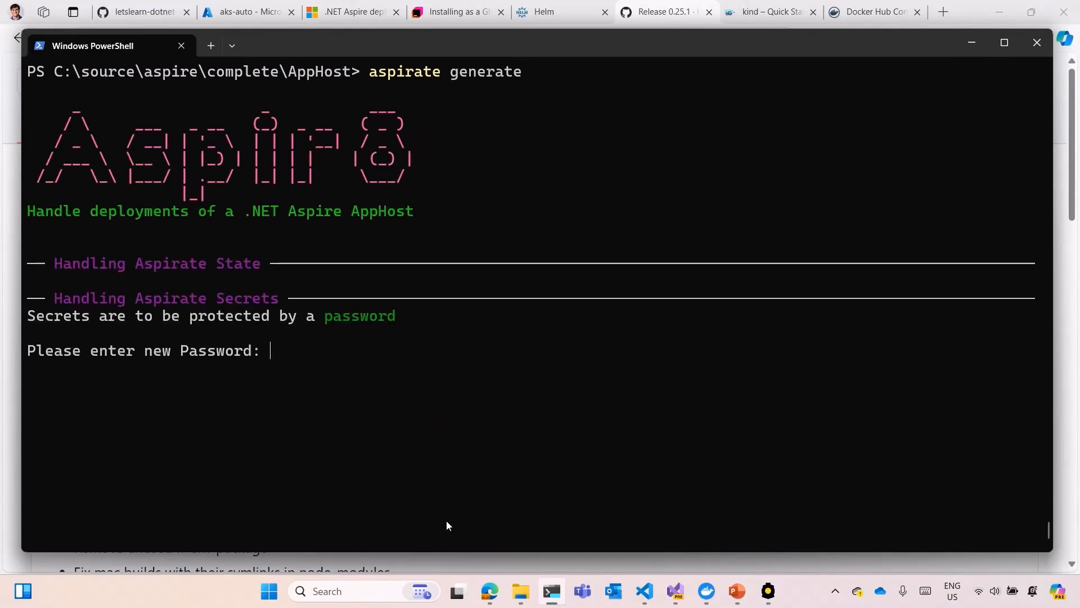
text(*****)
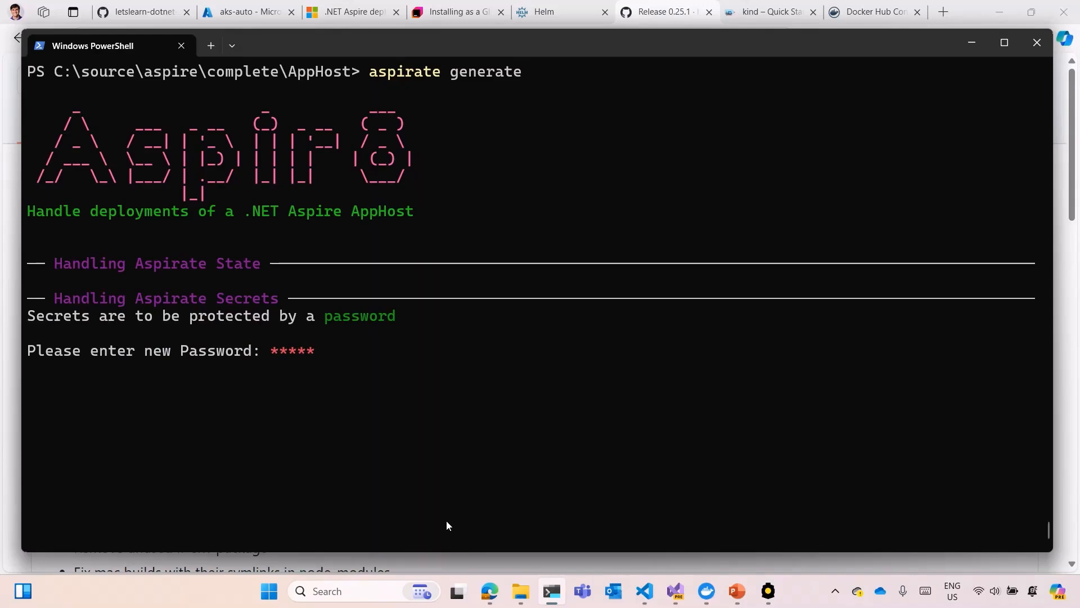
key(Return)
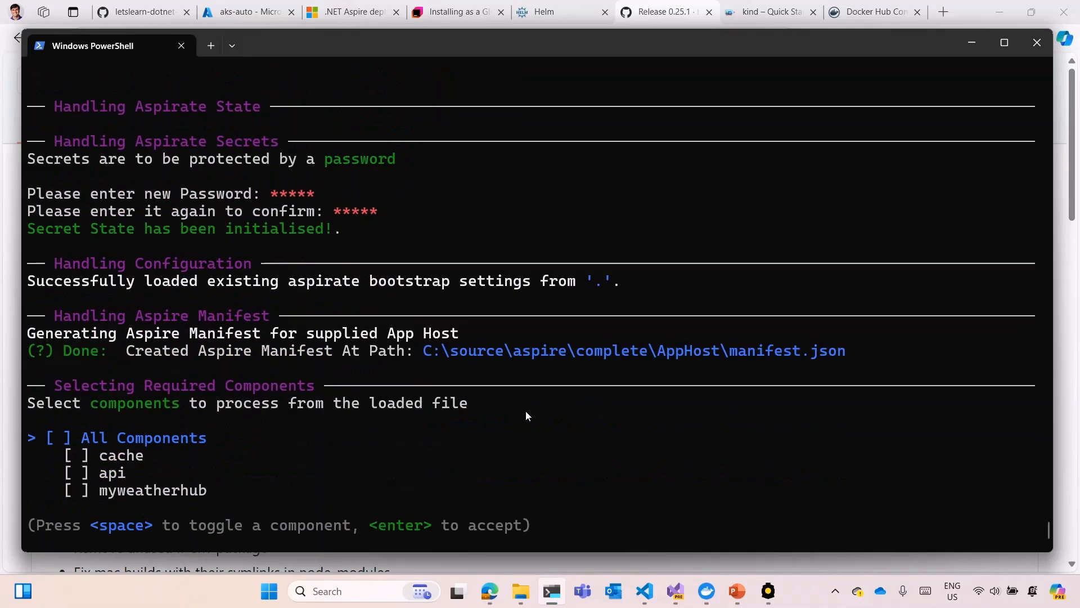
Accept the selected components and deploy the Aspire dashboard so the api container starts publishing.
key(space)
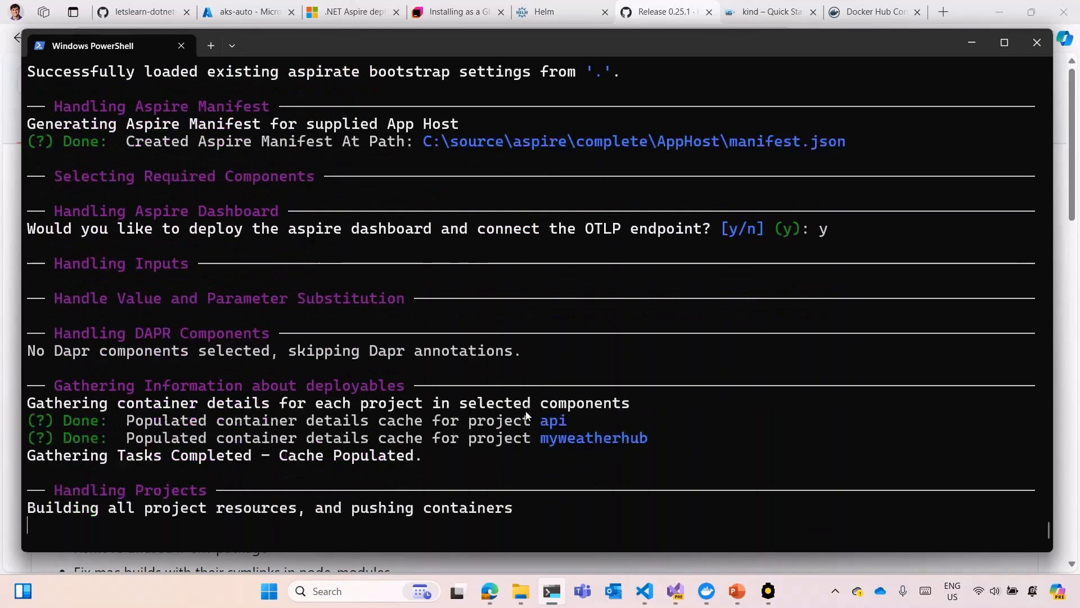
scroll(down, 3)
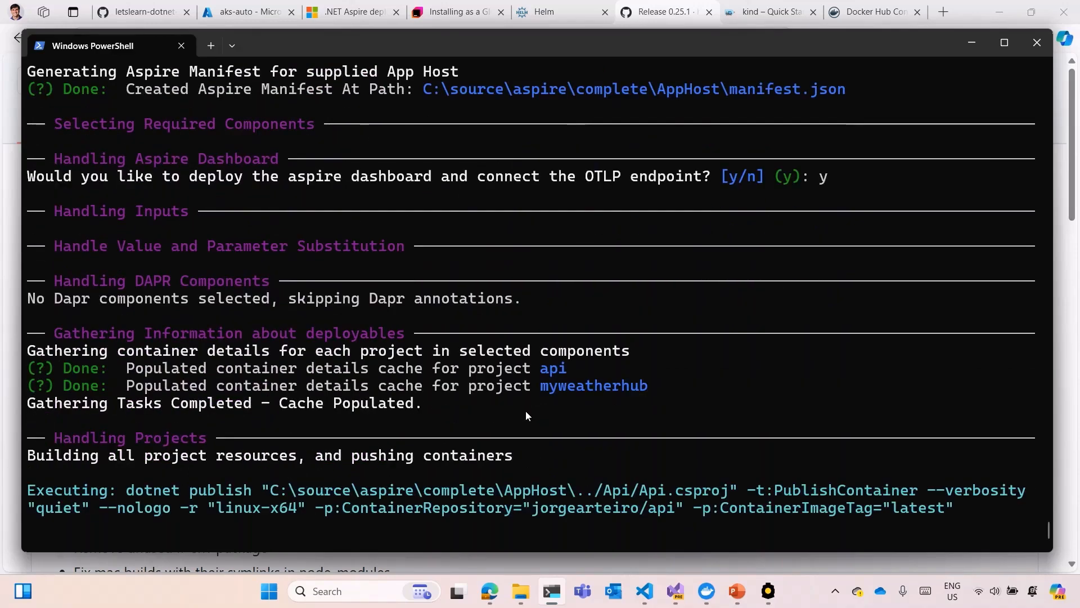
mouse_move(572, 381)
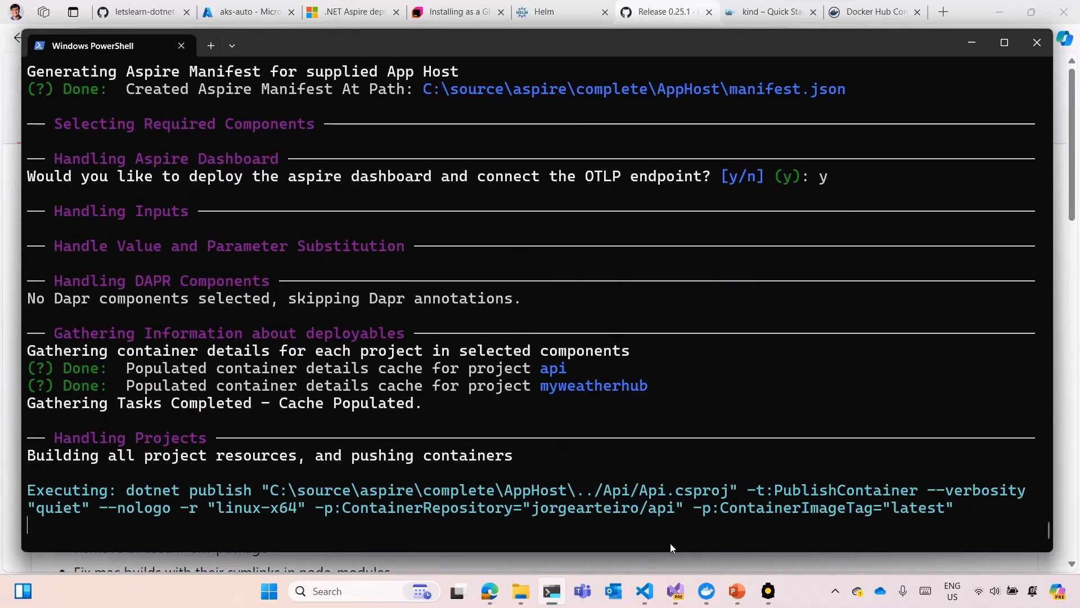
mouse_move(707, 592)
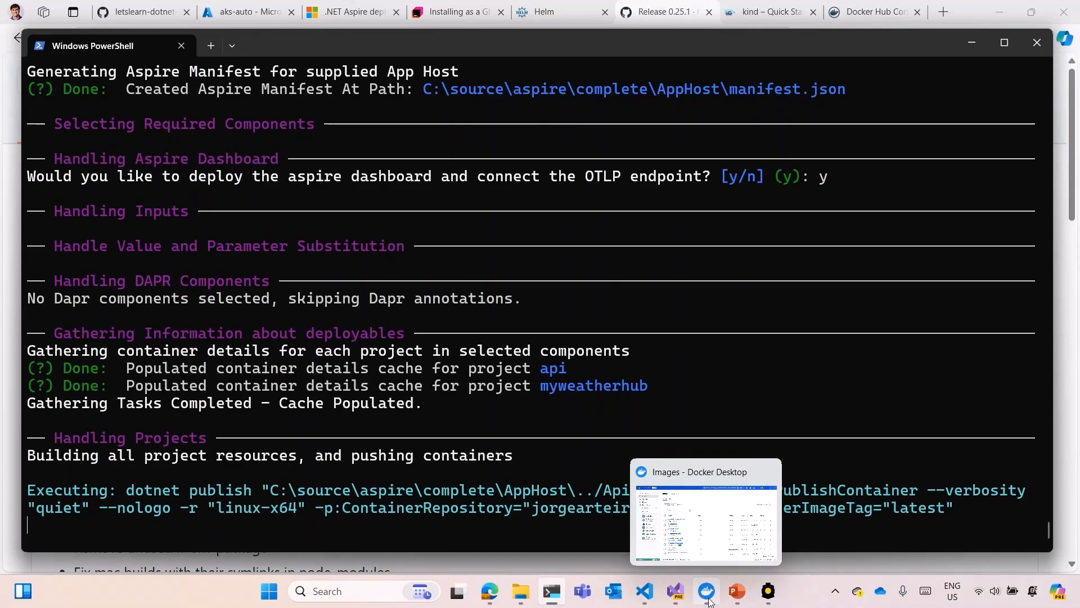
Check Docker Desktop's Images list for the newly built api image at the top.
click(706, 513)
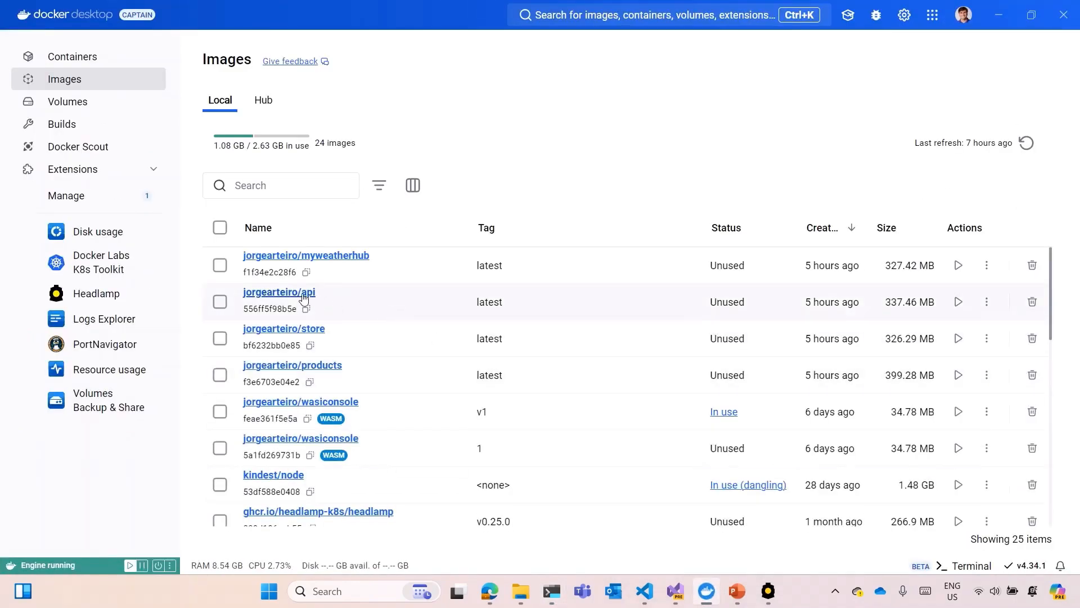
mouse_move(334, 306)
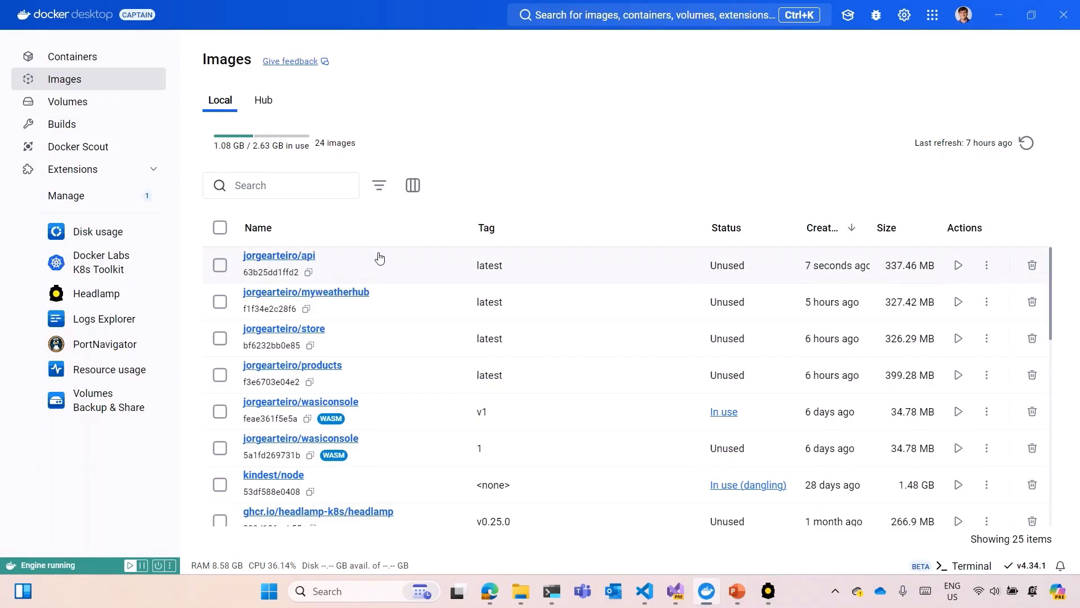
mouse_move(851, 270)
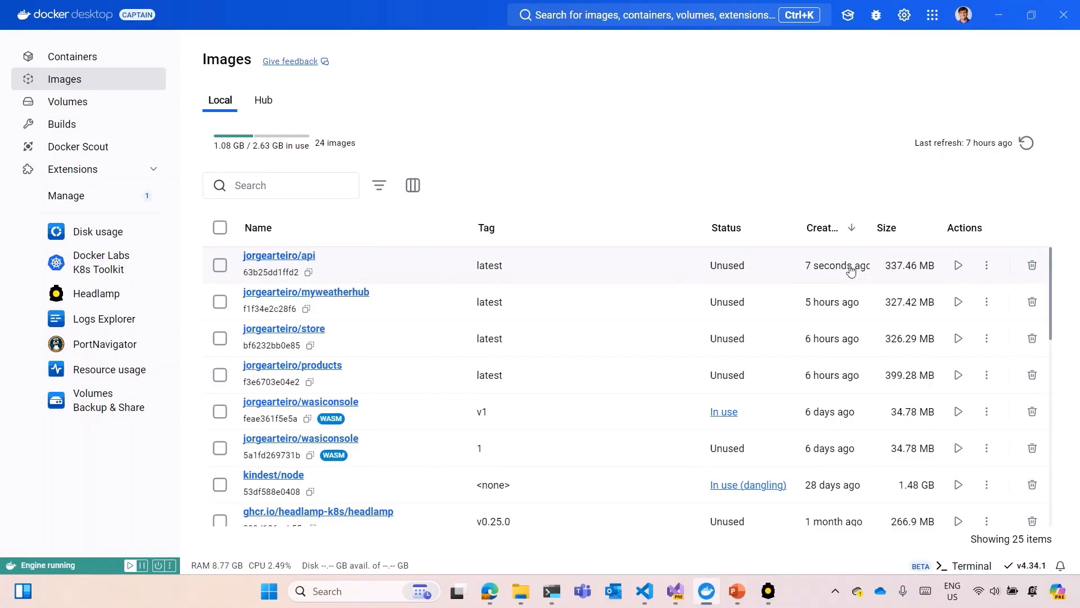
mouse_move(831, 295)
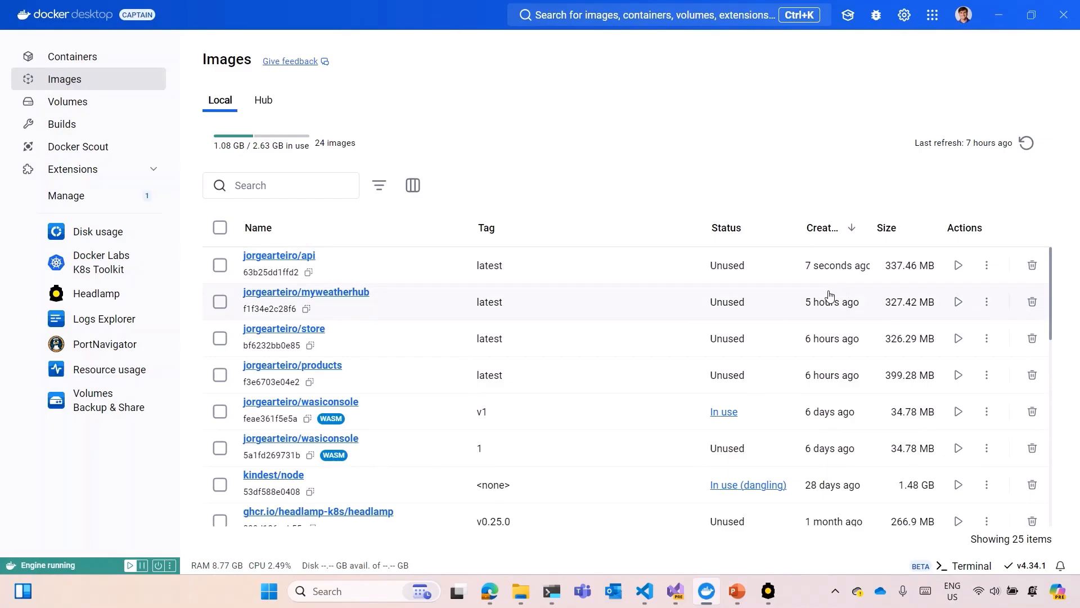
mouse_move(691, 555)
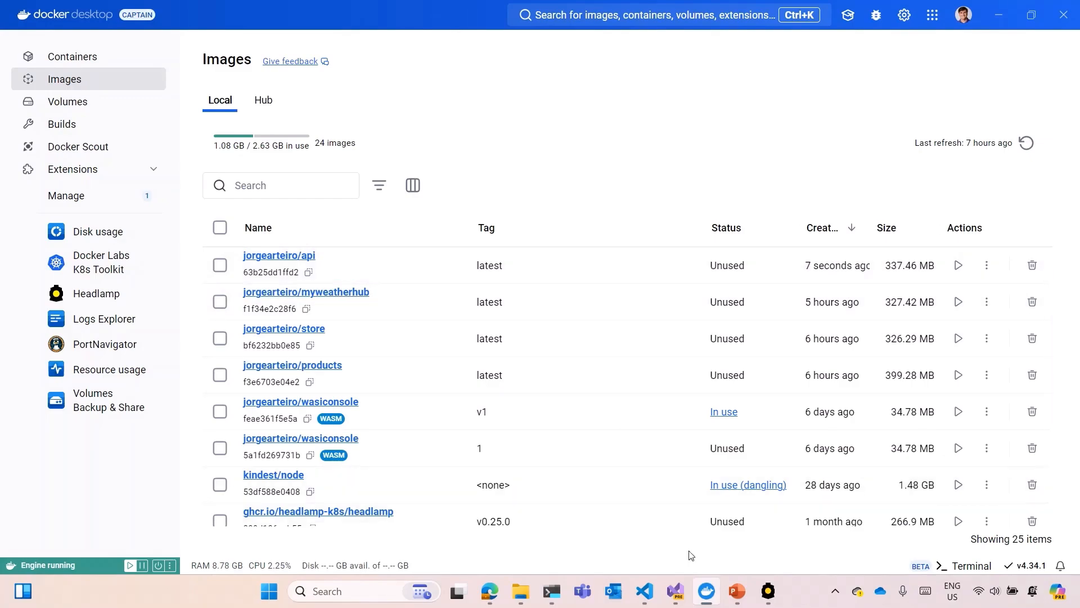
mouse_move(641, 590)
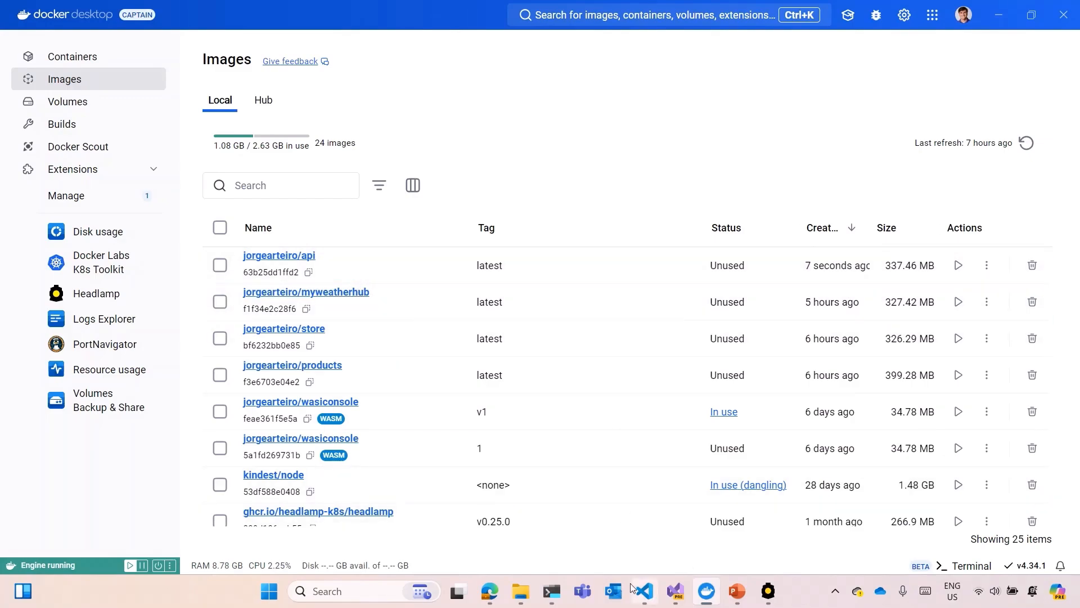
Answer y to a custom namespace and name it weatherhub for the generated manifests.
click(549, 592)
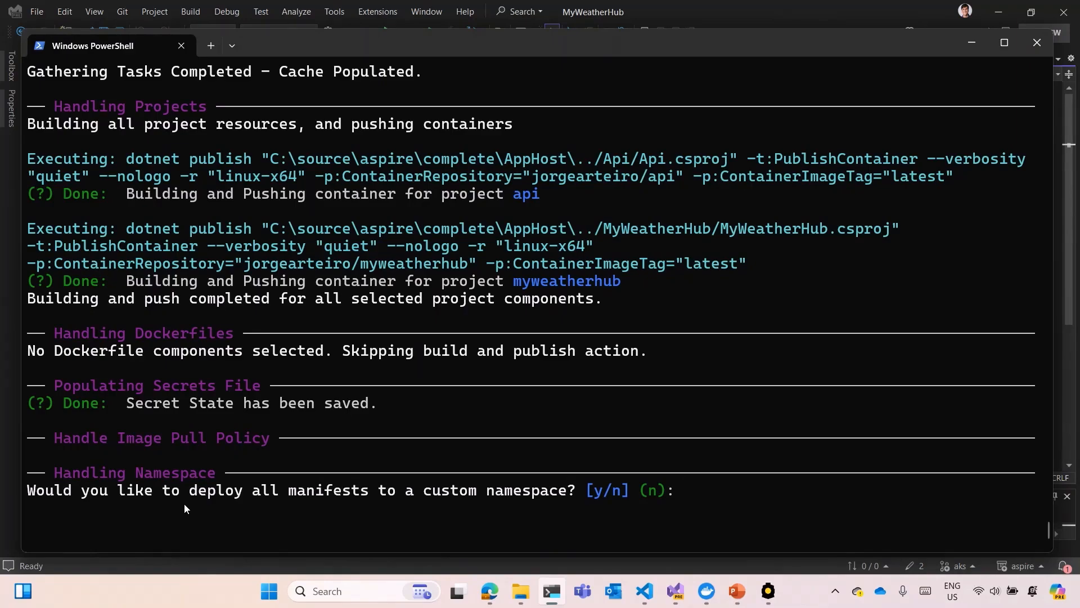
text(y)
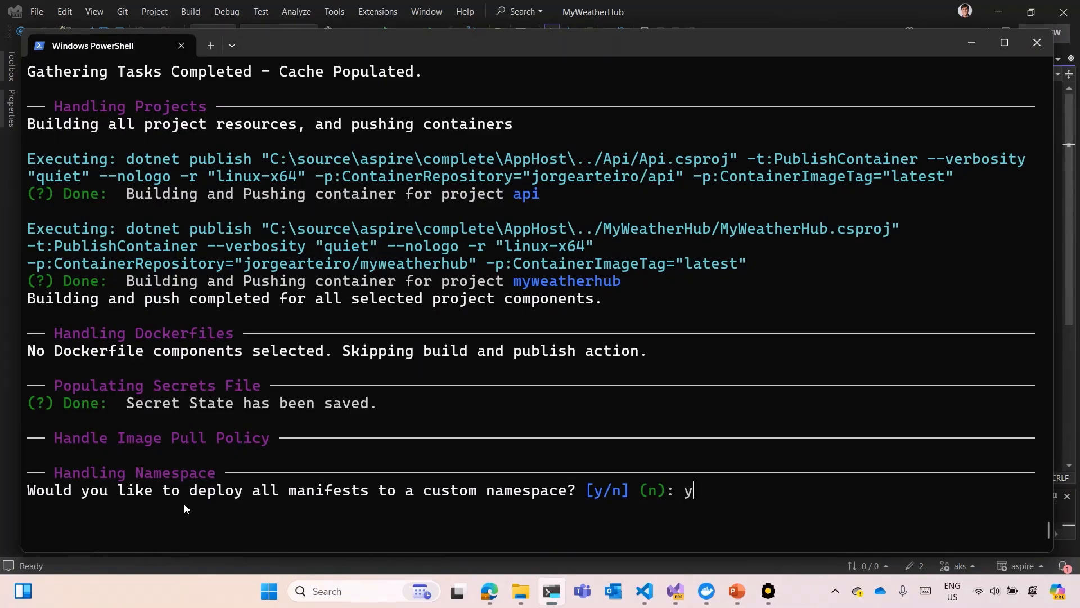
key(Return)
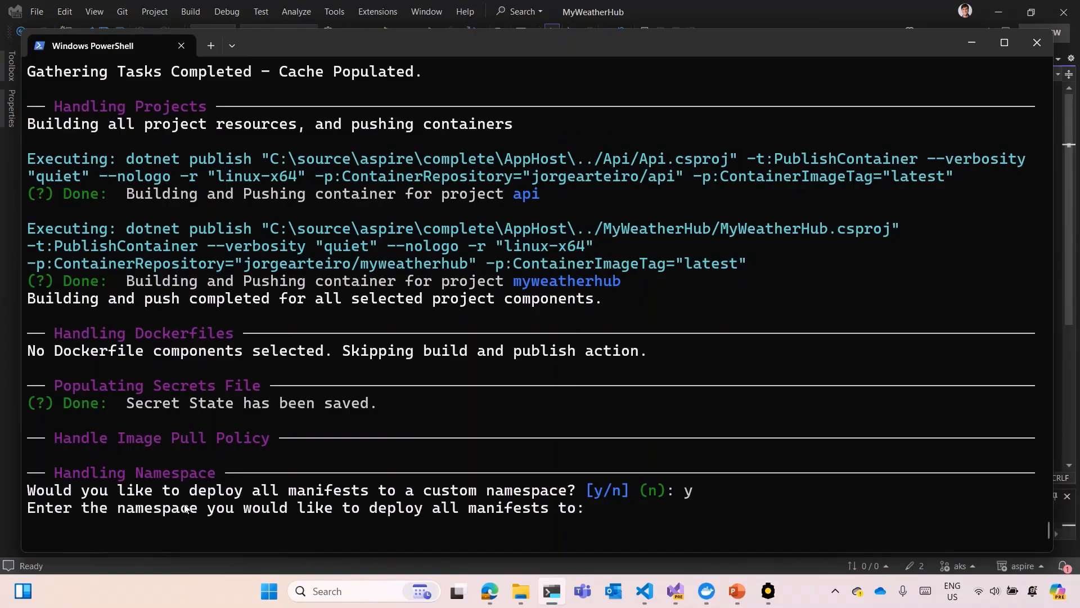
text(weather)
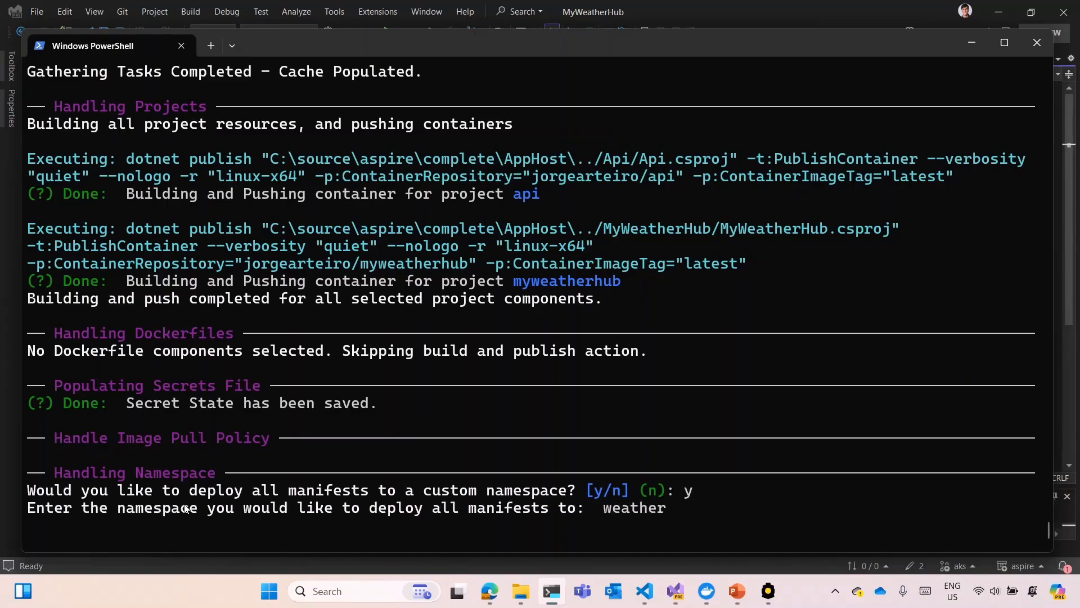
text(hub)
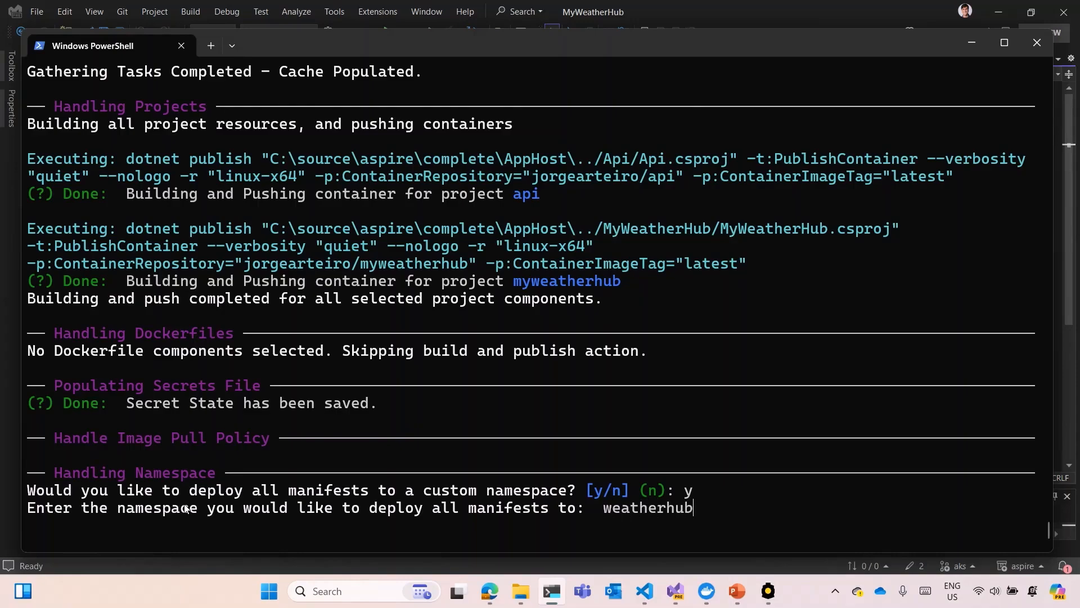
key(Return)
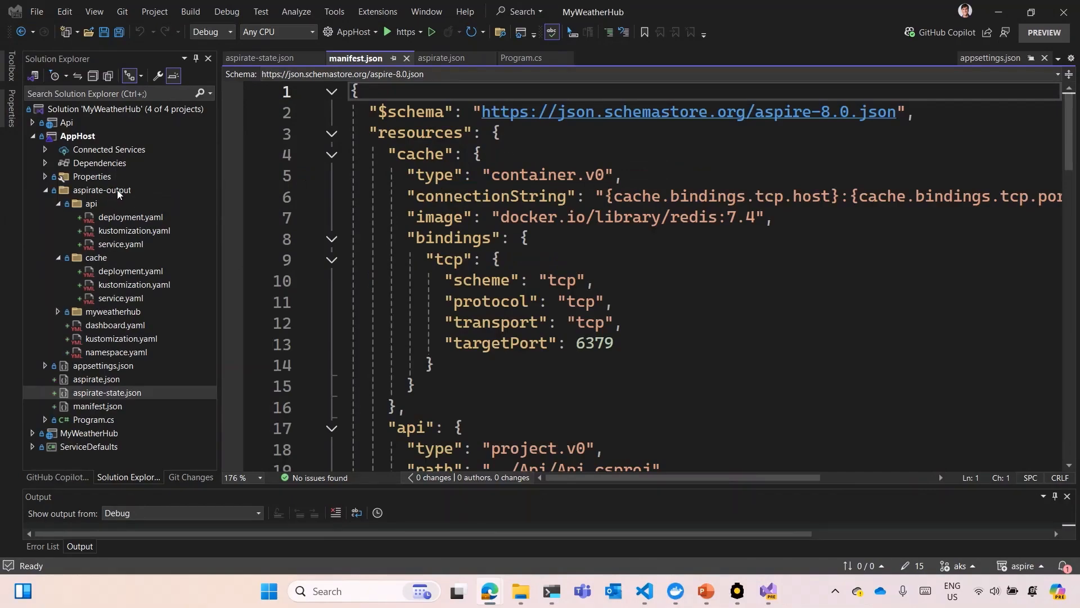
mouse_move(111, 231)
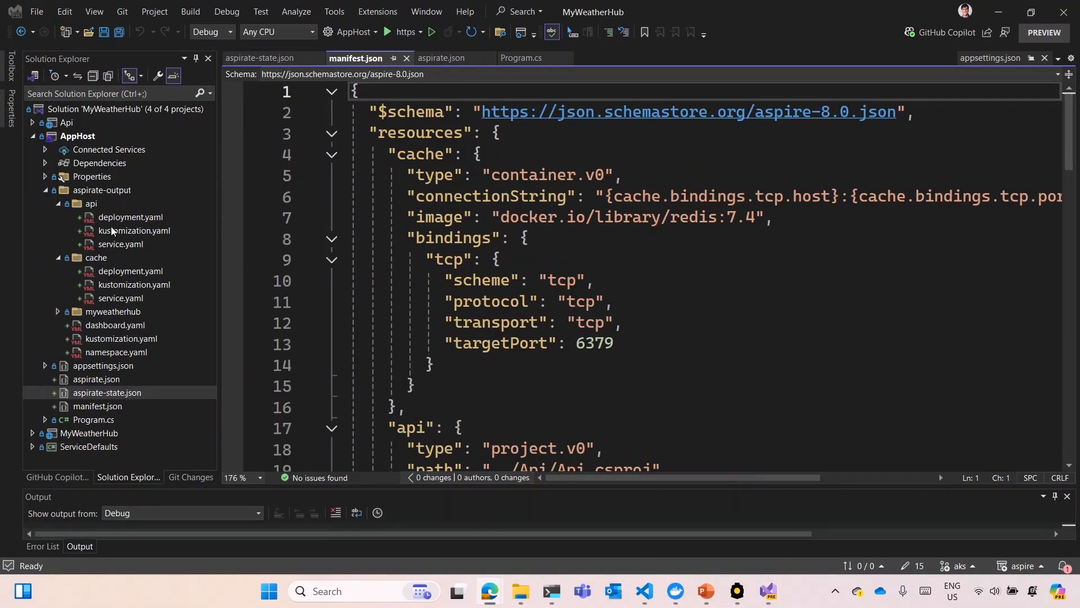
mouse_move(125, 325)
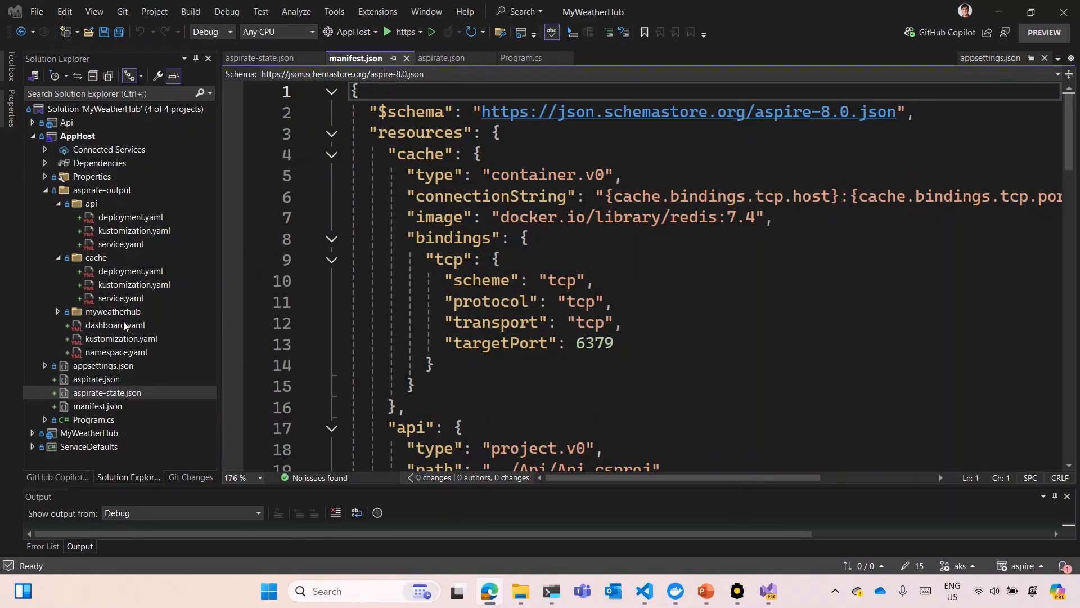
mouse_move(269, 286)
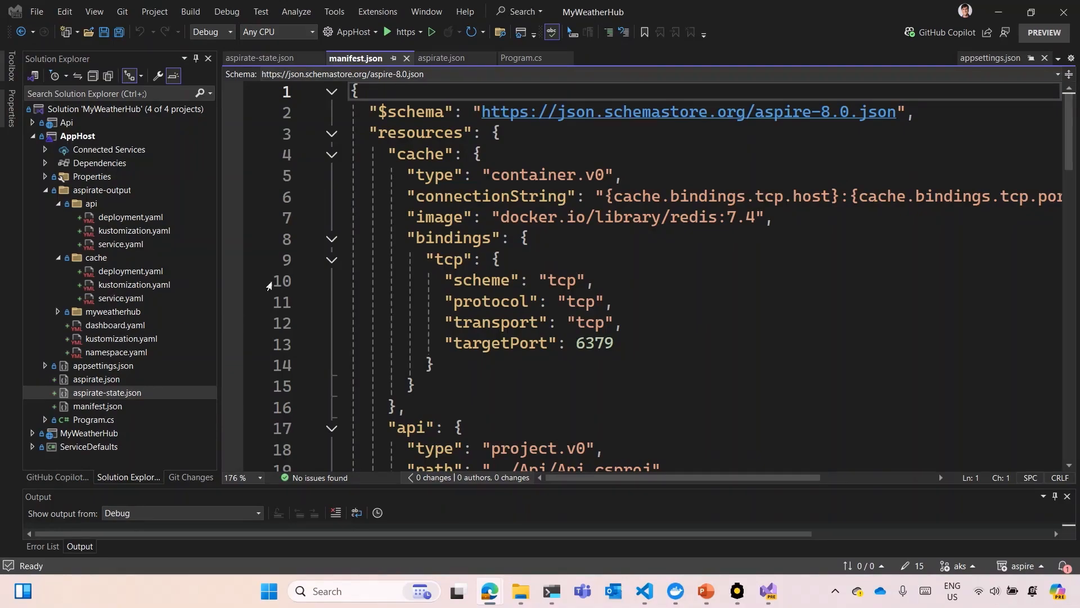
Review the resource bindings in manifest.json.
click(635, 239)
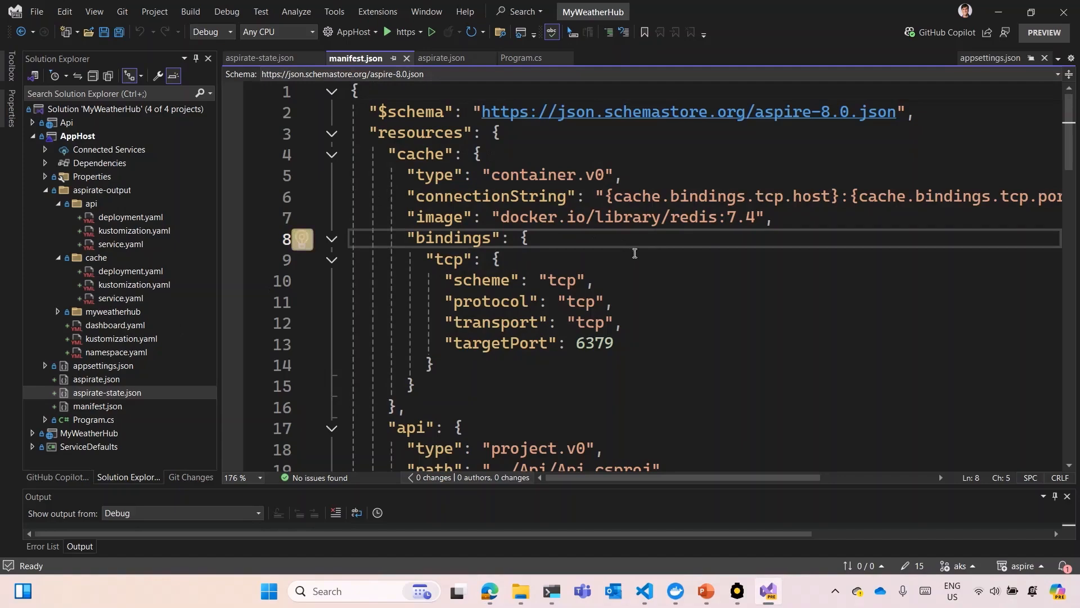
mouse_move(1071, 124)
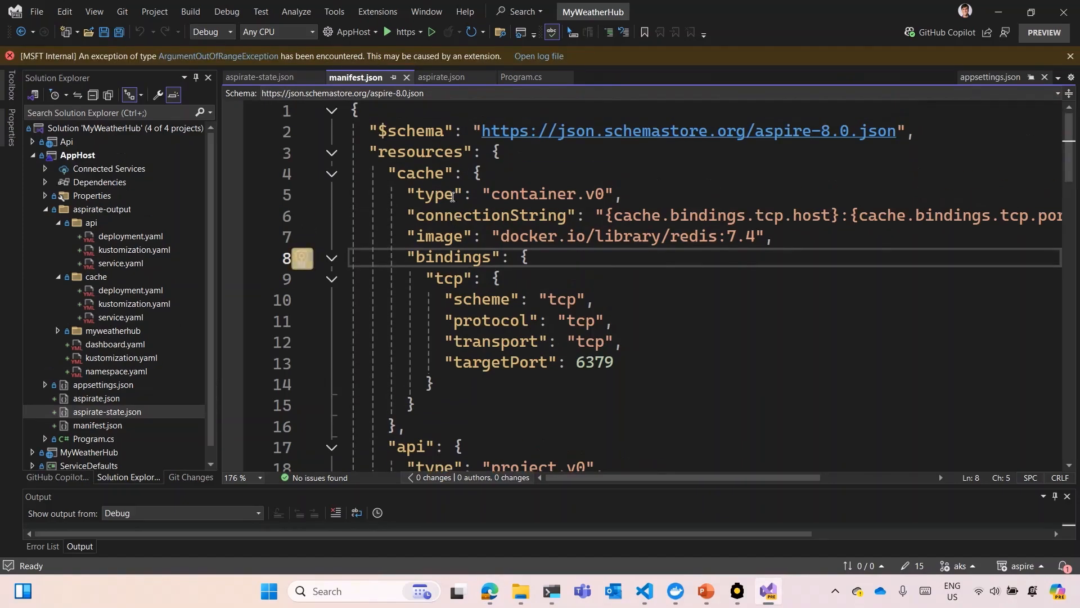
scroll(down, 3)
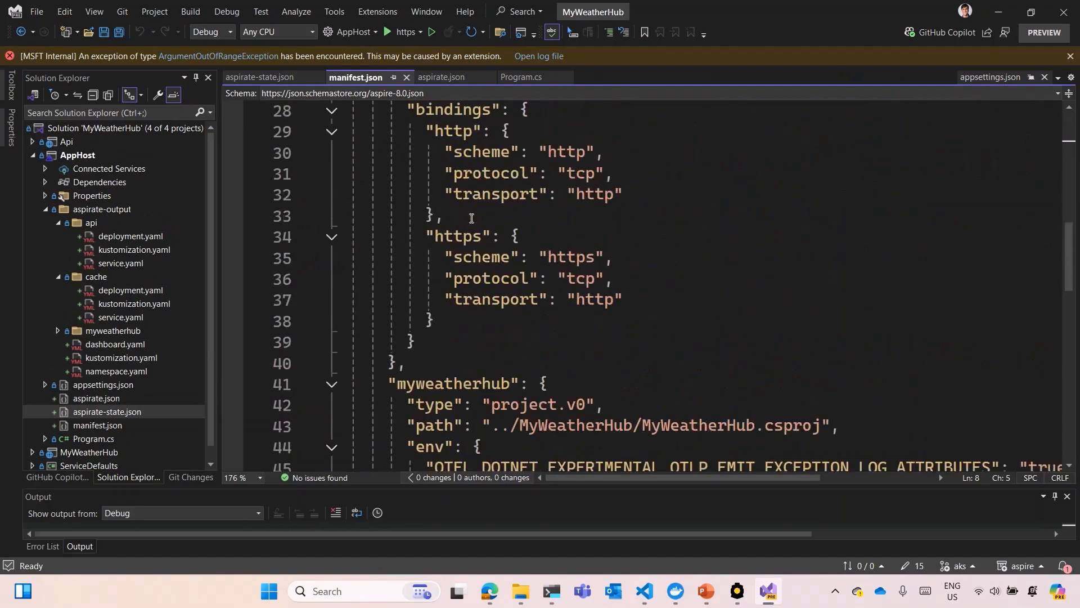
scroll(down, 3)
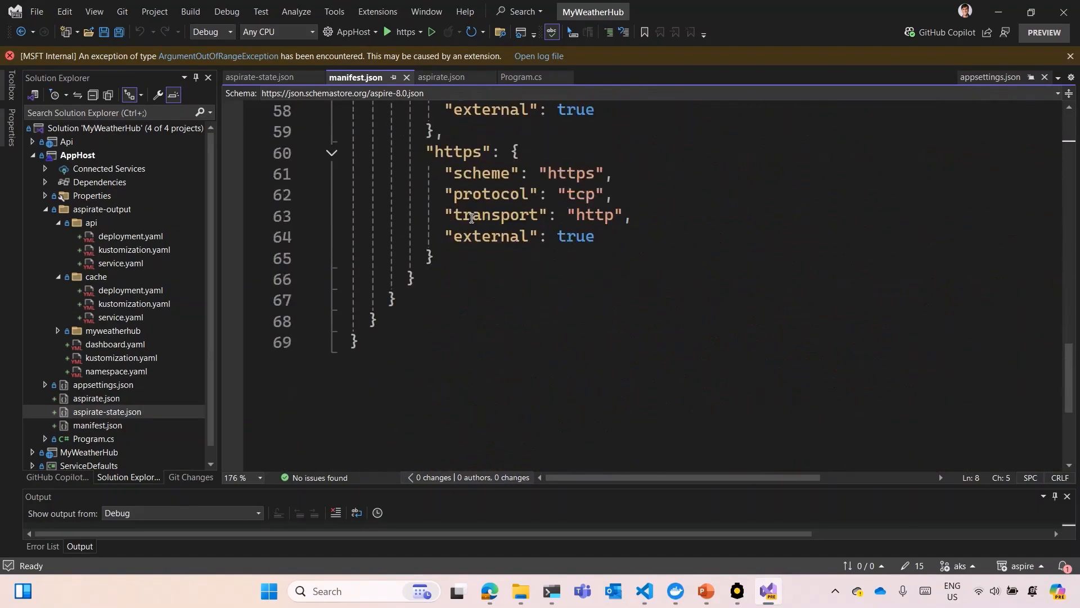
scroll(up, 3)
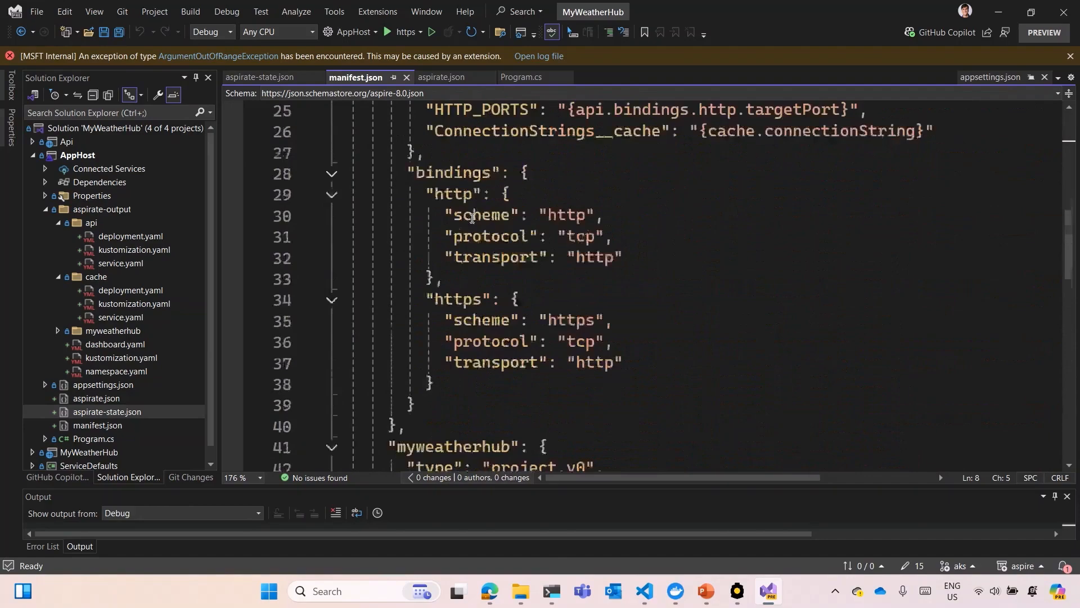
scroll(up, 3)
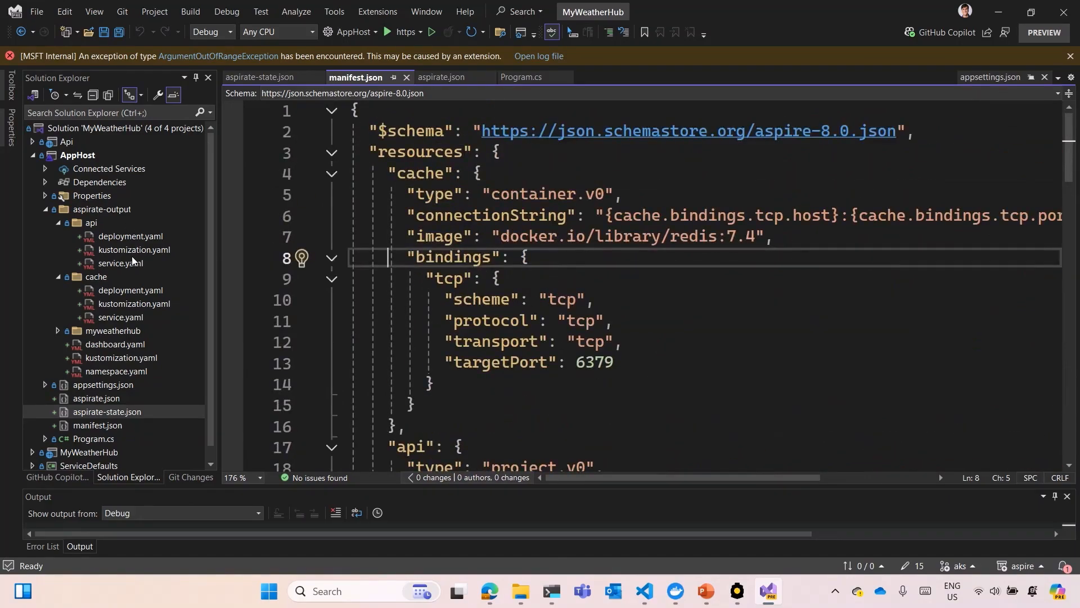
mouse_move(490, 180)
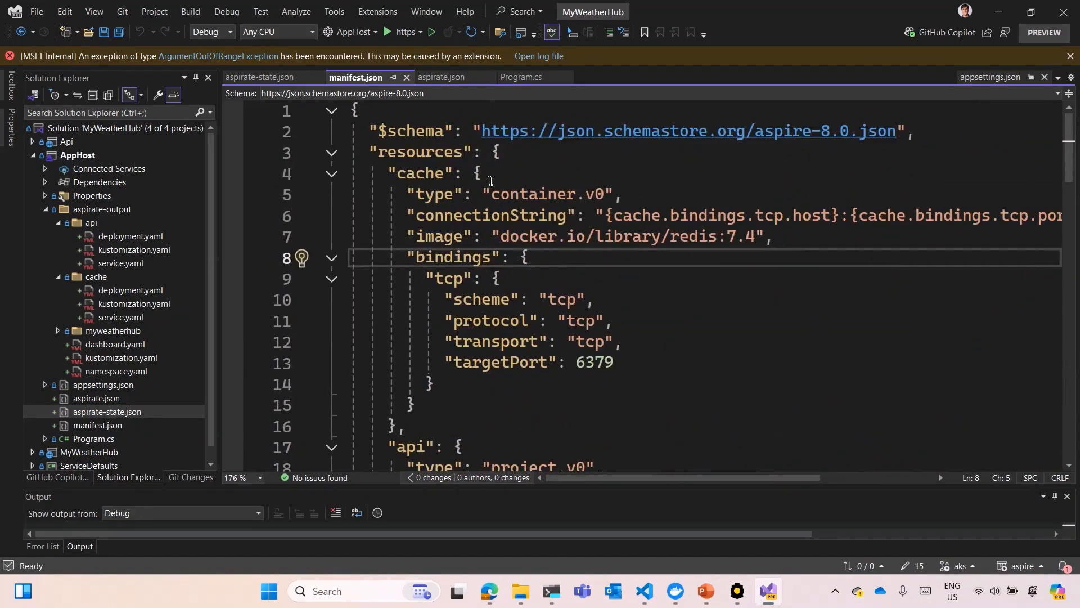
Inspect the weatherhub namespace and encrypted secrets in aspirate-state.json, then aspirate.json.
click(262, 76)
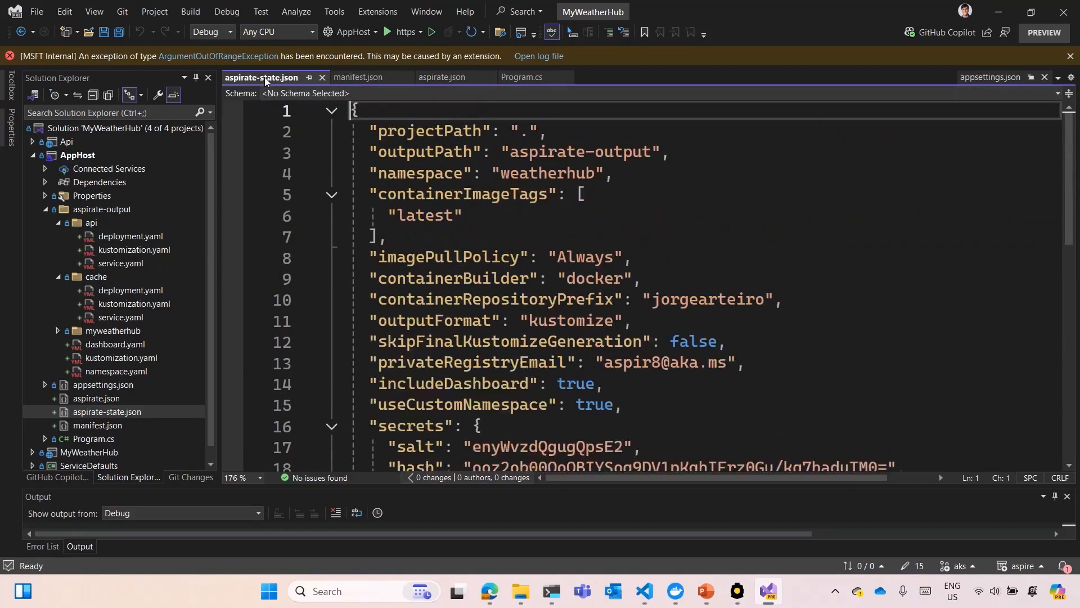
scroll(down, 3)
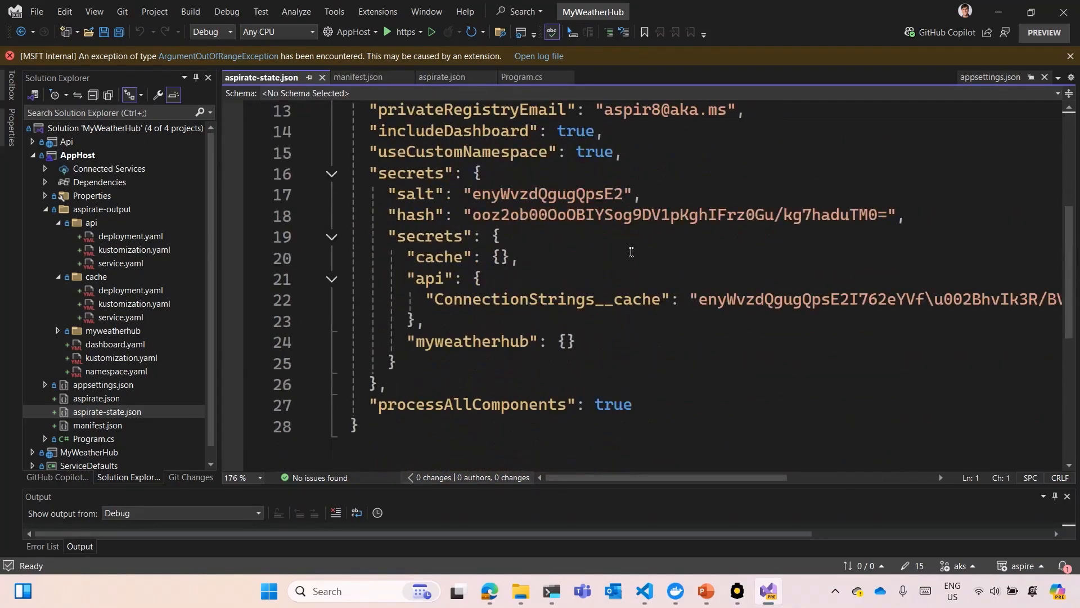
scroll(up, 3)
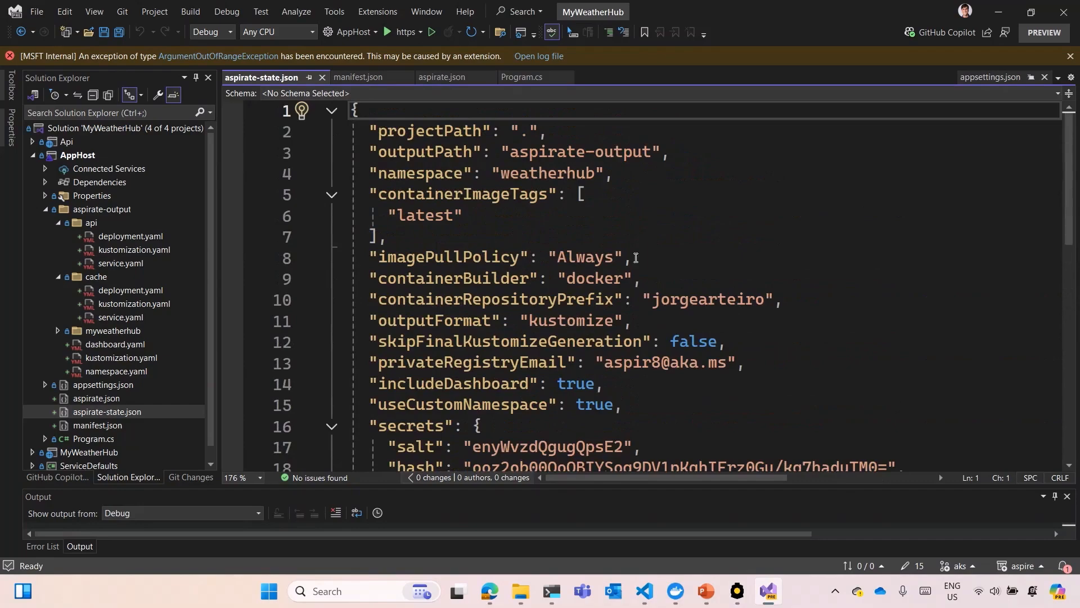
click(438, 76)
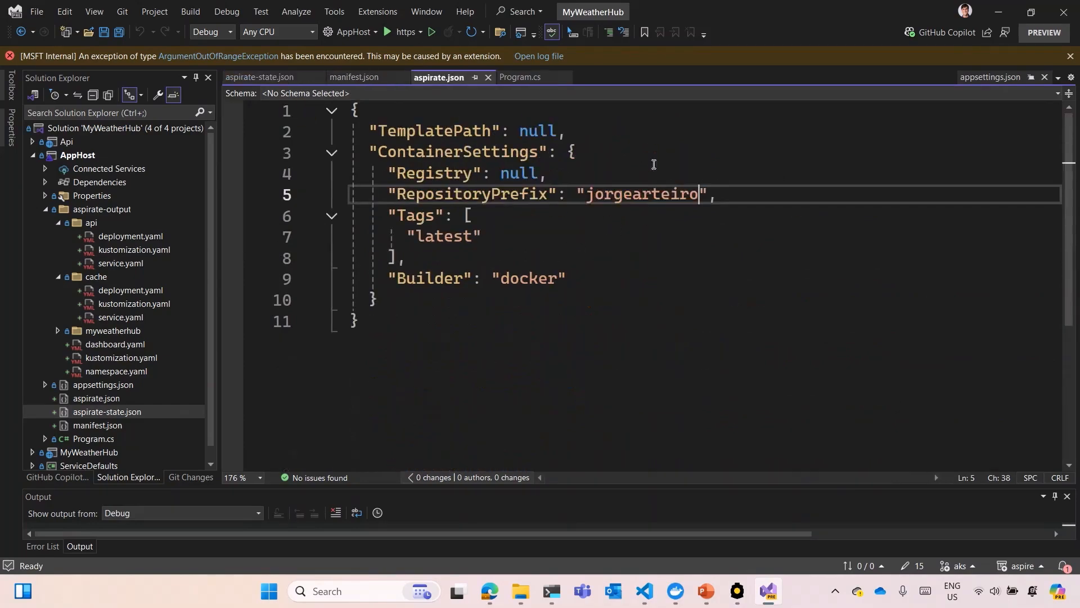
mouse_move(543, 231)
text(dir)
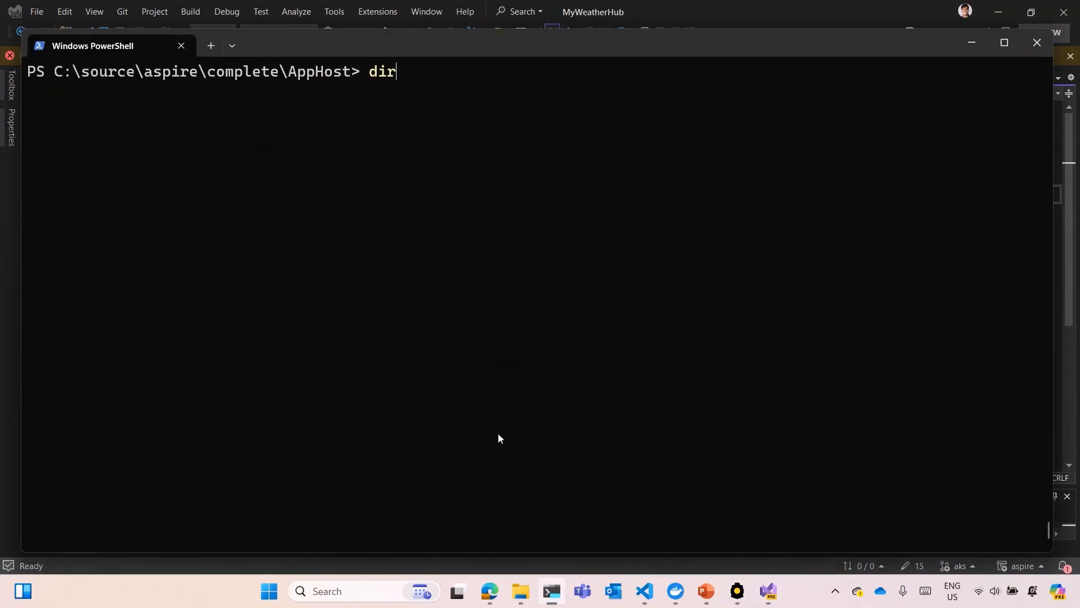
Run aspirate apply with saved state and the secrets password, confirming deployment to aks-auto.
text(aspirate apply)
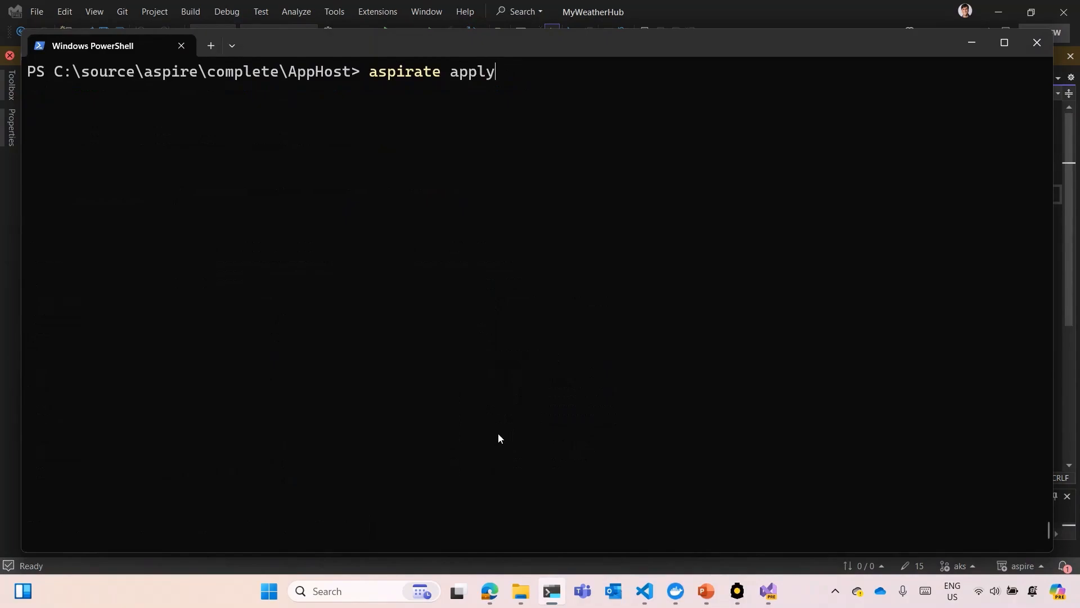
mouse_move(462, 387)
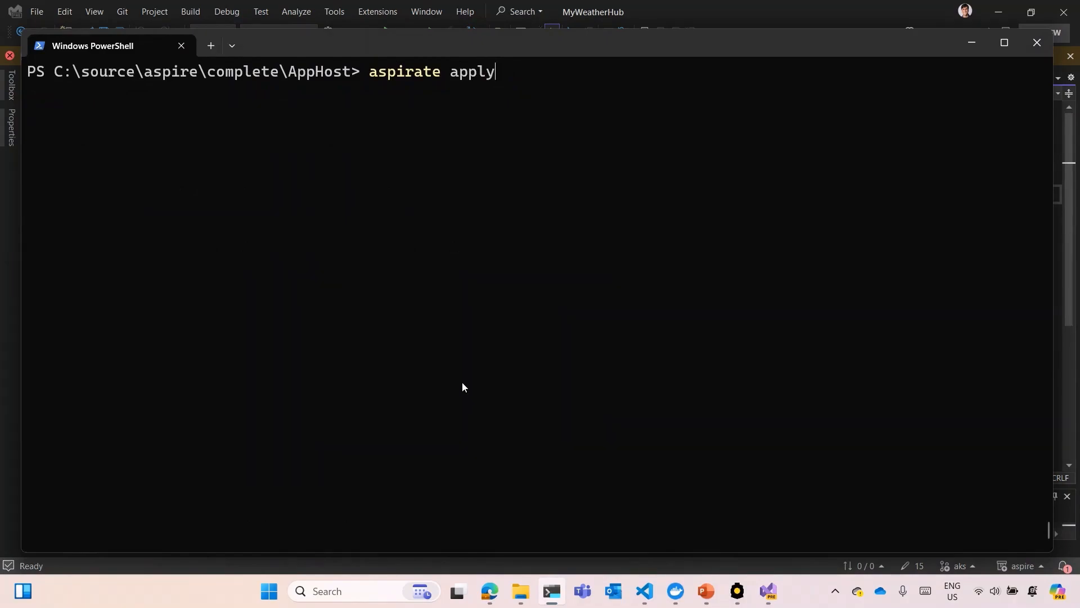
key(Return)
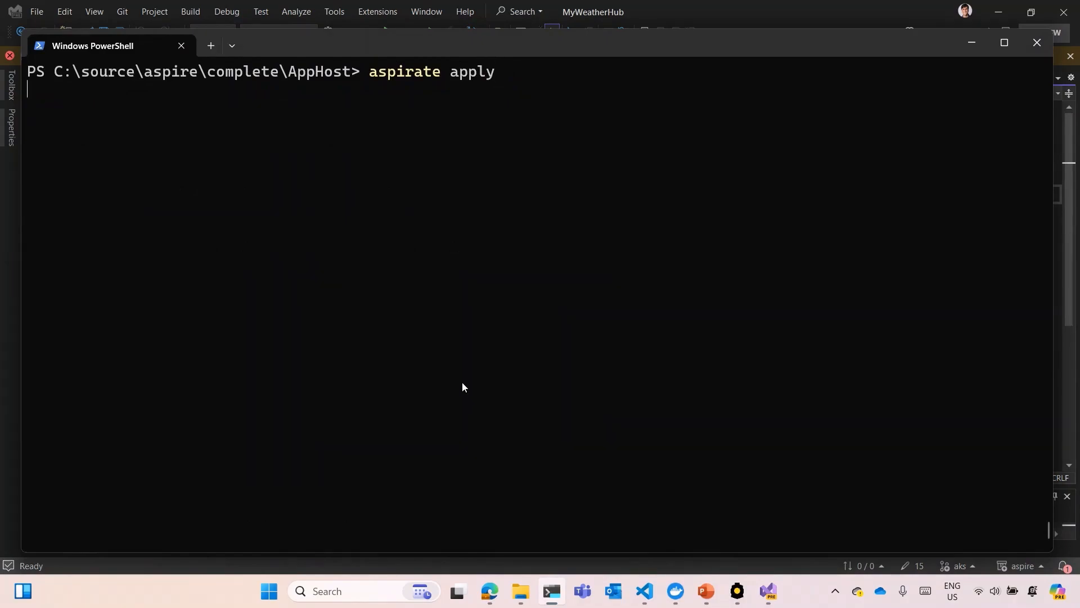
key(Return)
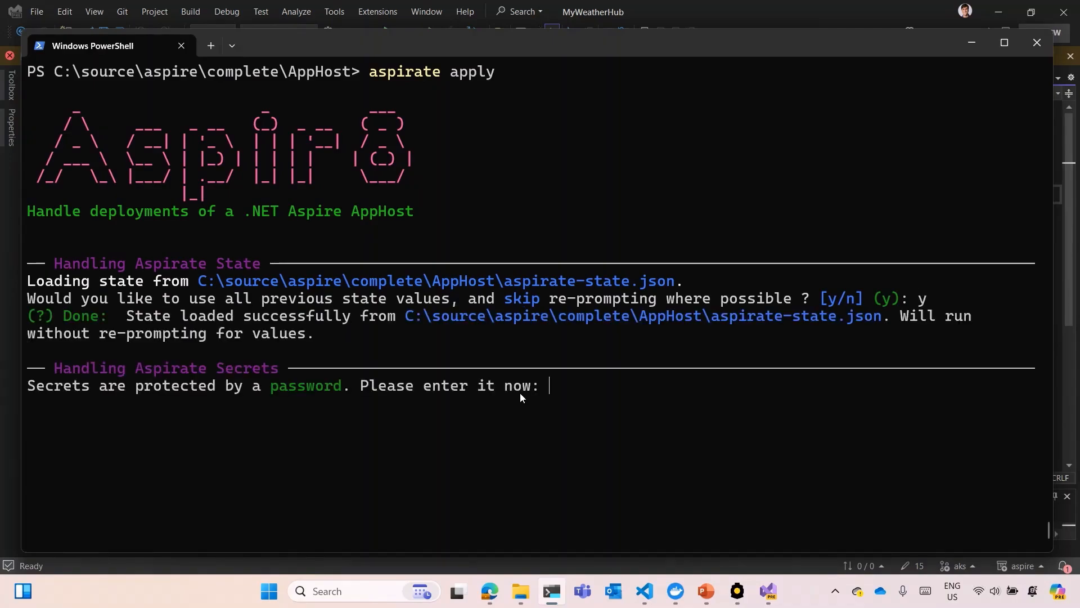
text(*****)
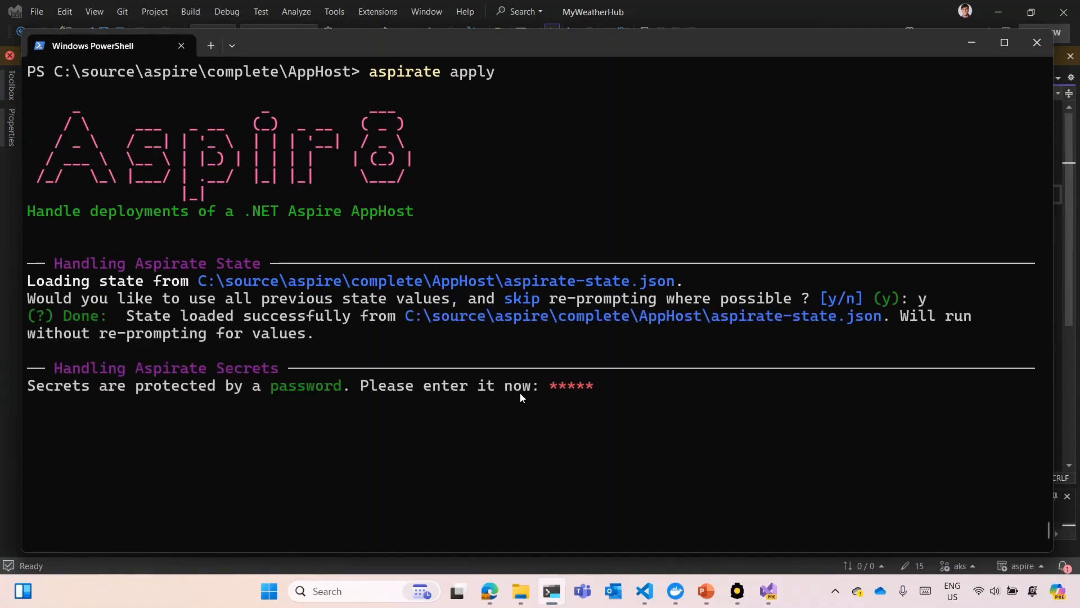
key(Return)
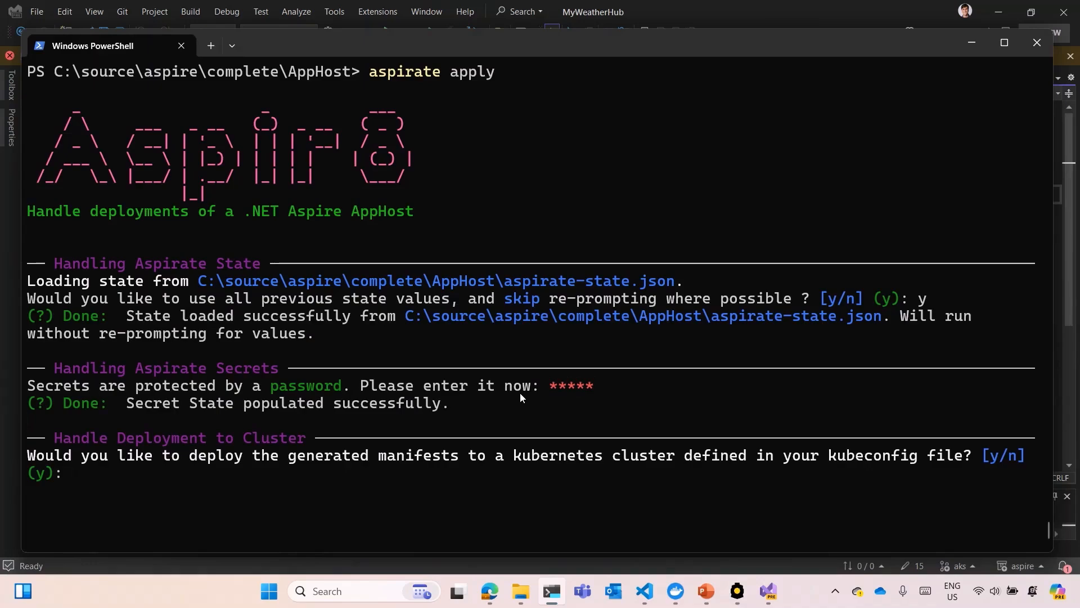
text(y)
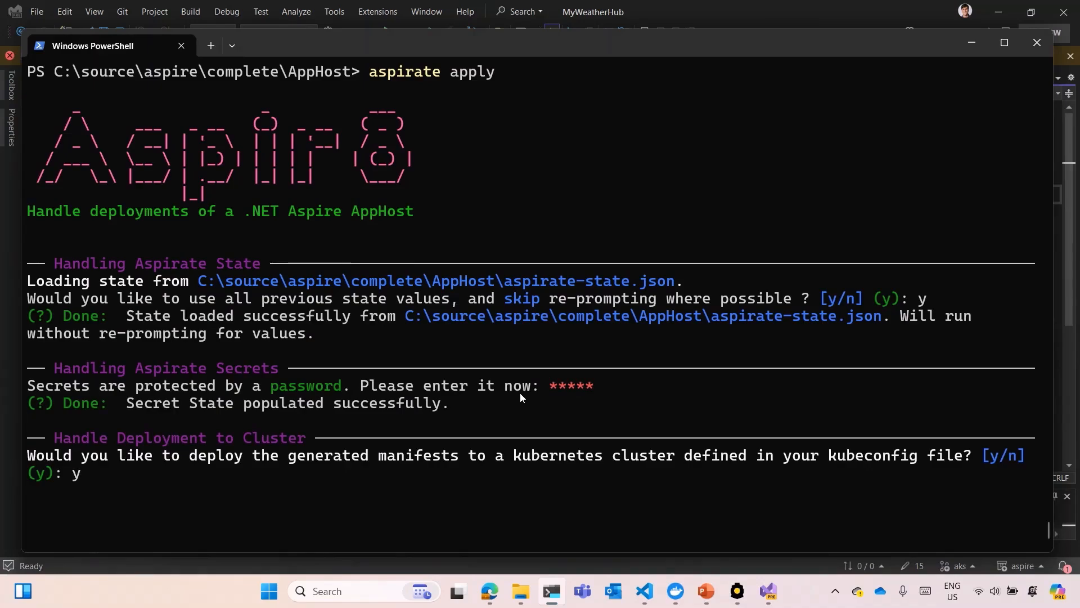
key(Return)
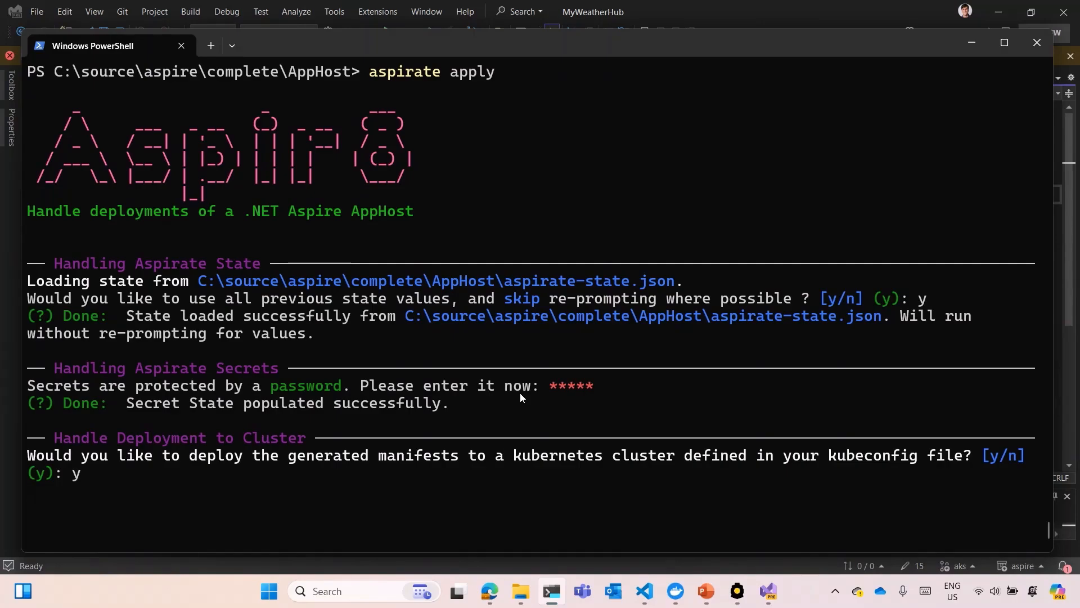
scroll(down, 3)
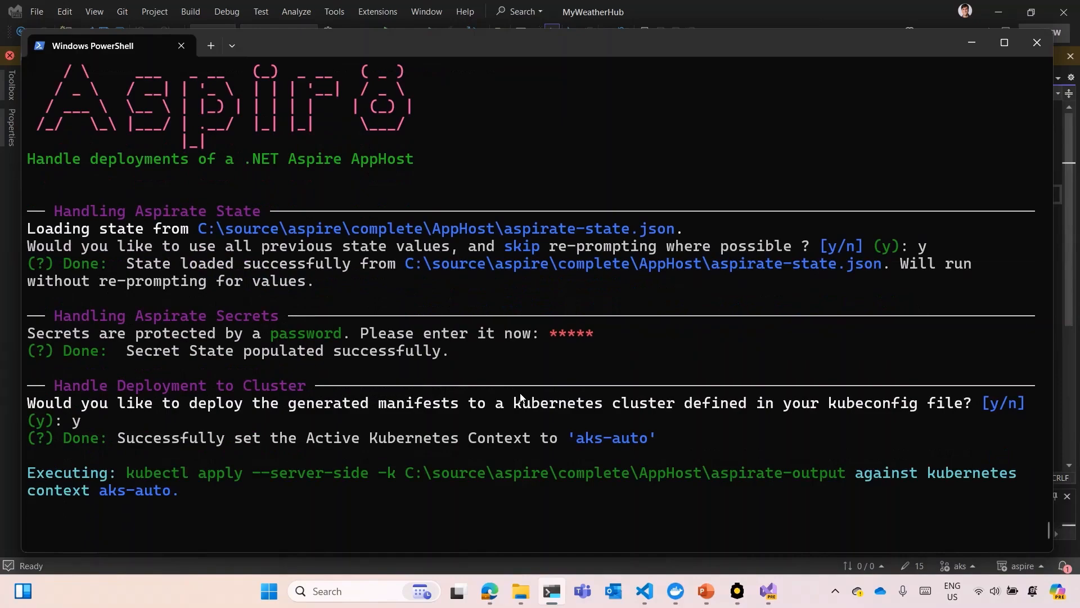
scroll(down, 3)
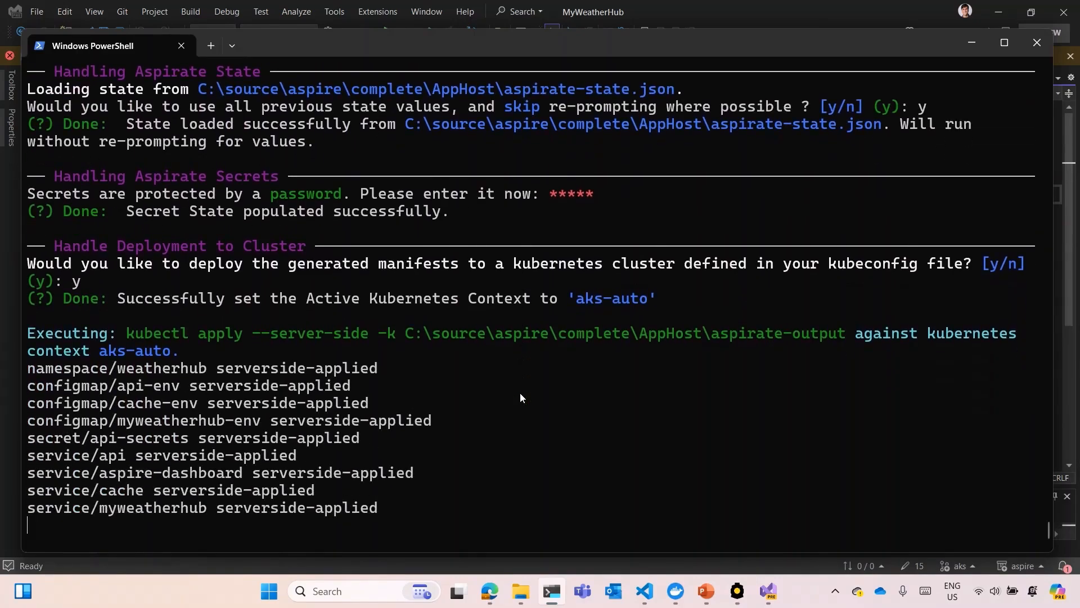
scroll(down, 3)
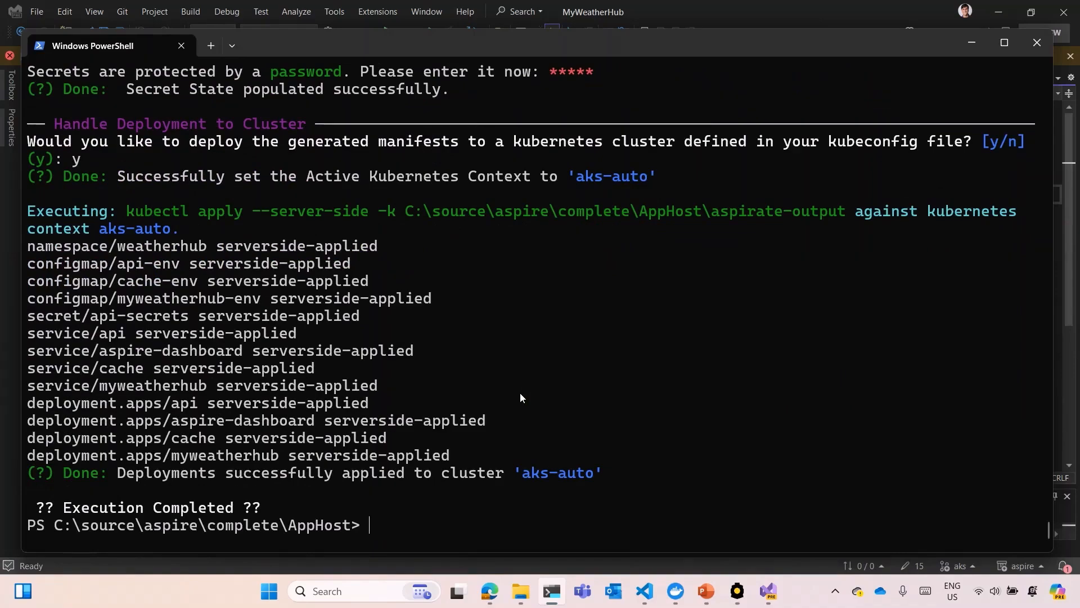
mouse_move(730, 587)
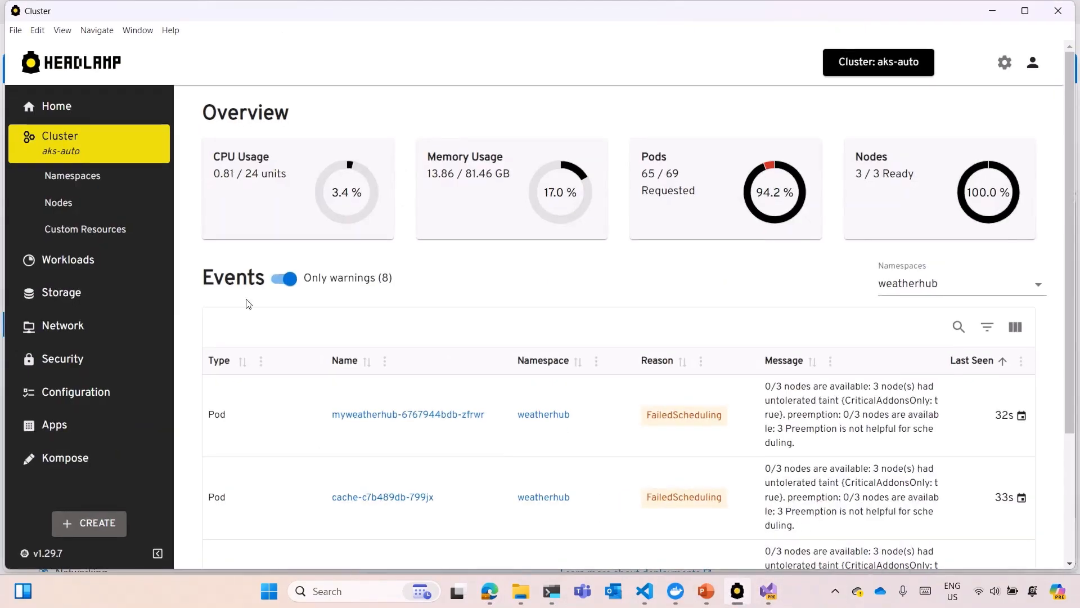
View the pending weatherhub pods and the cluster's node list in Headlamp.
click(66, 260)
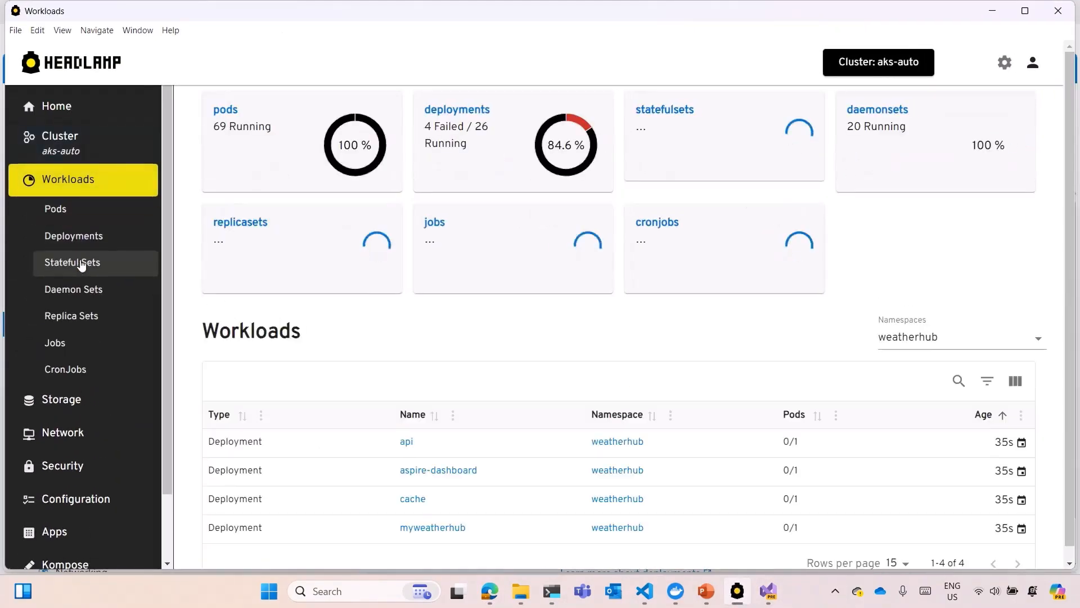
click(55, 209)
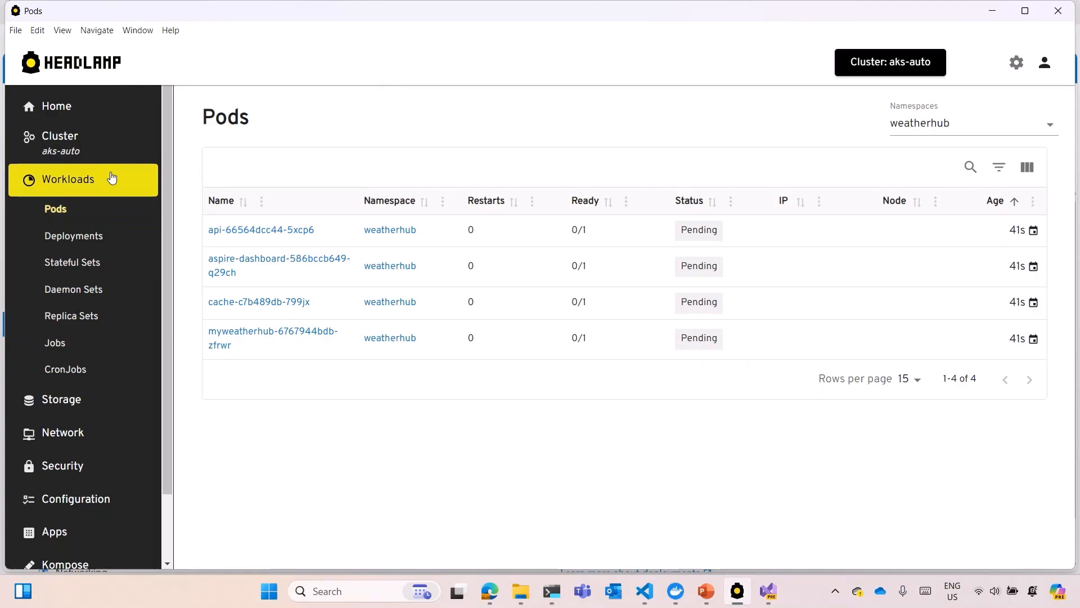
click(59, 142)
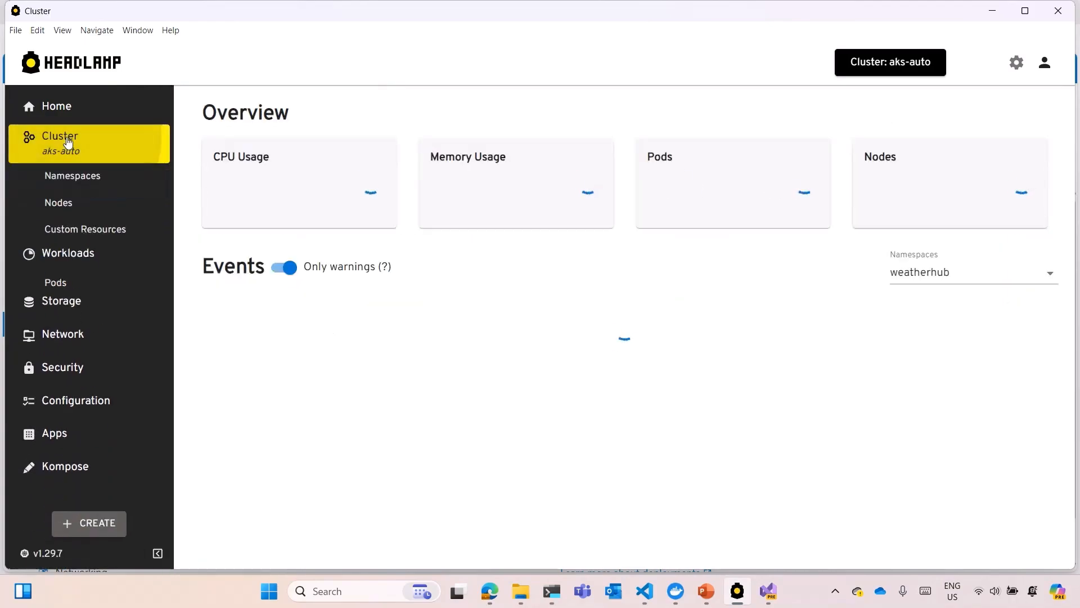
click(58, 202)
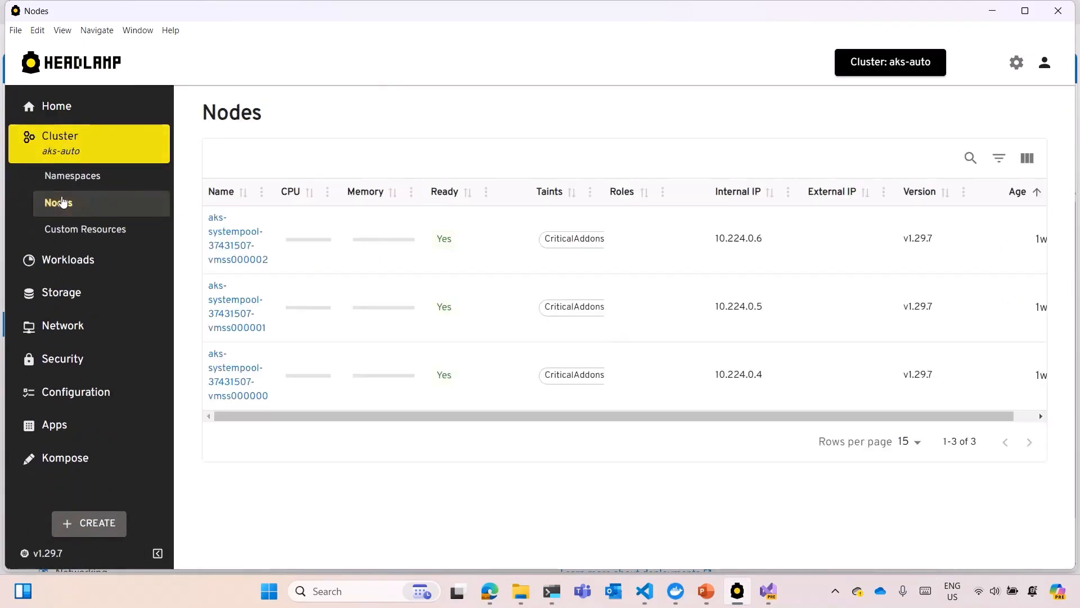
mouse_move(145, 291)
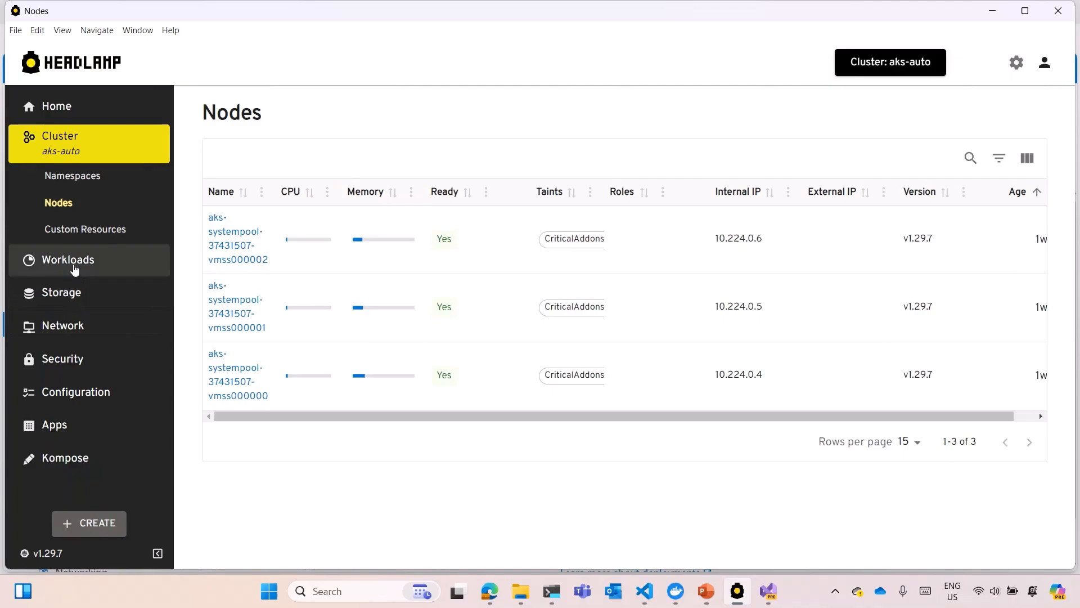
Recheck the pending pods and the new aks-default node, then return to PowerShell.
click(67, 260)
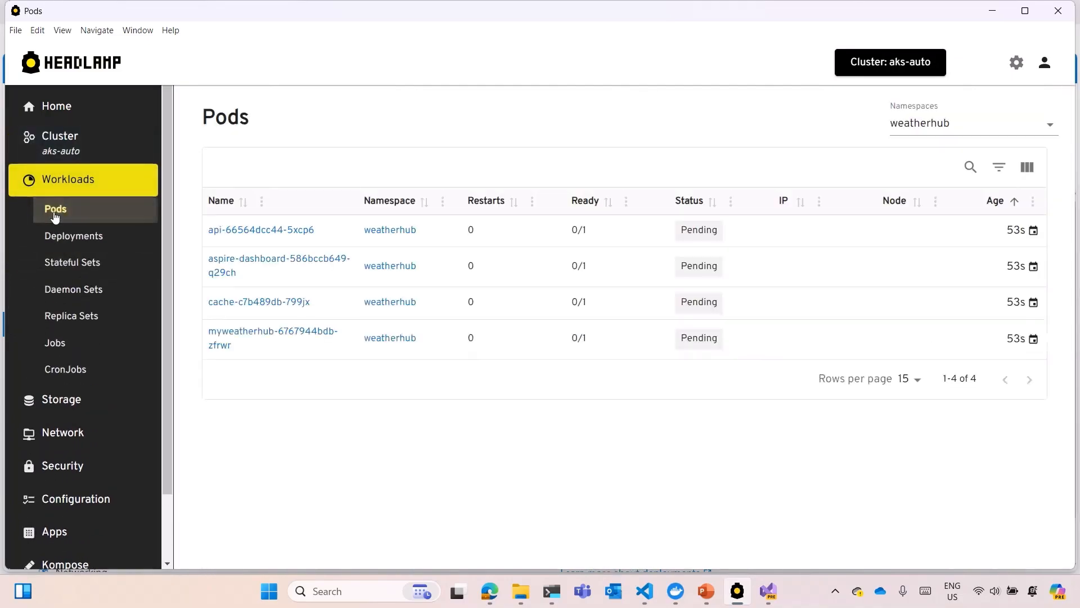
mouse_move(292, 340)
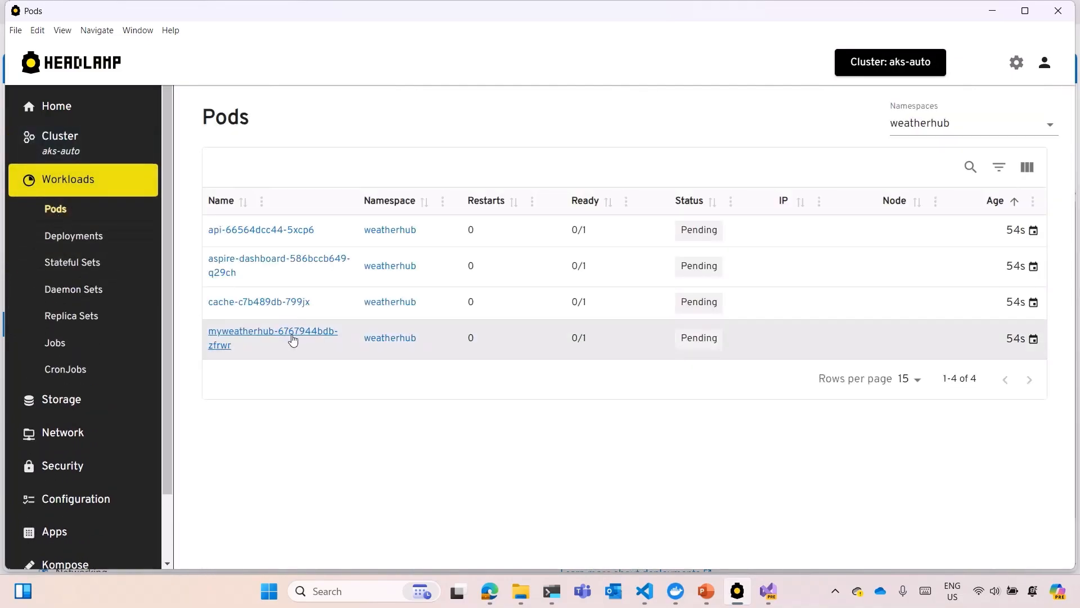
mouse_move(502, 325)
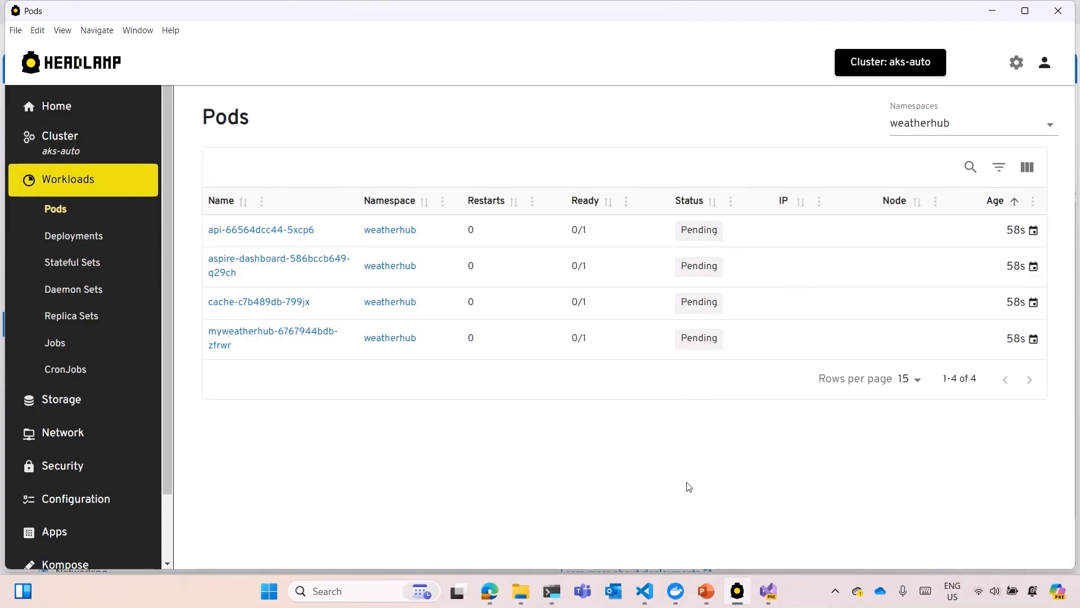
mouse_move(71, 263)
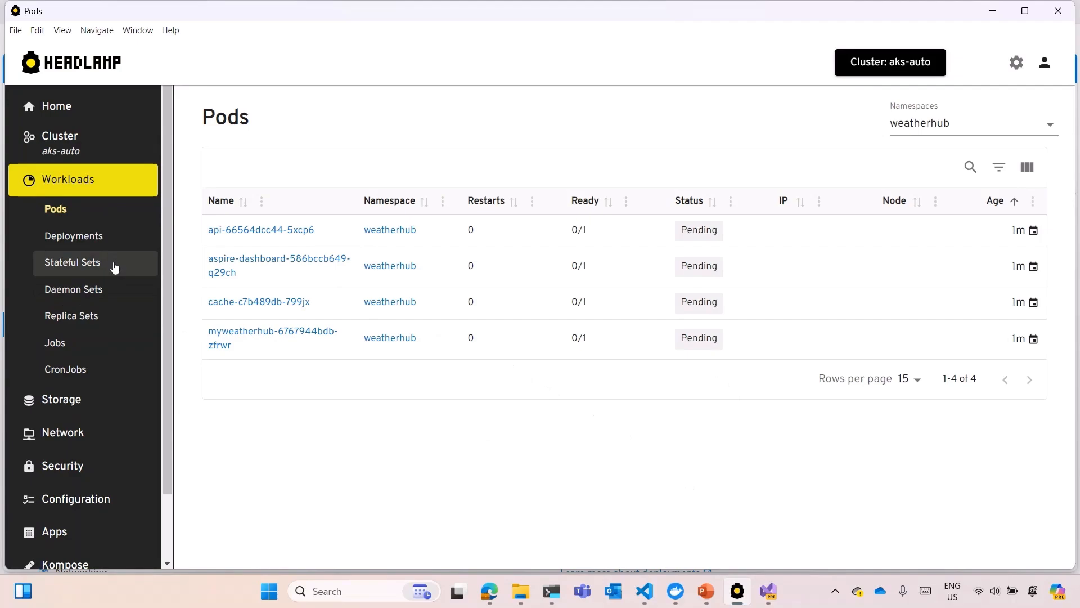
click(60, 135)
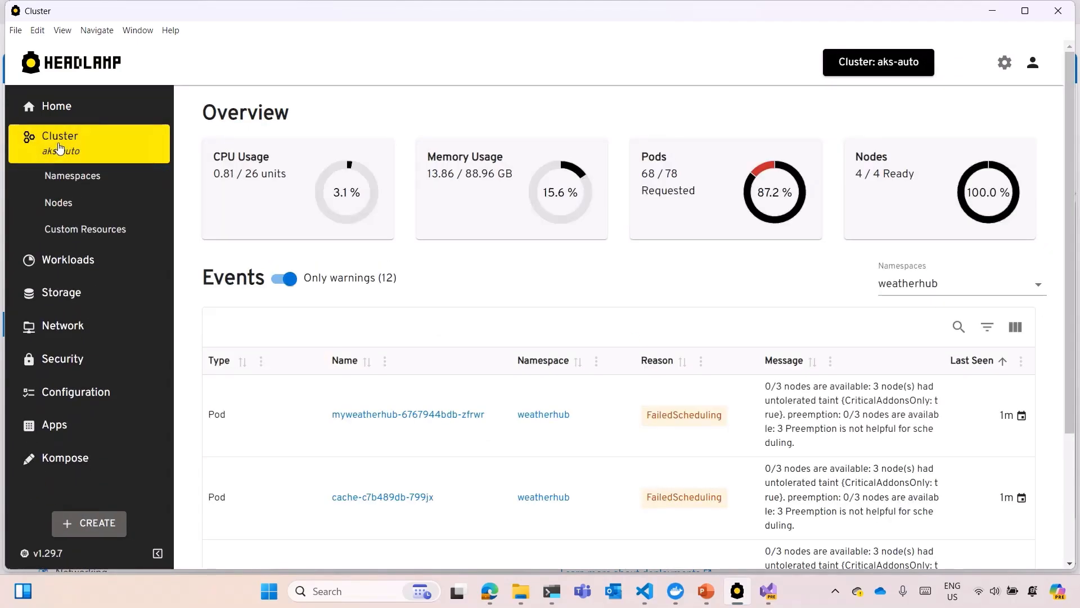
click(58, 203)
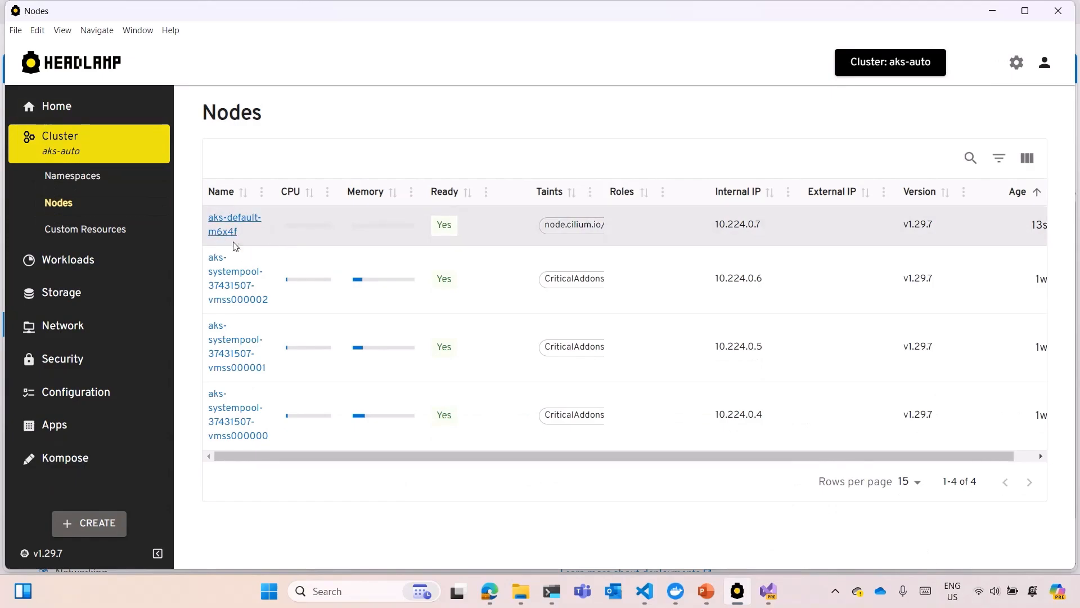
mouse_move(1043, 225)
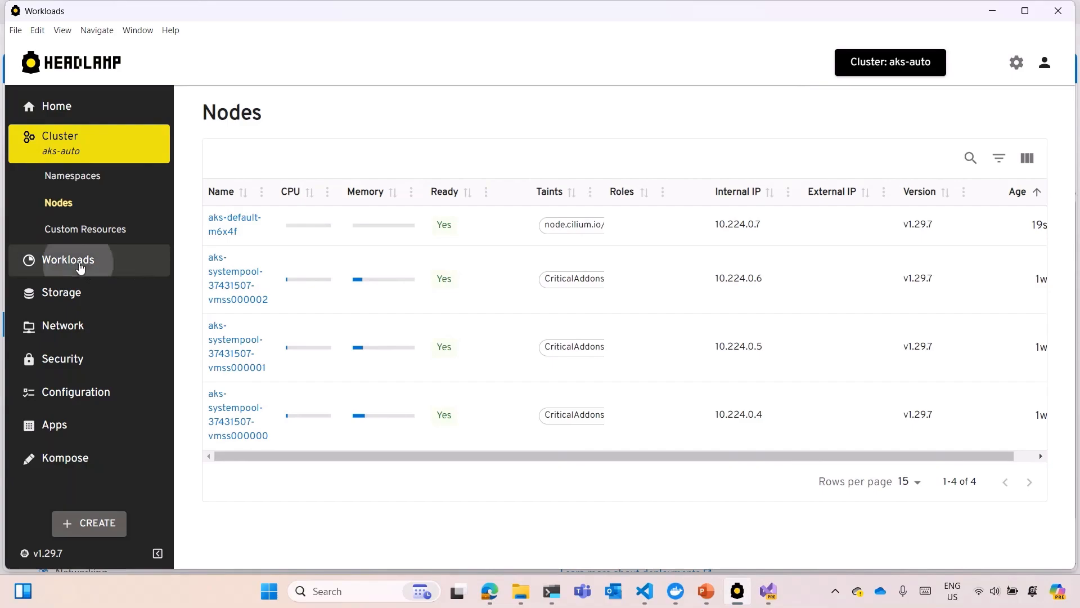
click(67, 260)
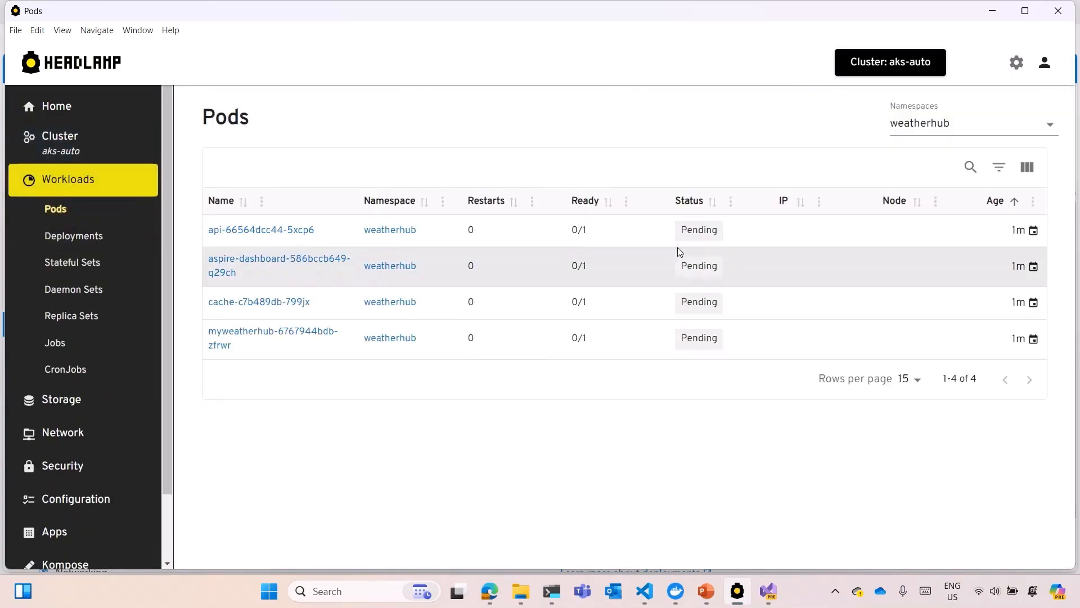
mouse_move(427, 233)
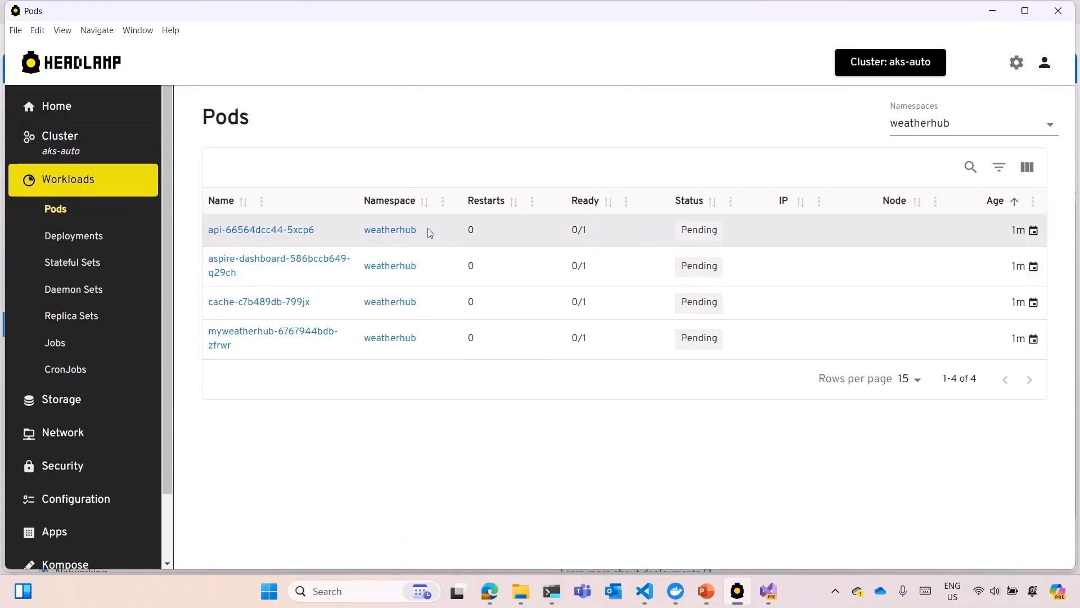
mouse_move(408, 265)
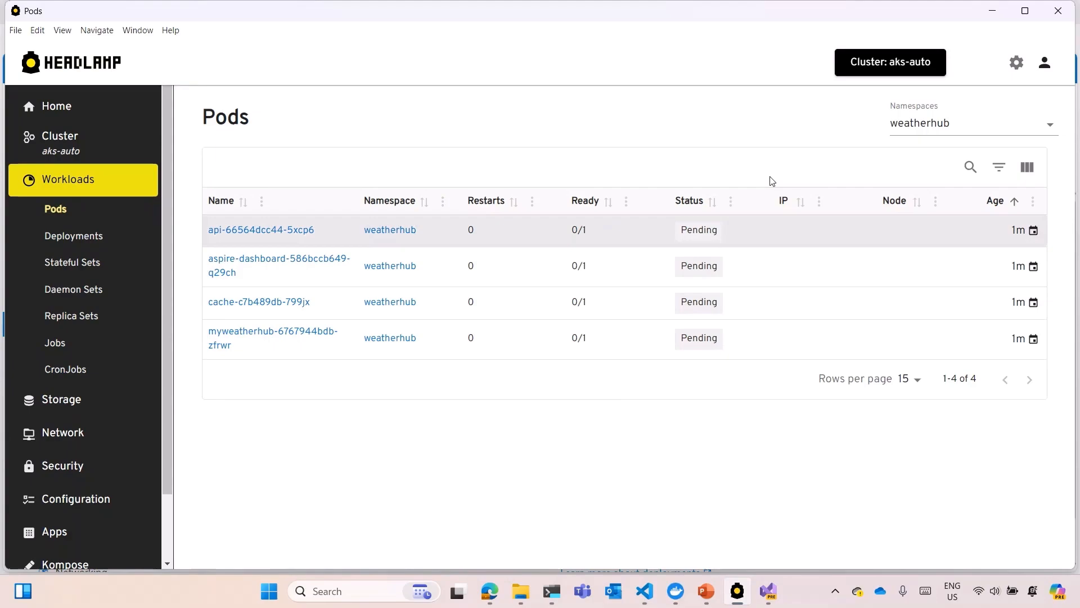
mouse_move(706, 372)
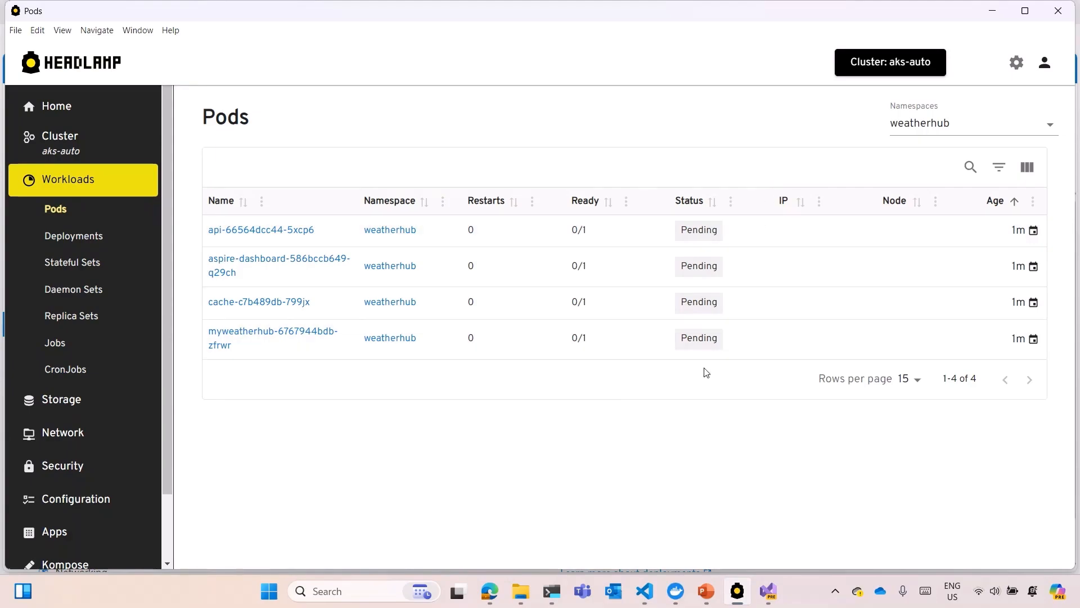
mouse_move(673, 398)
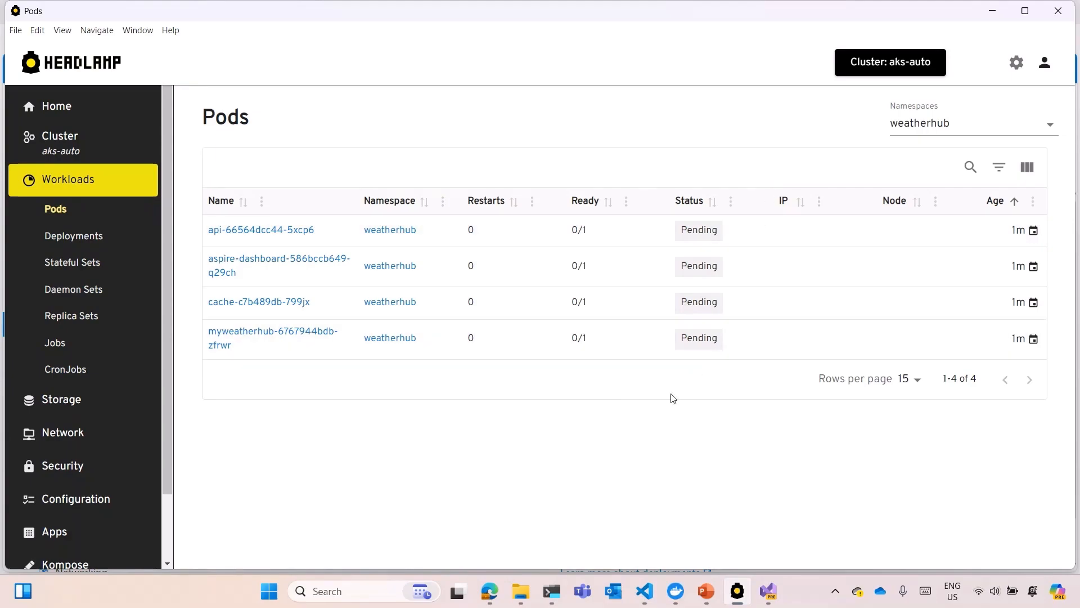
click(550, 590)
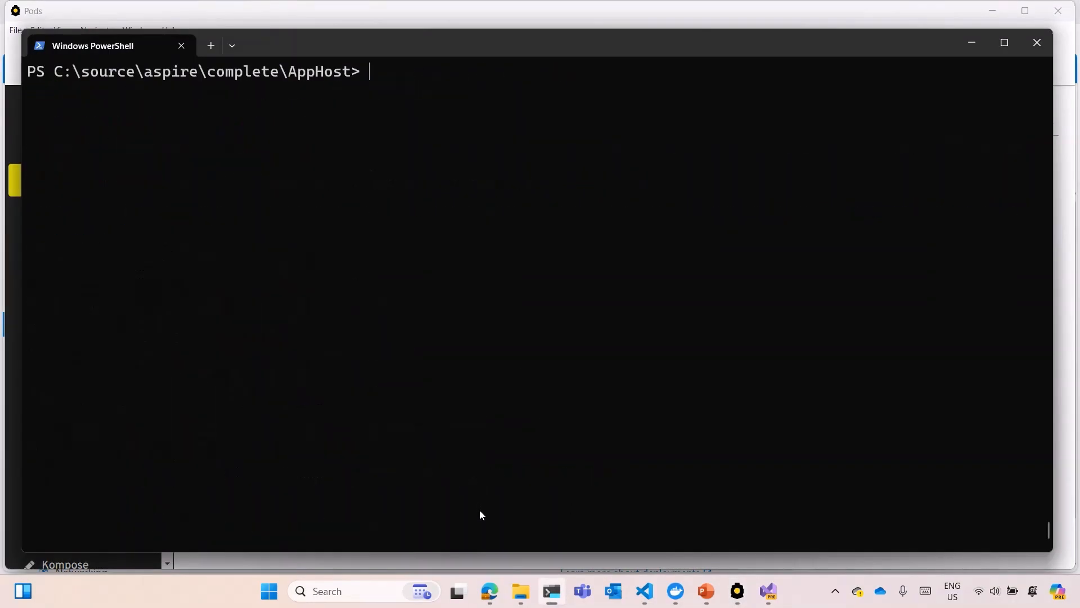
mouse_move(644, 592)
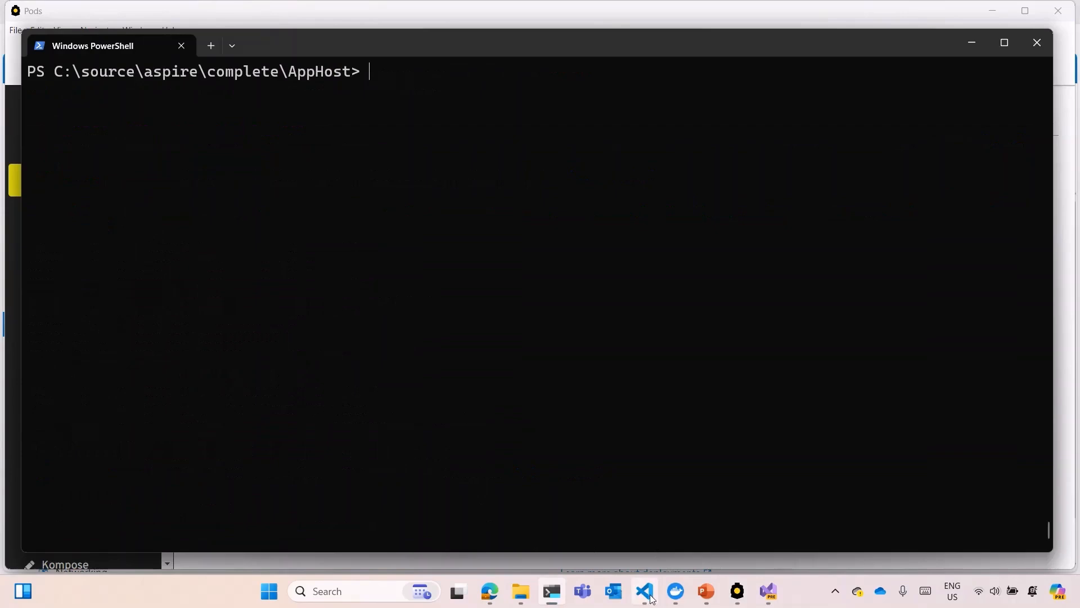
Run Helm-format generation from saved state with the secrets password, and check the rebuilt api image.
click(643, 591)
text(aspirate generate --output-format helm)
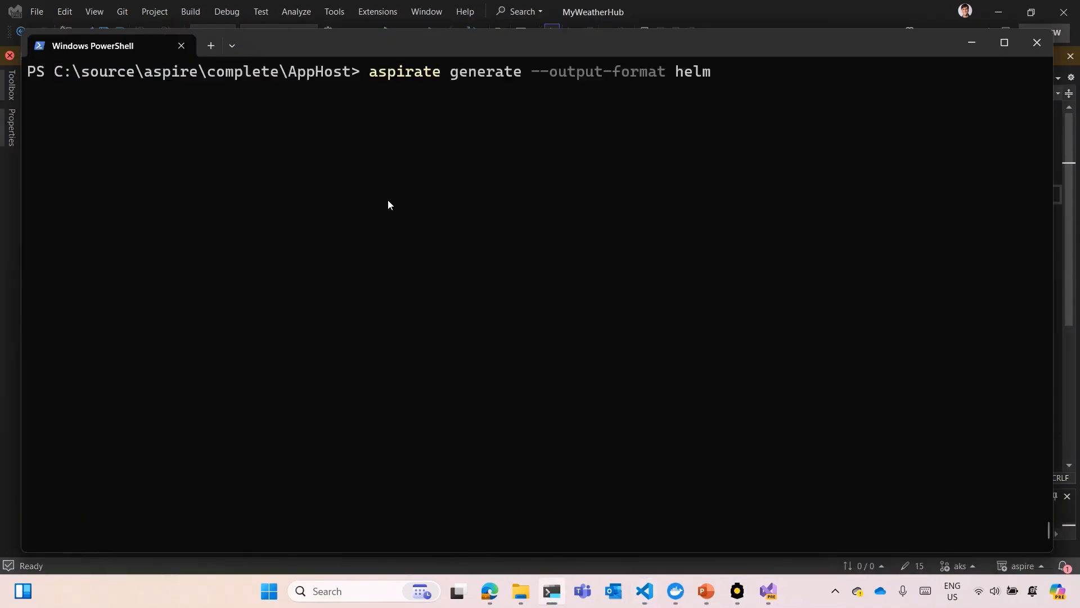
key(Return)
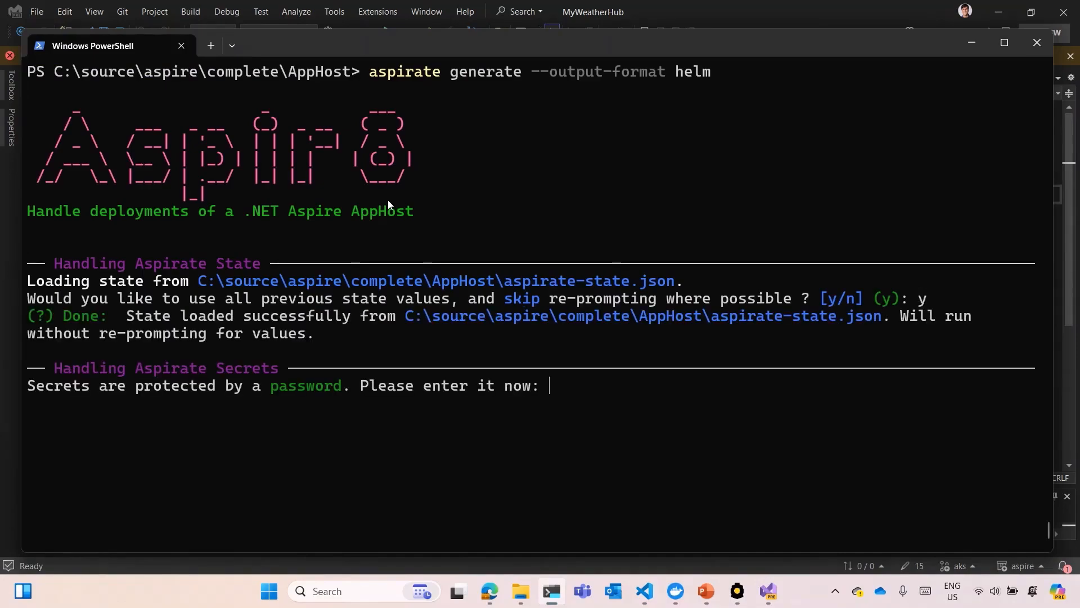
text(****)
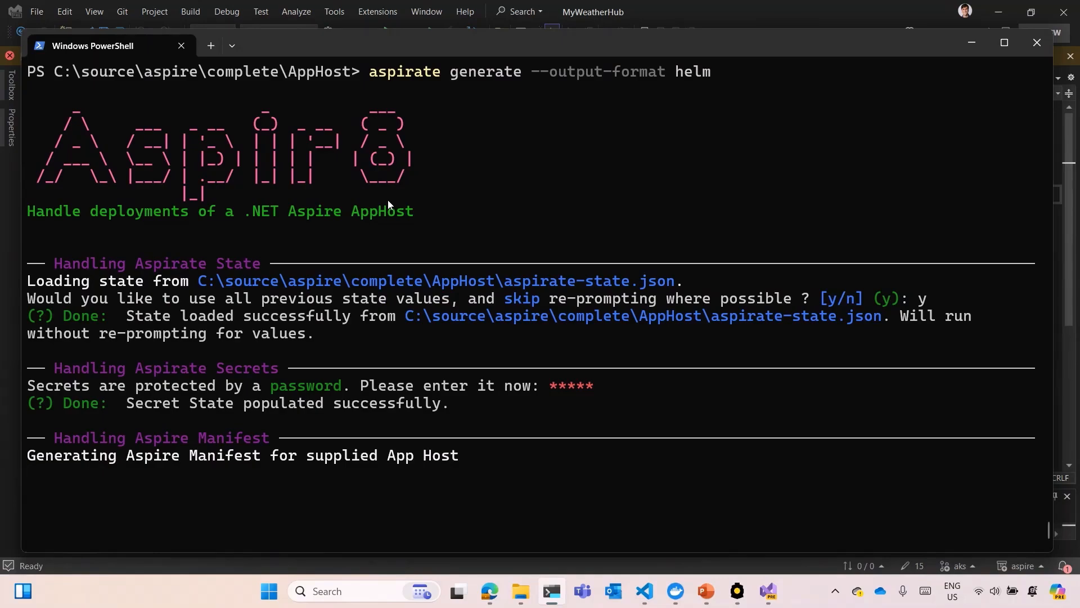
scroll(down, 3)
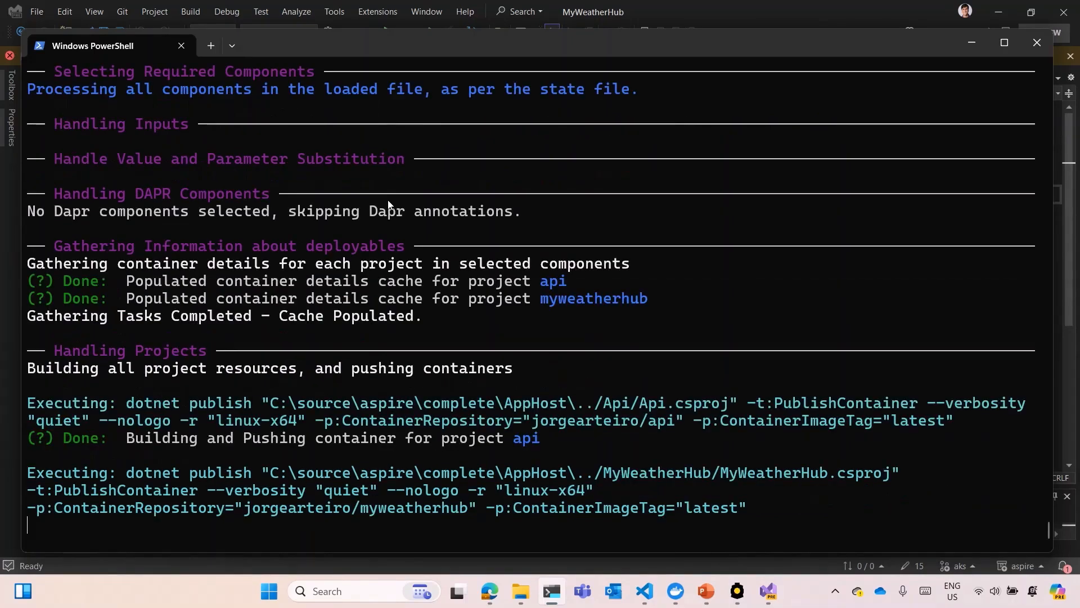
mouse_move(605, 480)
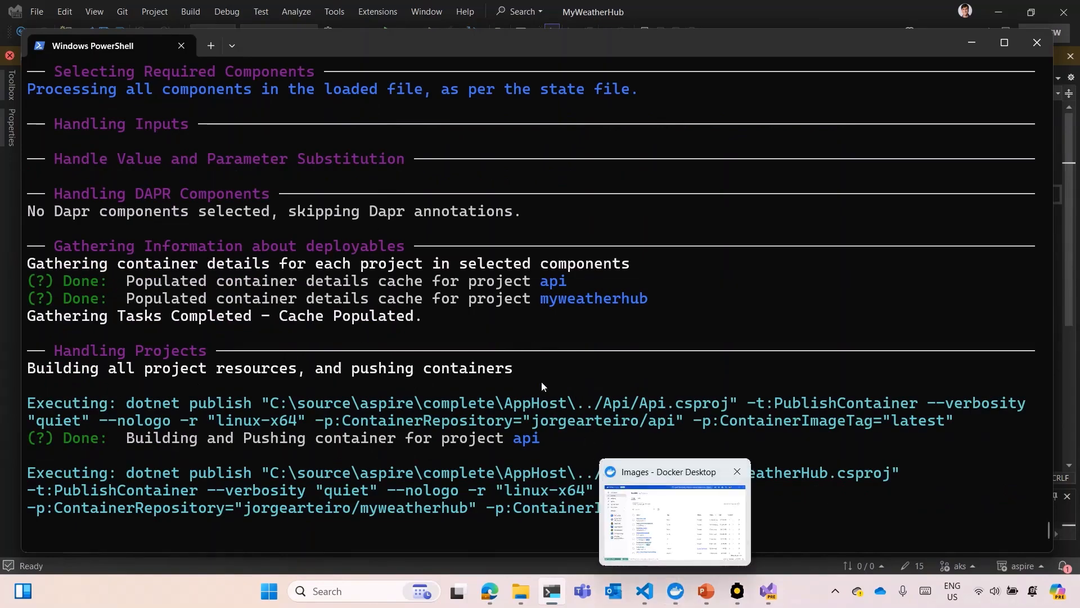
click(675, 519)
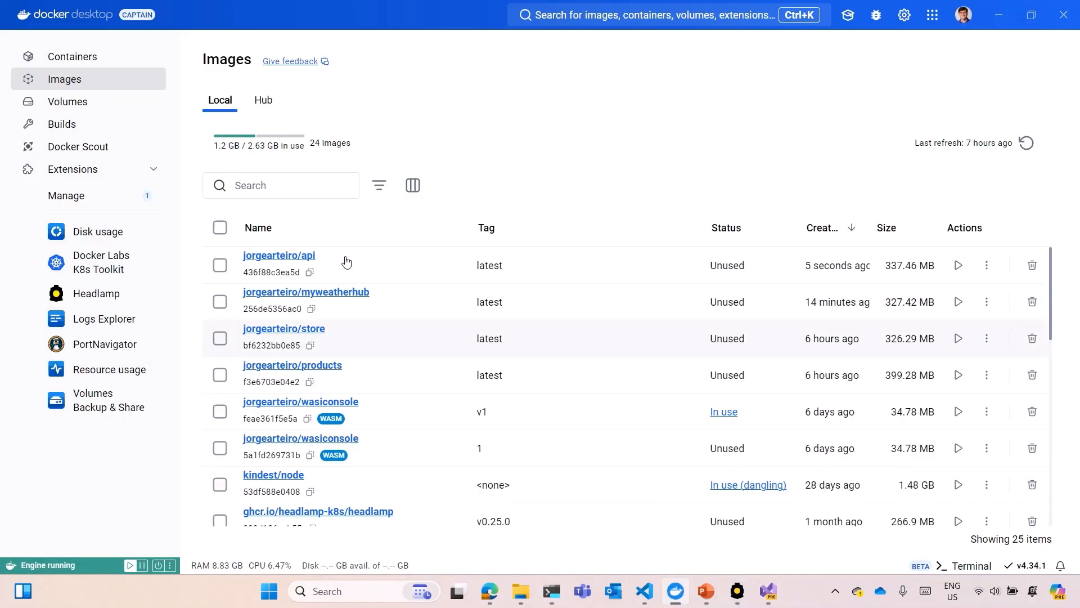
click(257, 227)
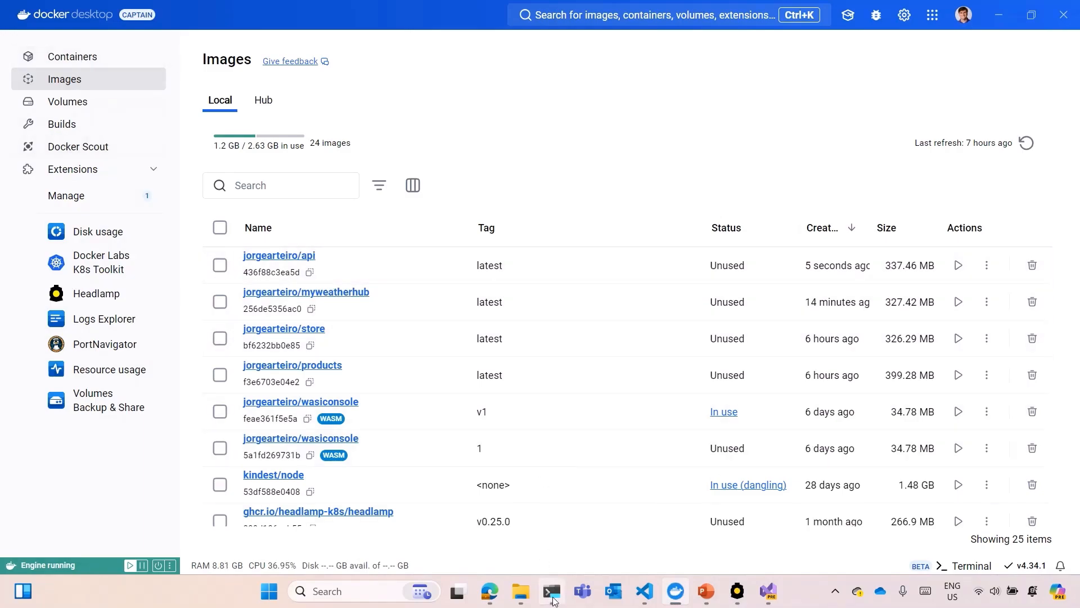
click(552, 591)
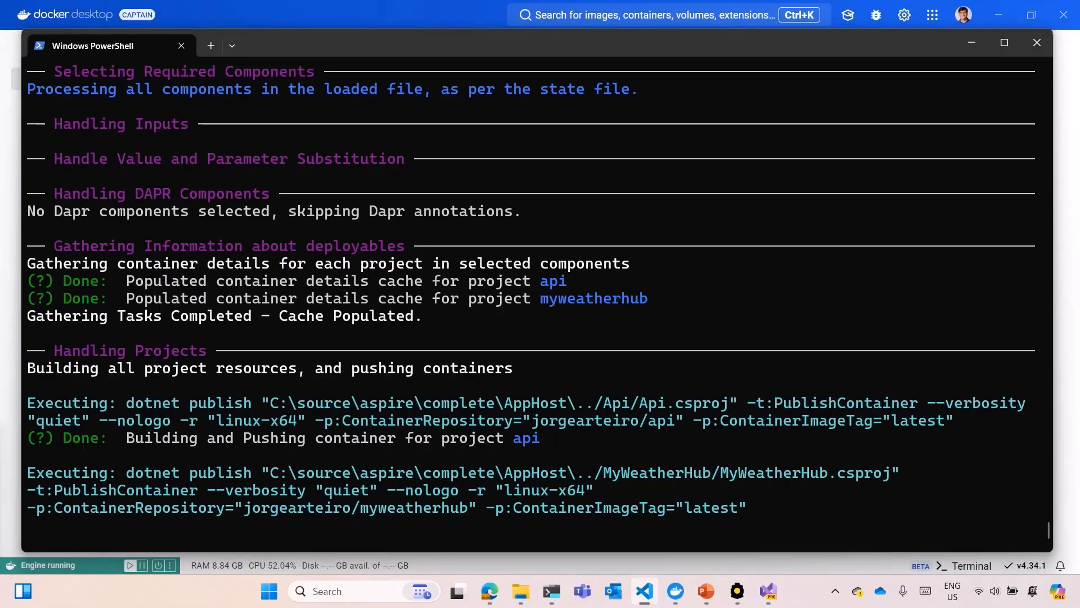
Expand aspirate-output to view the Chart folder, then collapse templates and Chart.
scroll(down, 3)
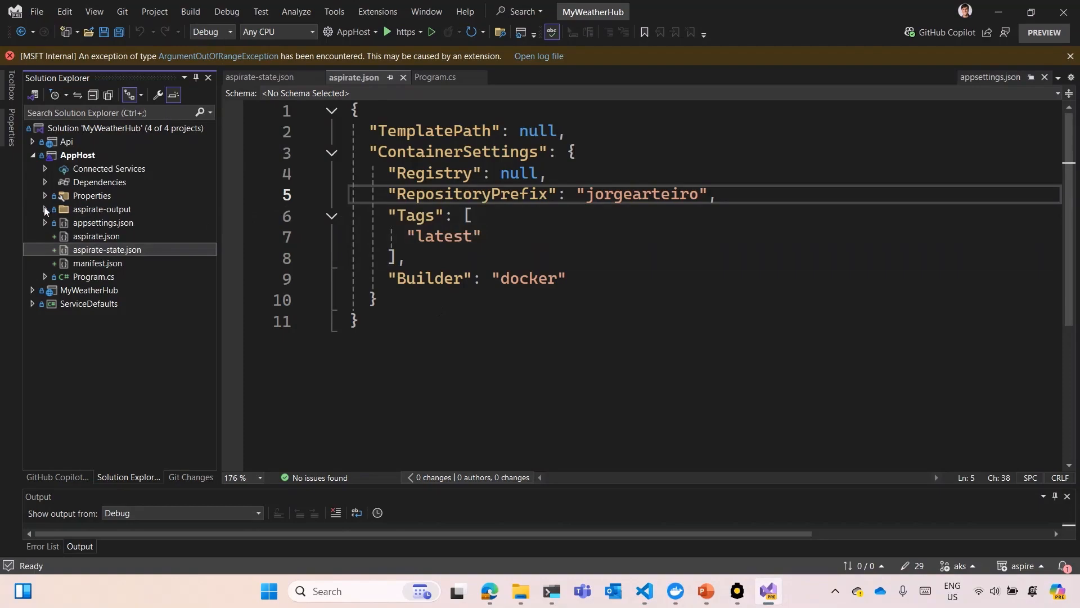
click(44, 210)
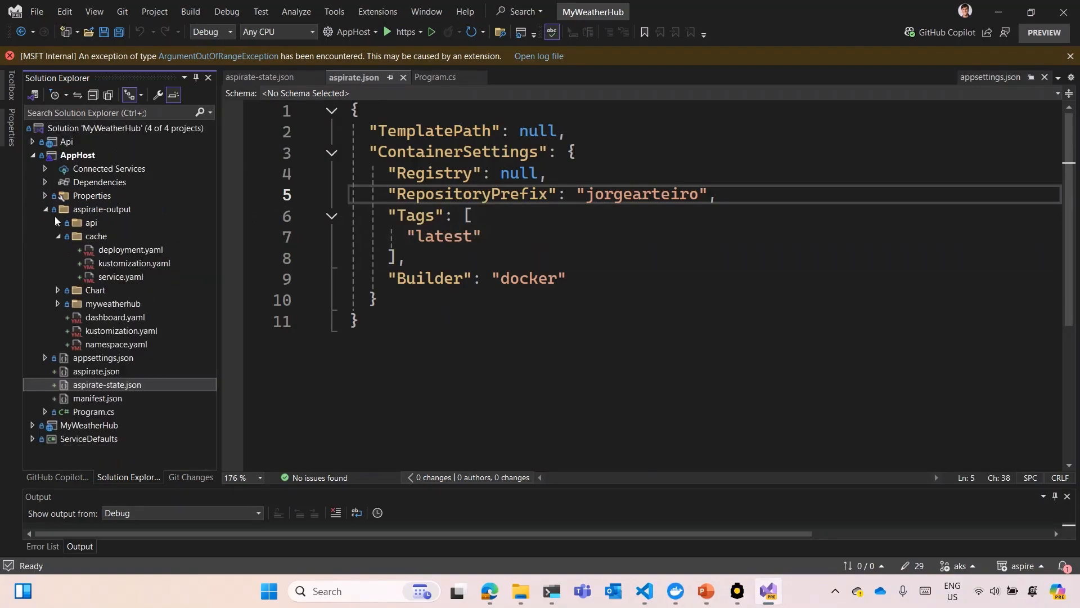
click(58, 250)
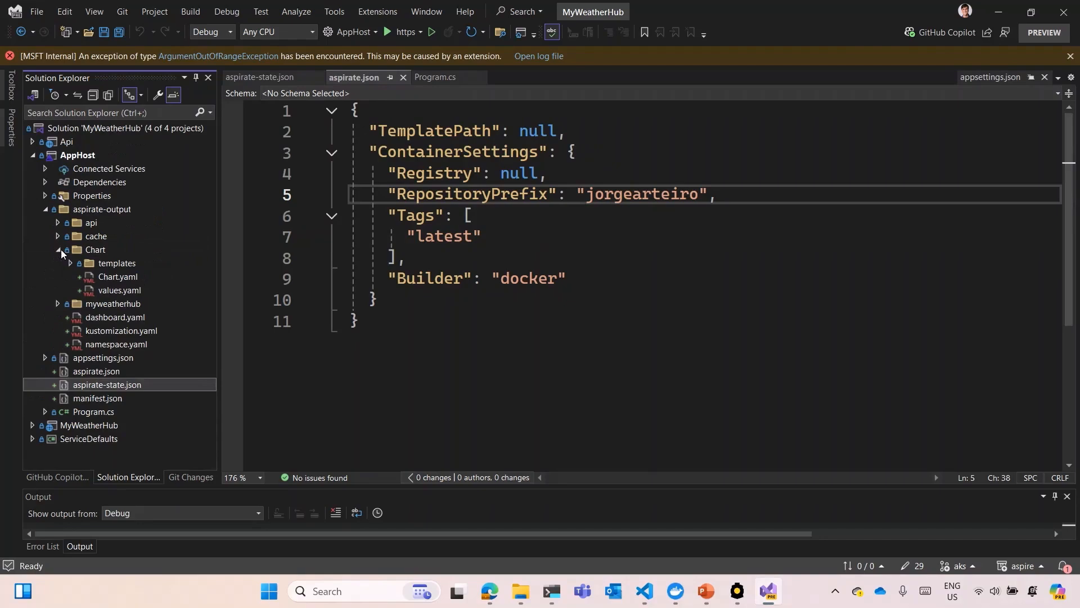
mouse_move(98, 247)
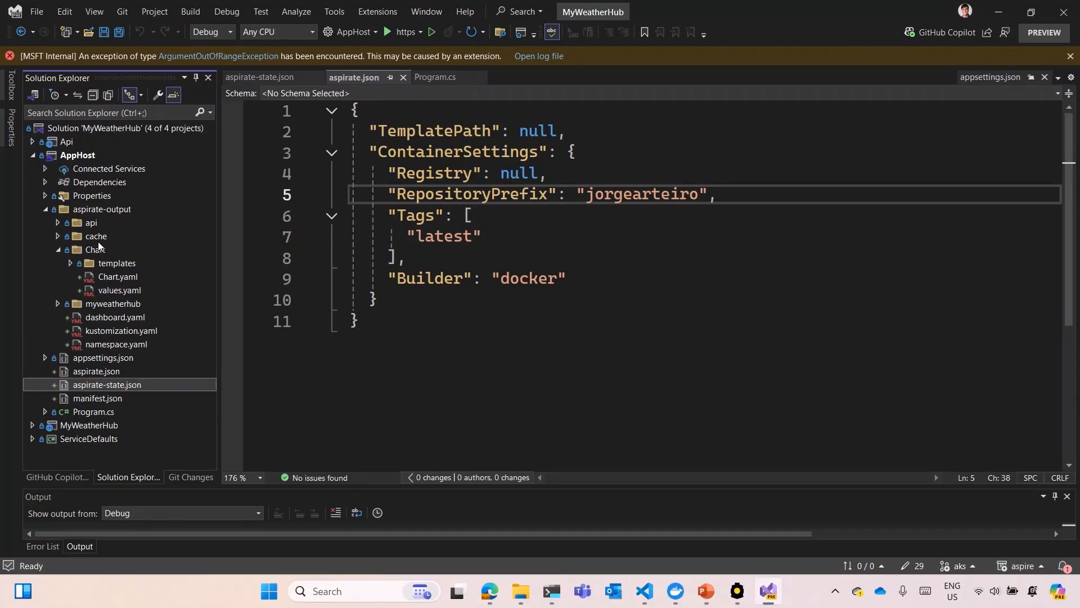
click(68, 262)
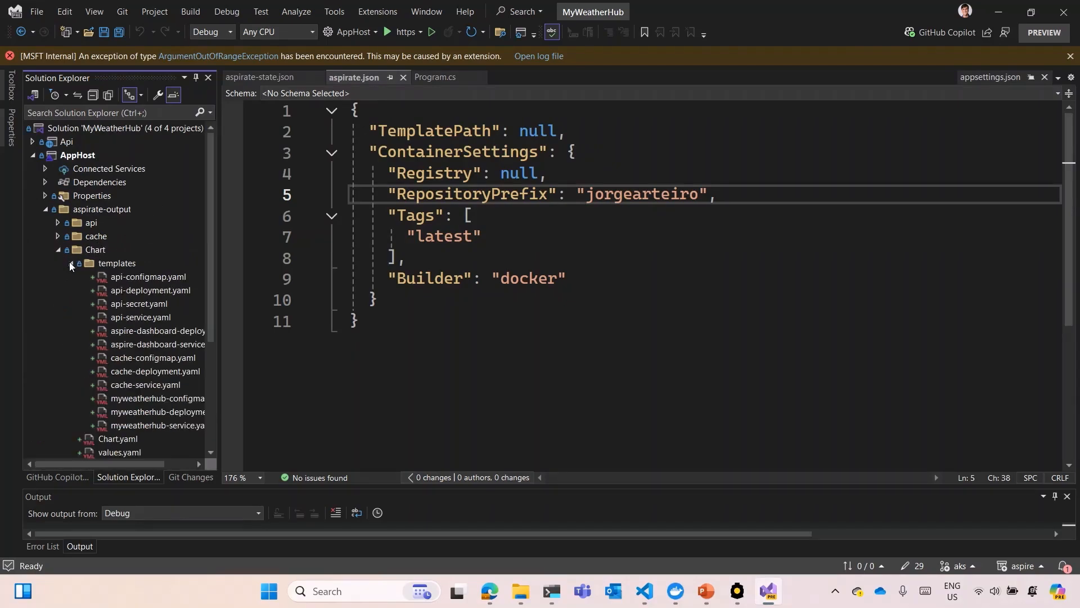
mouse_move(136, 276)
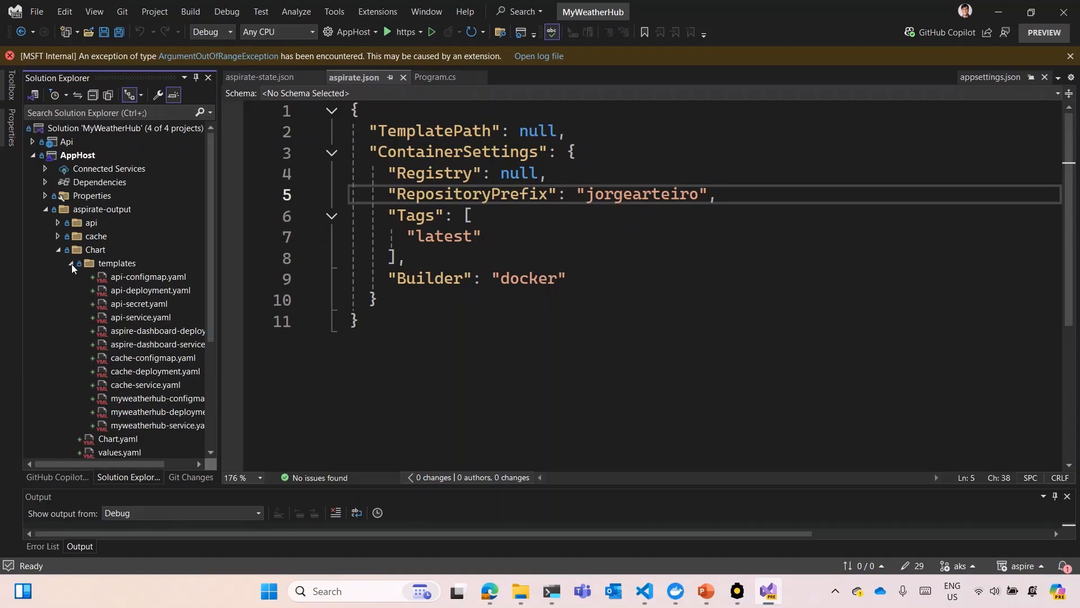
click(70, 263)
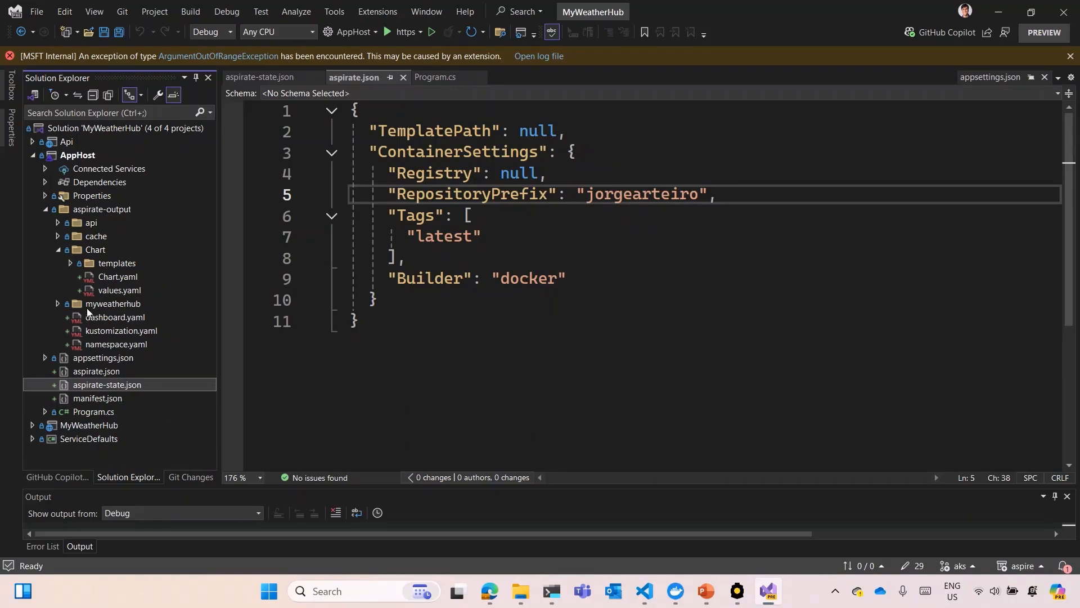
mouse_move(88, 311)
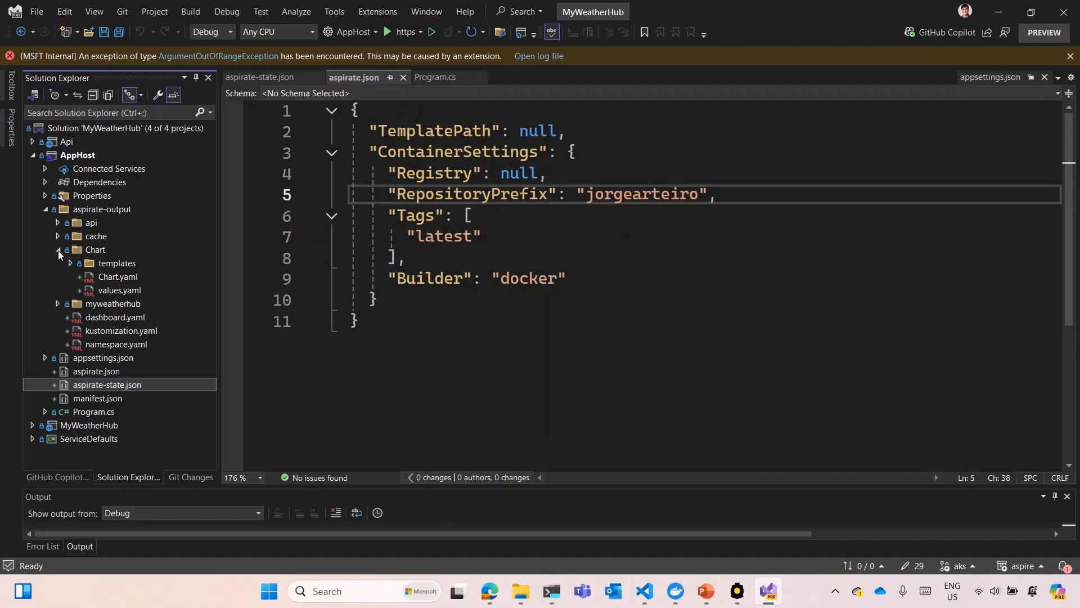
click(58, 250)
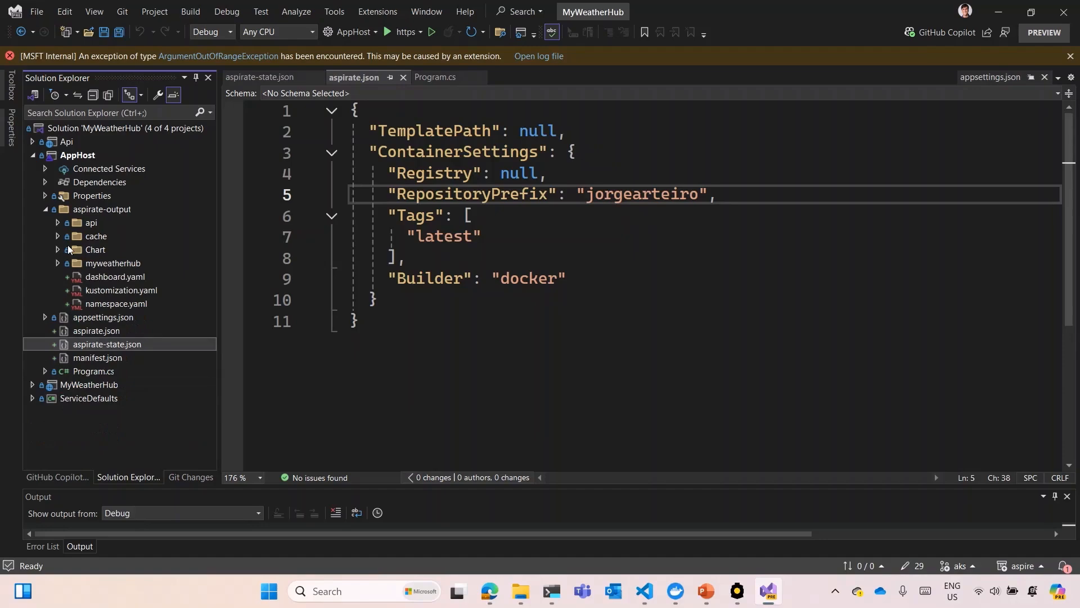
mouse_move(95, 249)
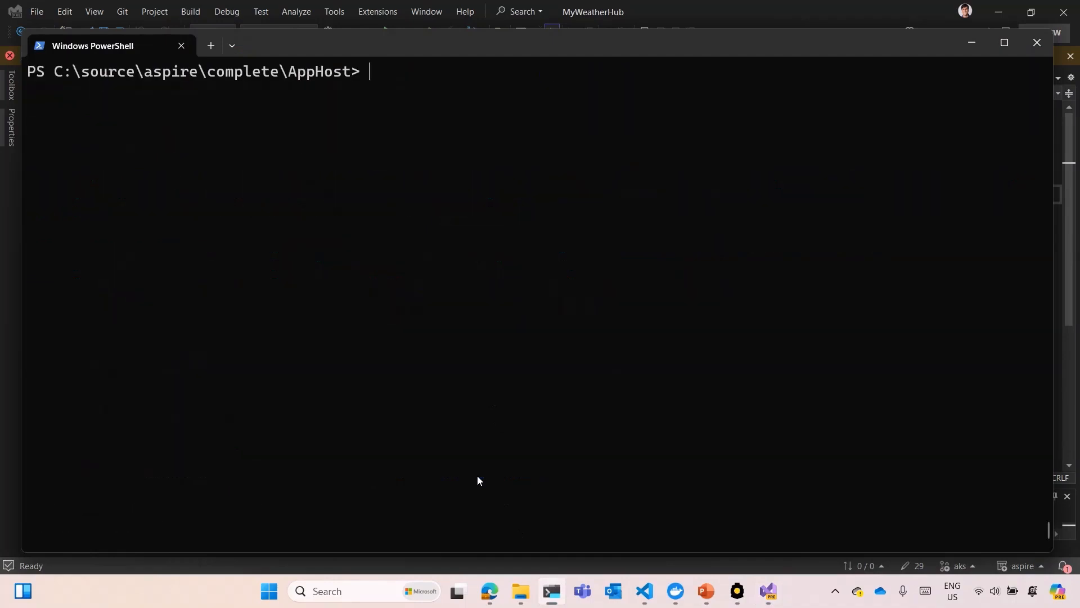
Paste and run the docker push commands for the myweatherhub and api images.
key(Return)
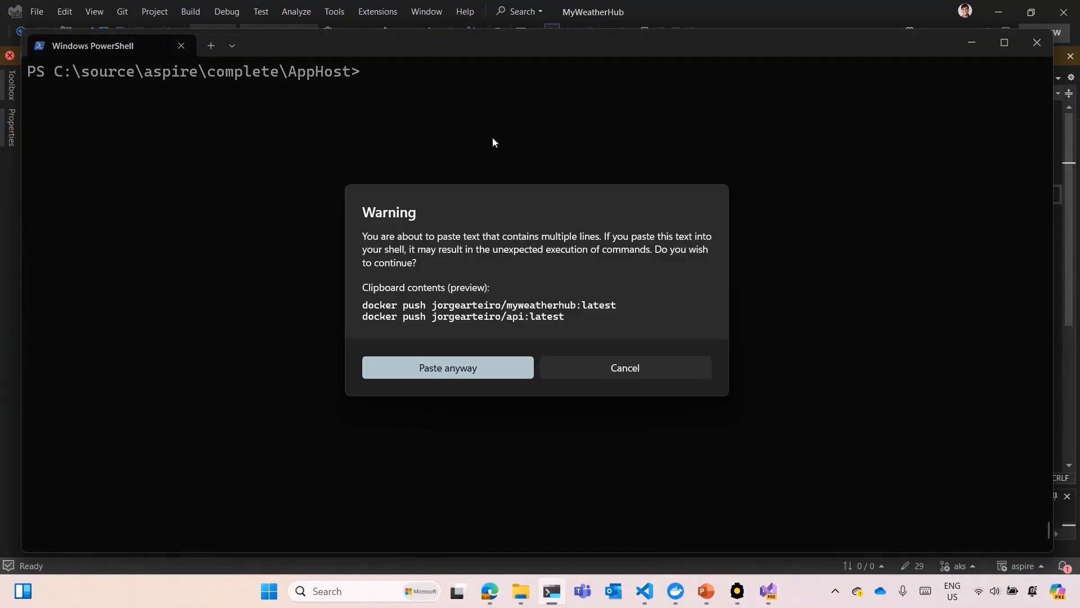
click(447, 367)
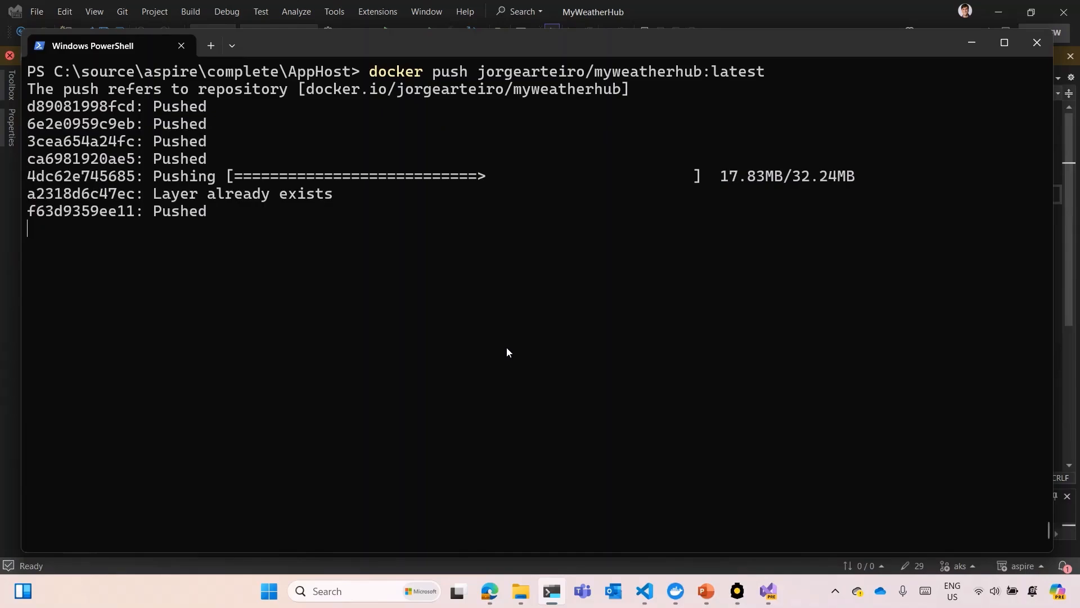
click(737, 591)
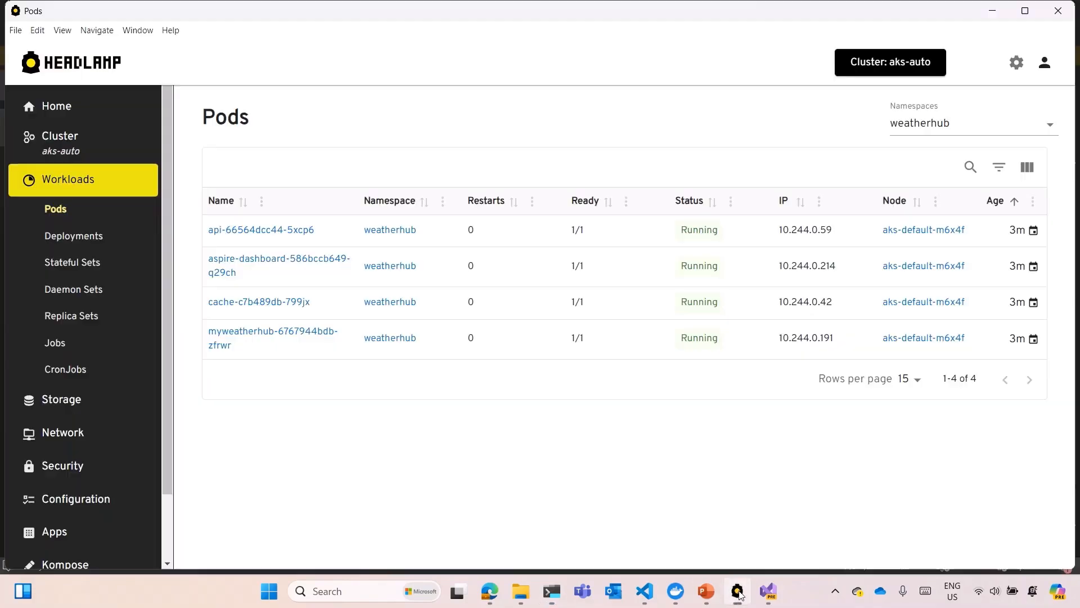
mouse_move(557, 393)
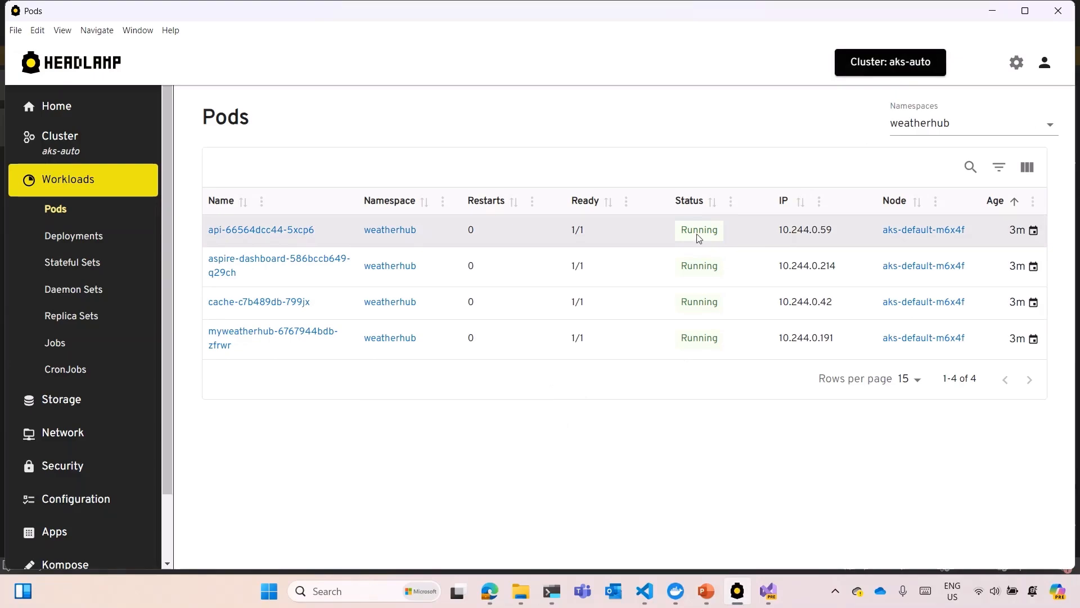
mouse_move(266, 309)
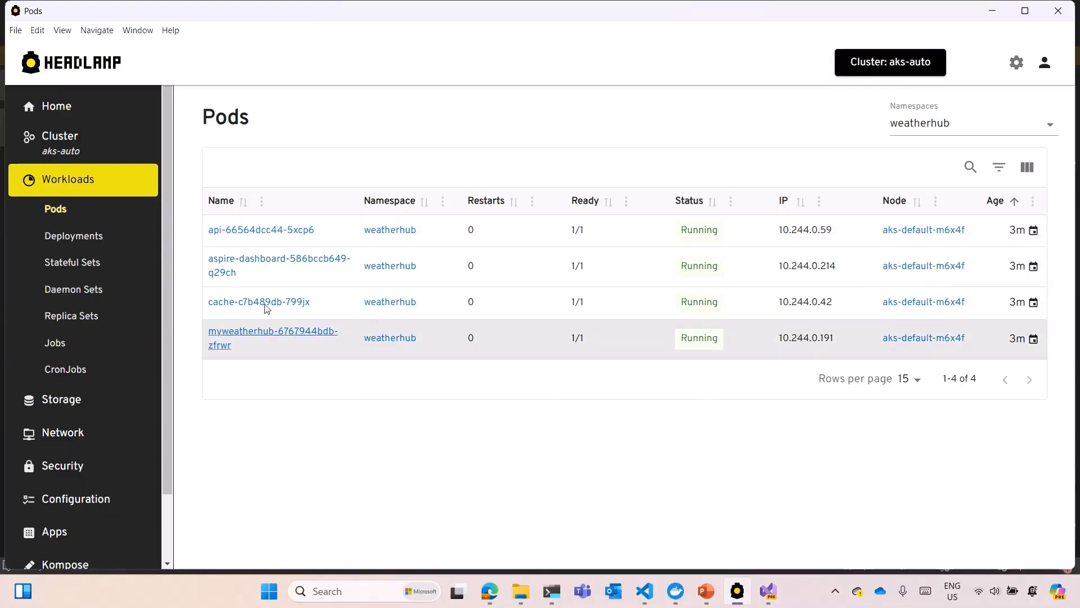
mouse_move(522, 343)
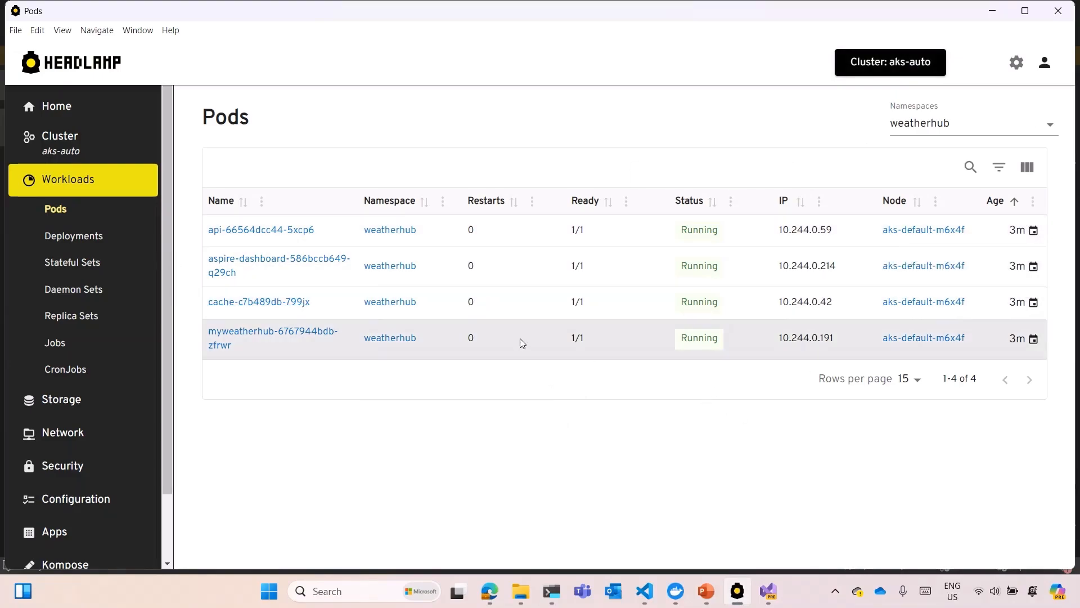
mouse_move(279, 286)
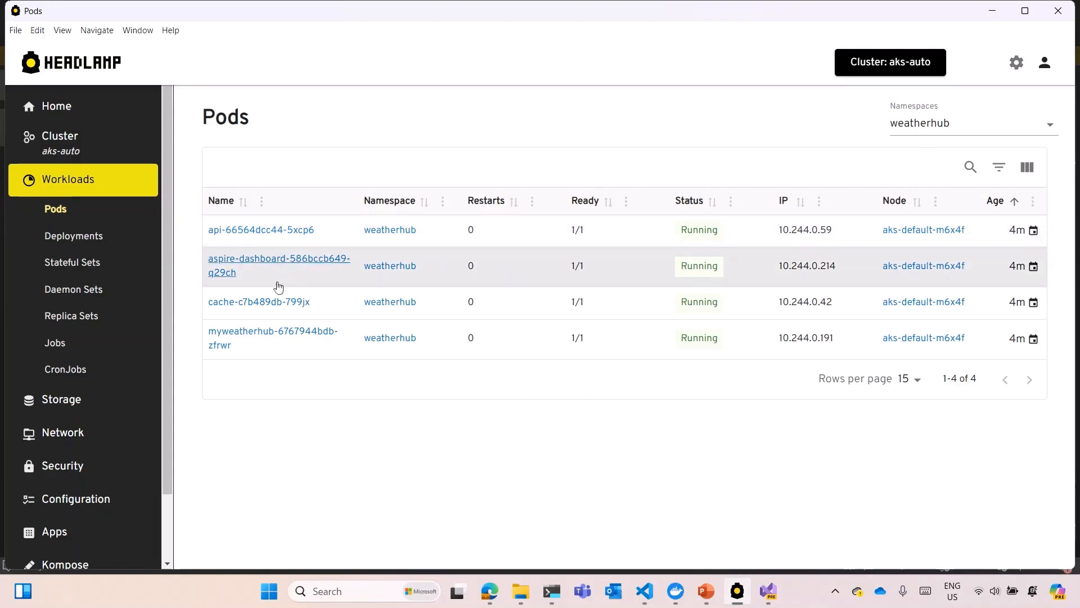
Open the myweatherhub pod to see its tolerations and readiness conditions.
click(279, 265)
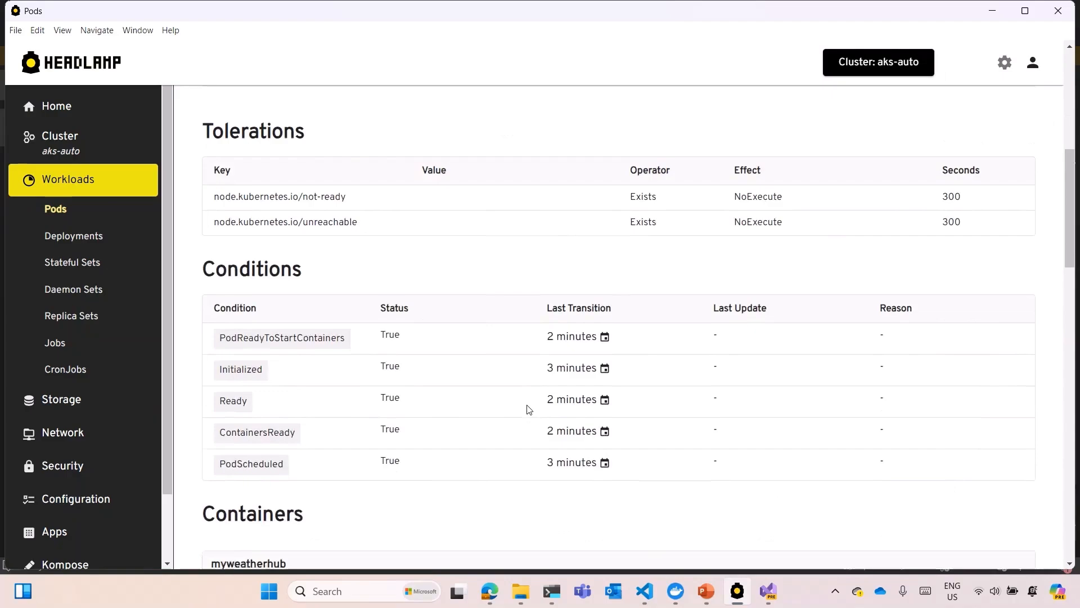
Forward the myweatherhub pod's TCP port 8080 so My Weather Hub loads locally.
scroll(down, 3)
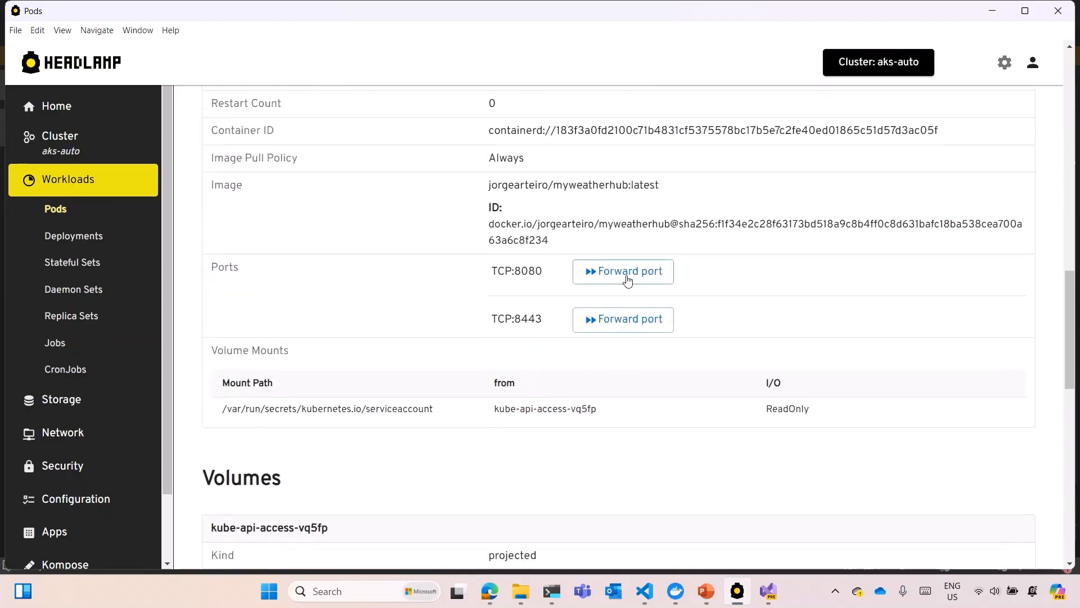
click(622, 271)
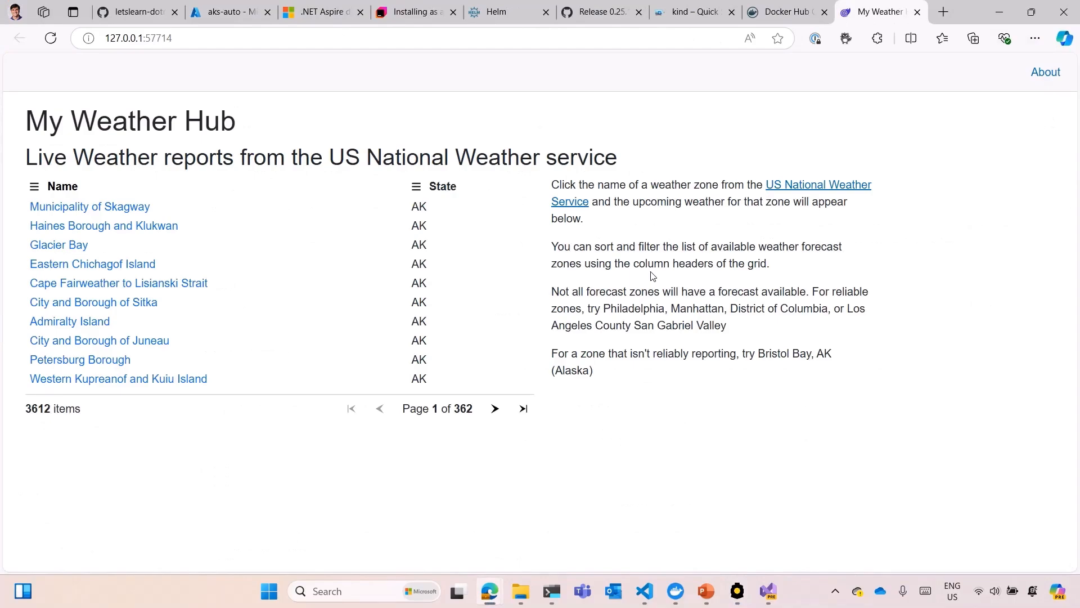
mouse_move(626, 258)
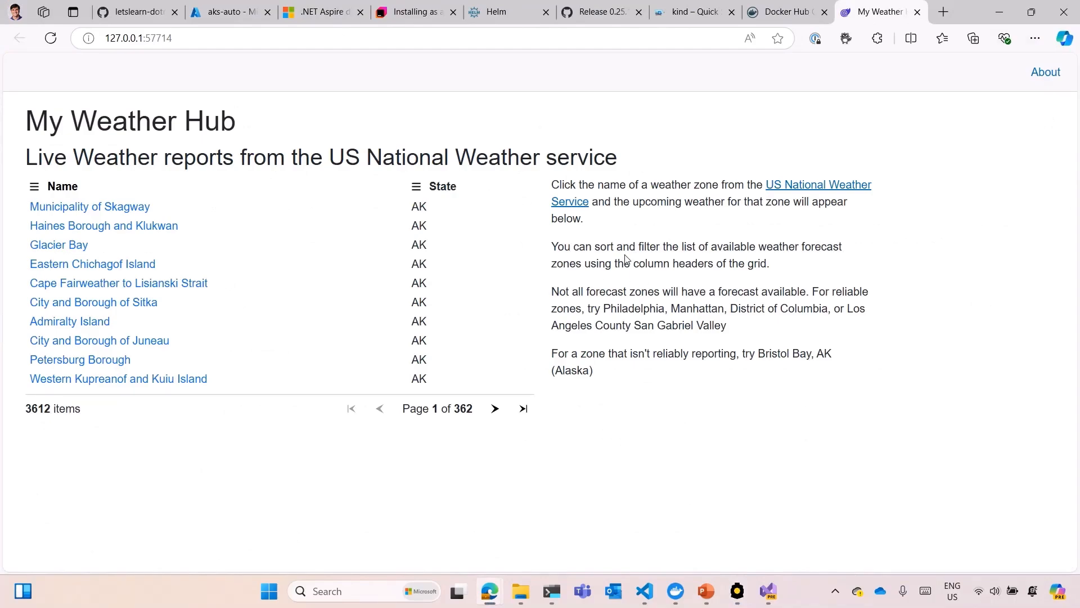
mouse_move(685, 602)
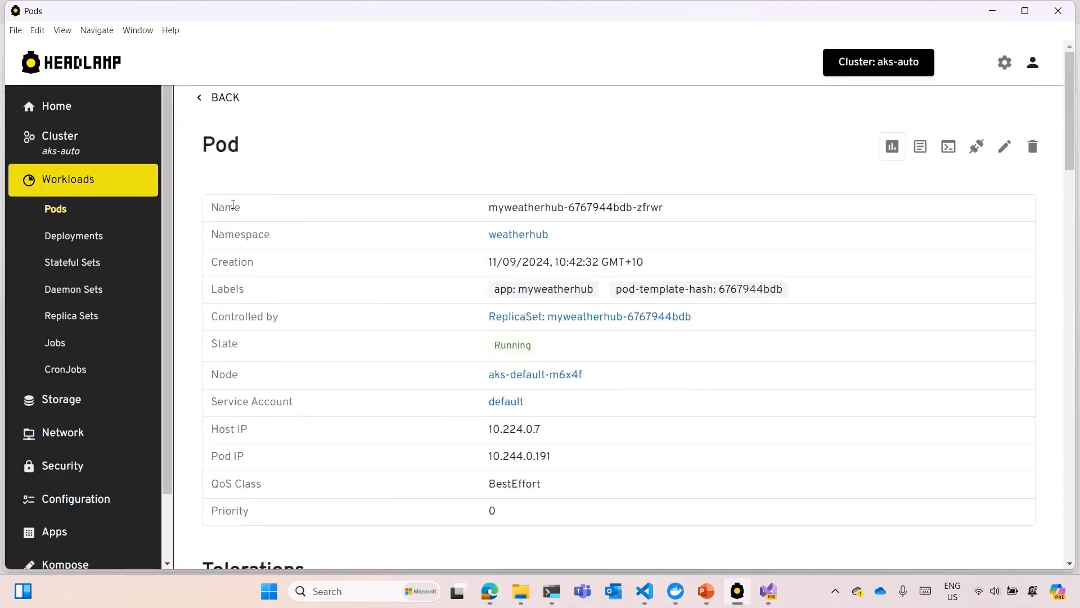
Open the aspire-dashboard pod's details from the Headlamp pod list.
click(218, 97)
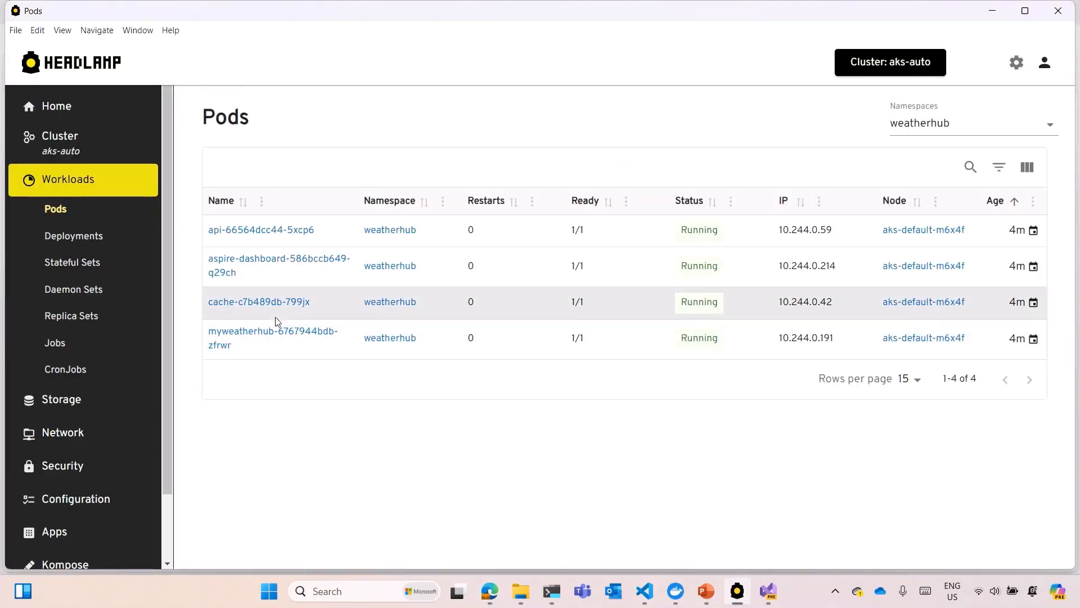
click(279, 265)
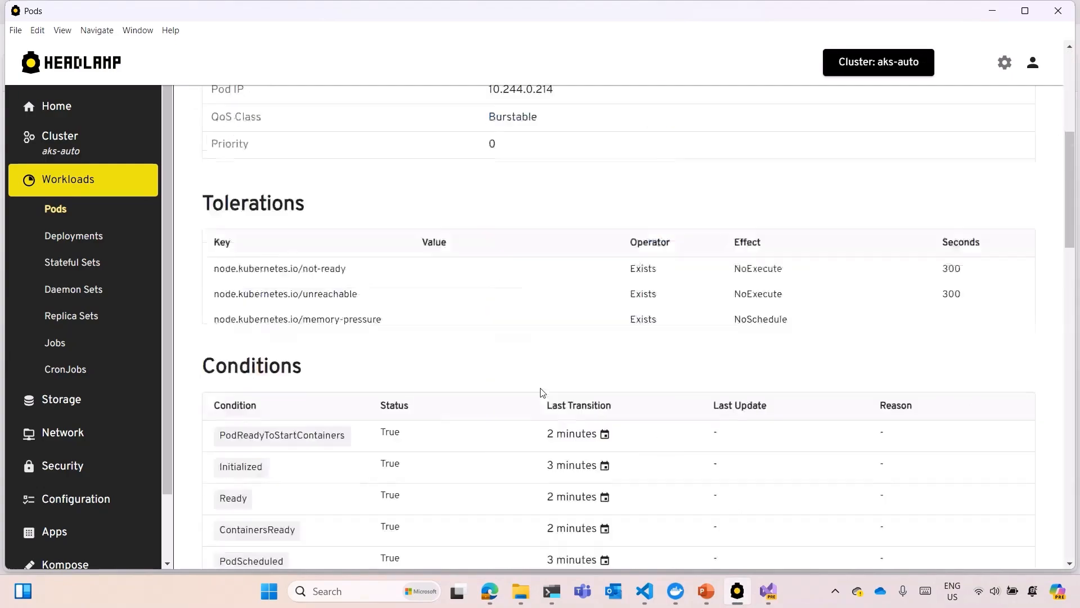
scroll(up, 3)
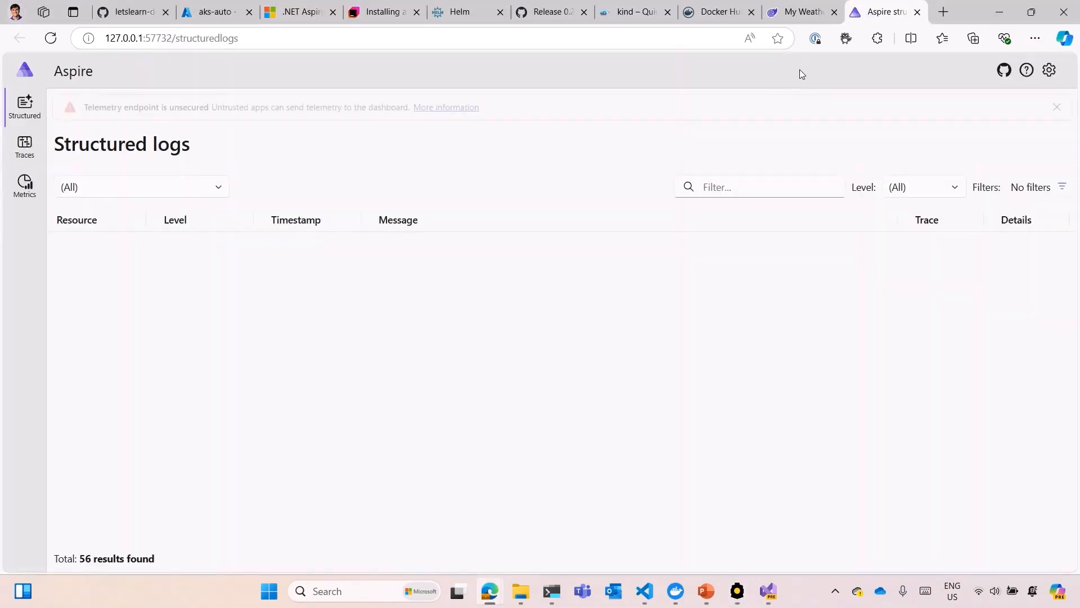
mouse_move(801, 11)
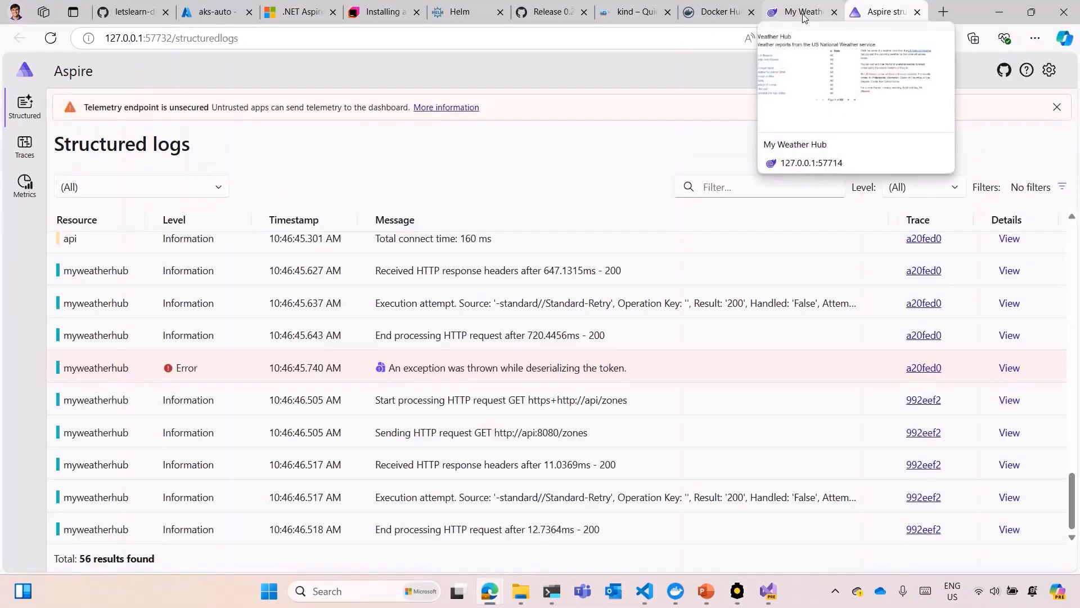
mouse_move(154, 178)
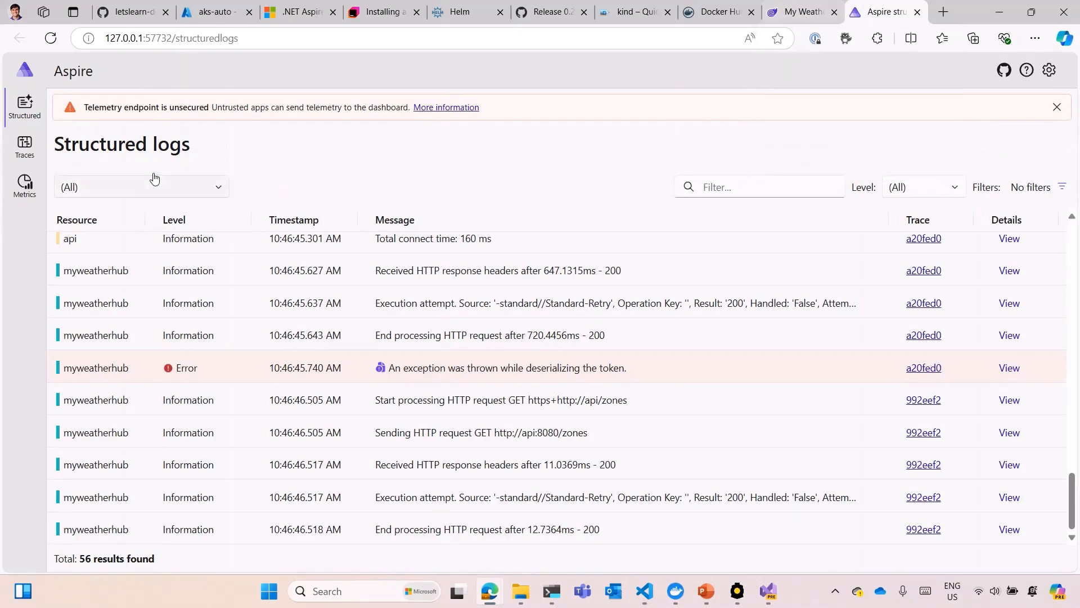
Filter the Aspire Dashboard structured logs to the api resource, then check the site and Azure workloads.
click(142, 187)
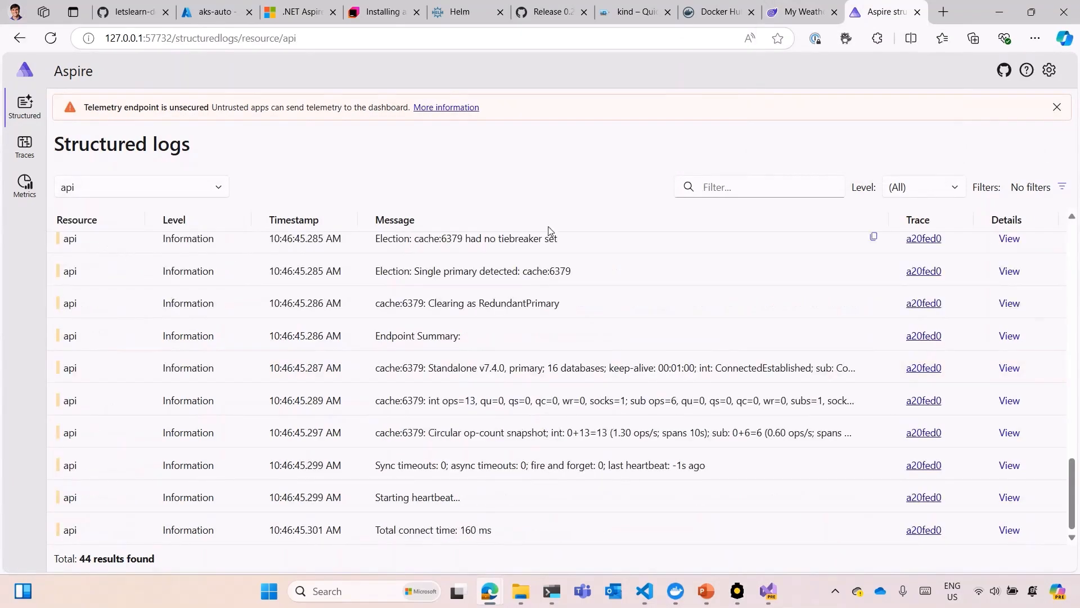
click(798, 12)
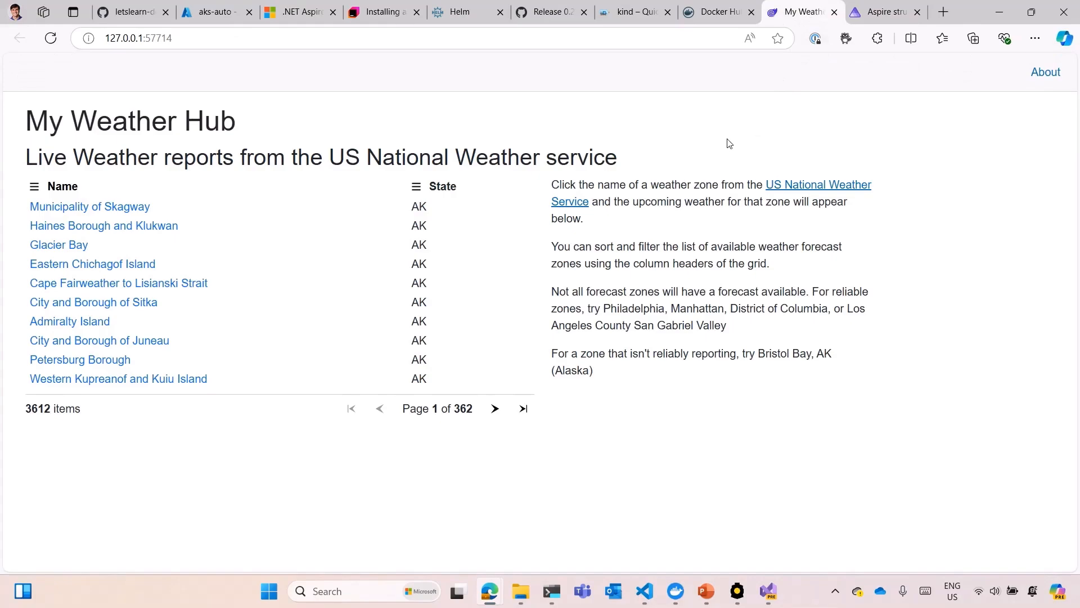
click(208, 12)
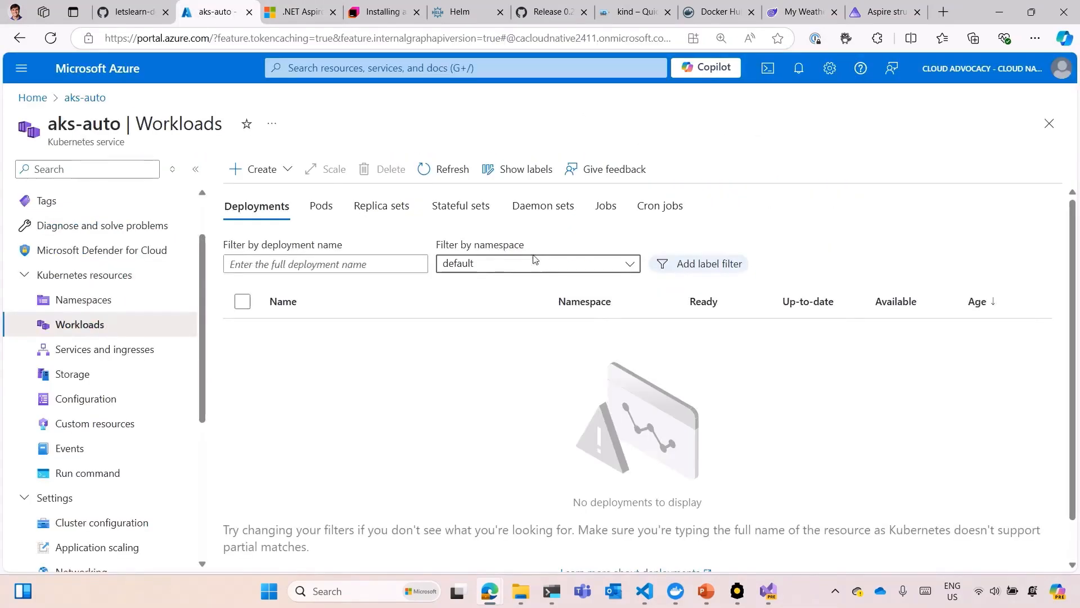
Return to PowerShell to confirm the myweatherhub and api image pushes finished.
click(549, 596)
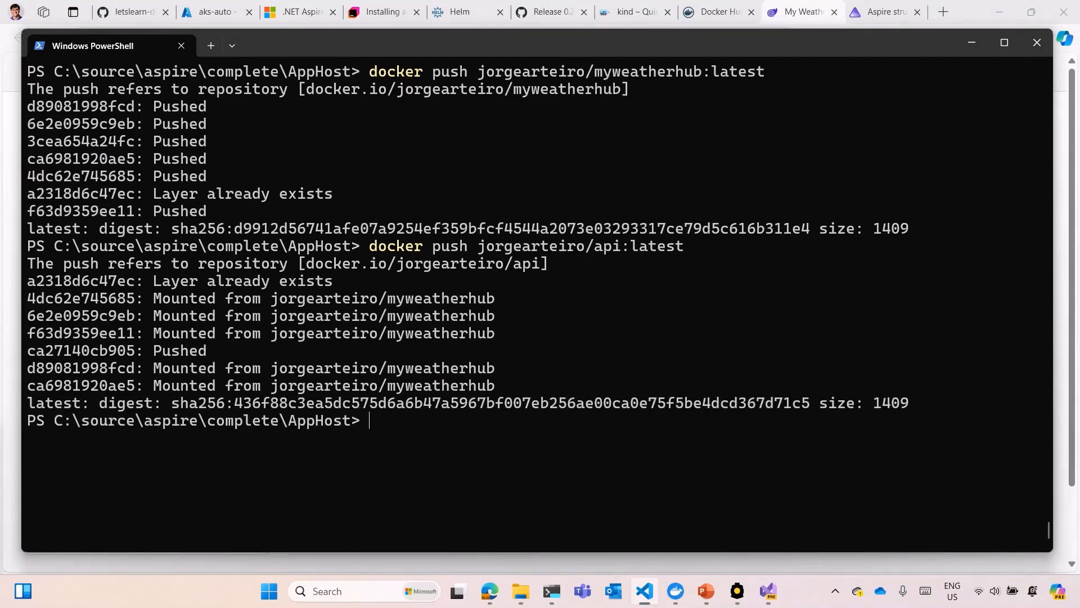
mouse_move(385, 445)
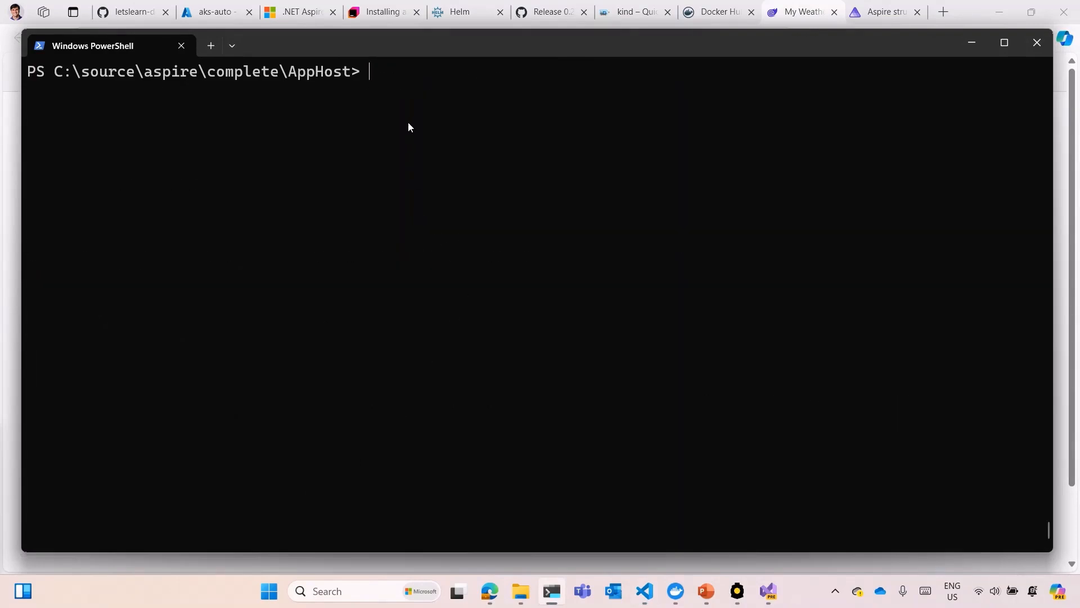
Run helm install weather from aspirate-output\Chart with values.yaml into a new weather namespace.
text(helm install weather .\aspirate-output\Chart\. -f .\aspirate-output\Chart\values.yaml -n weather --create-namespace)
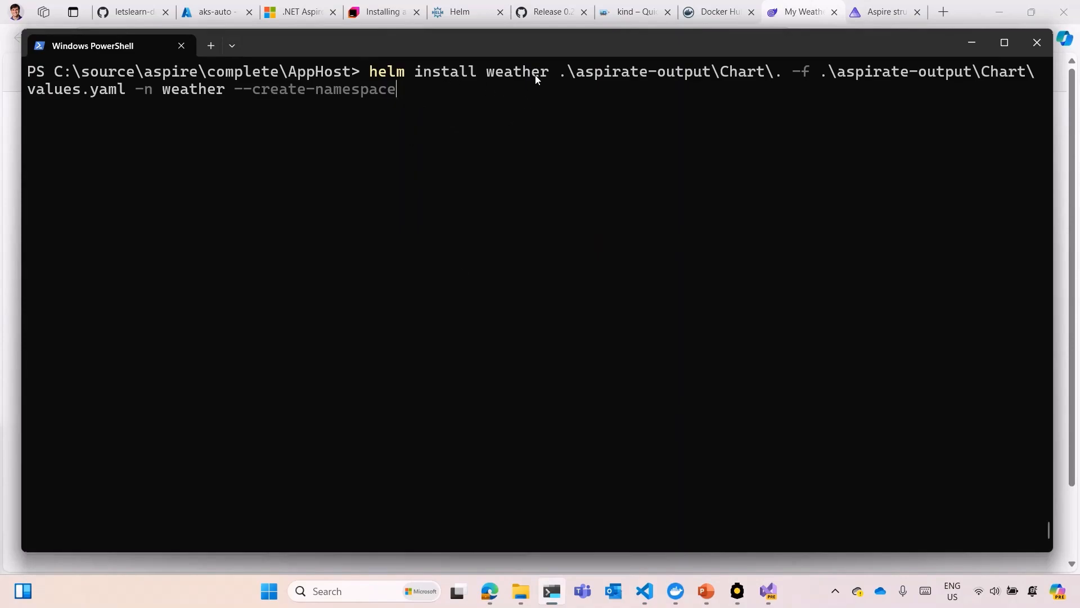
mouse_move(181, 105)
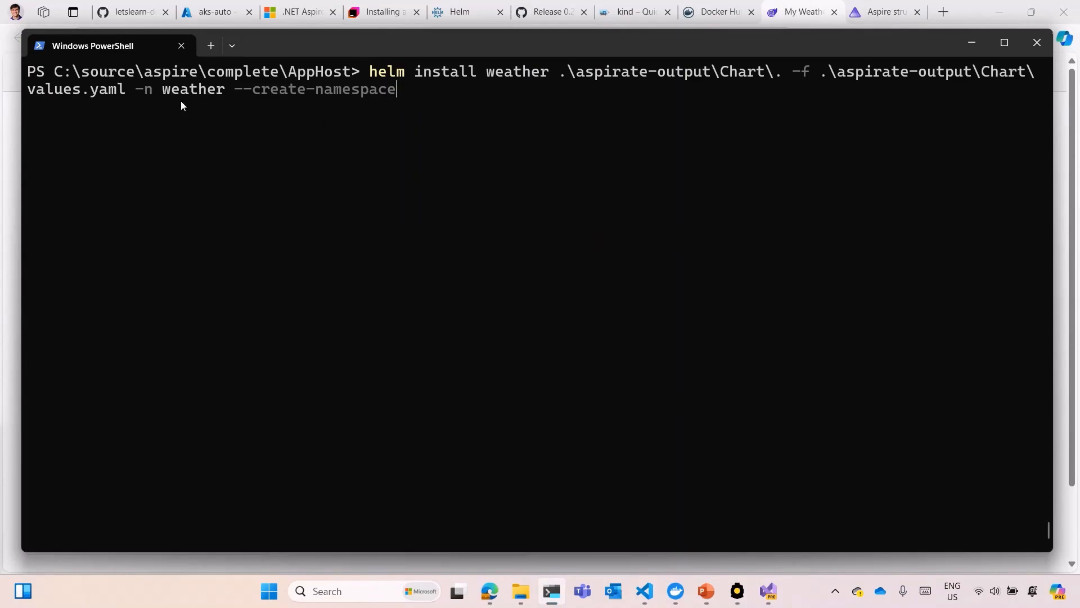
mouse_move(216, 96)
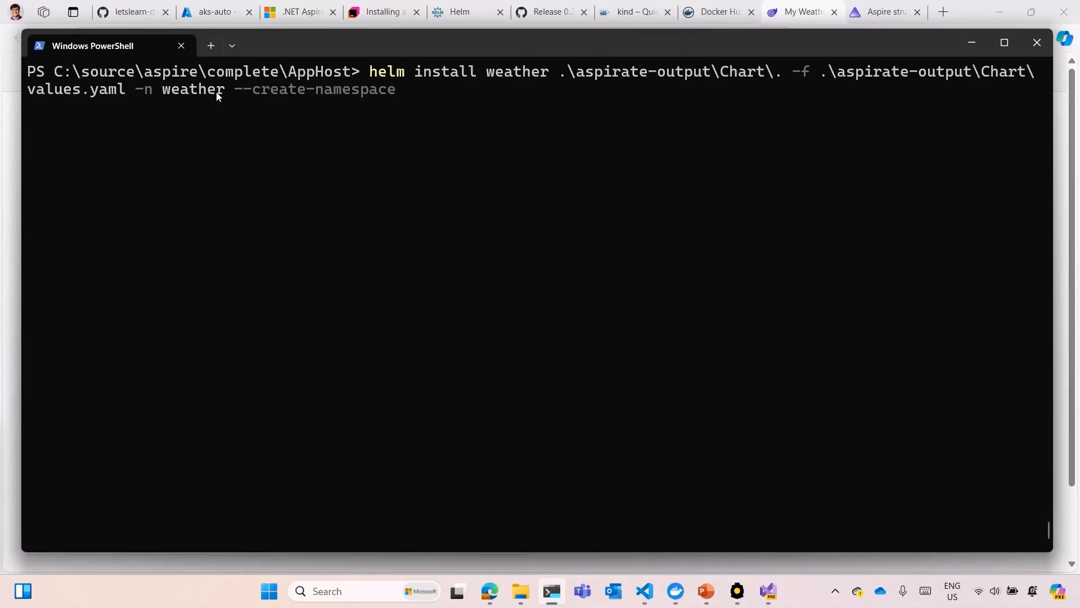
mouse_move(758, 96)
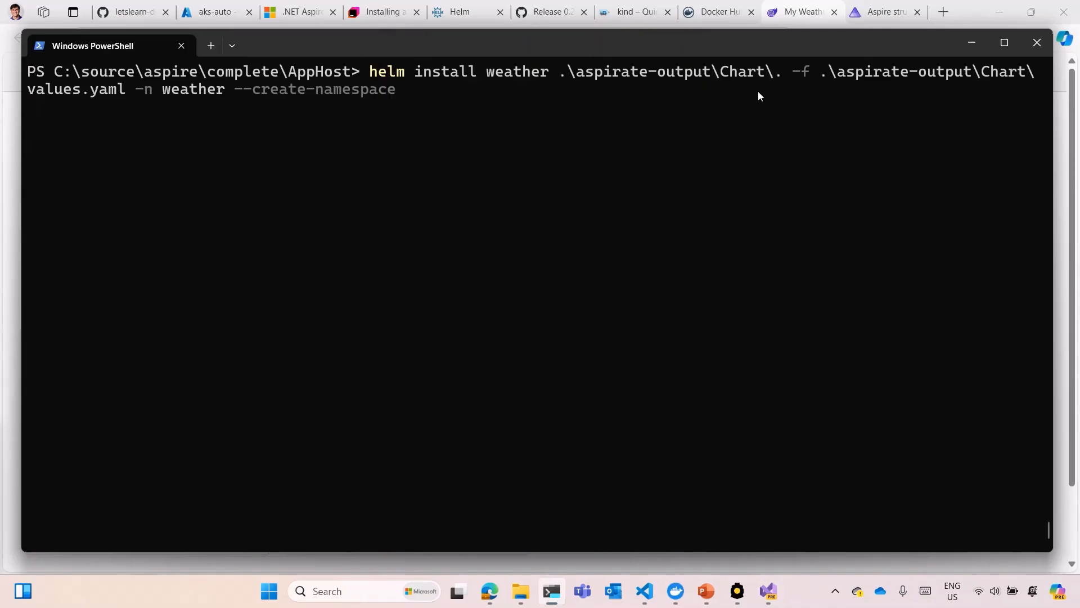
key(Return)
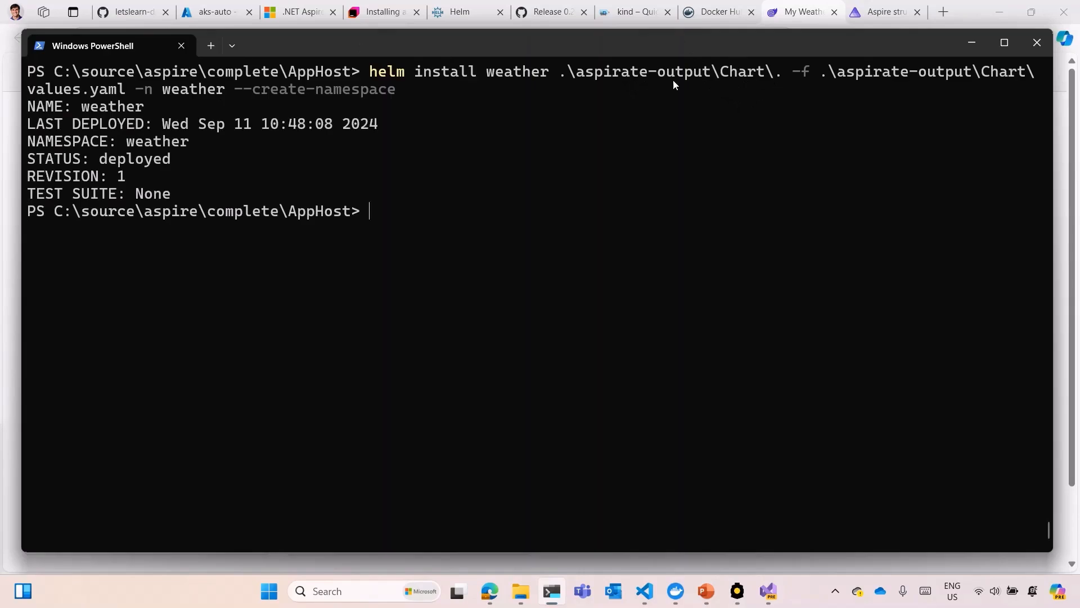
mouse_move(195, 95)
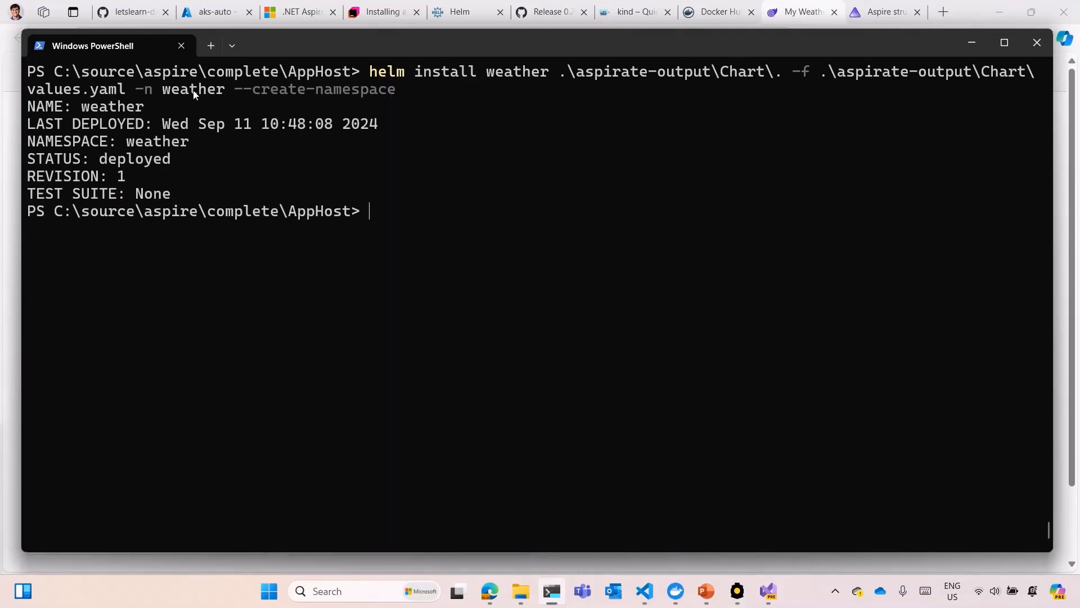
mouse_move(90, 91)
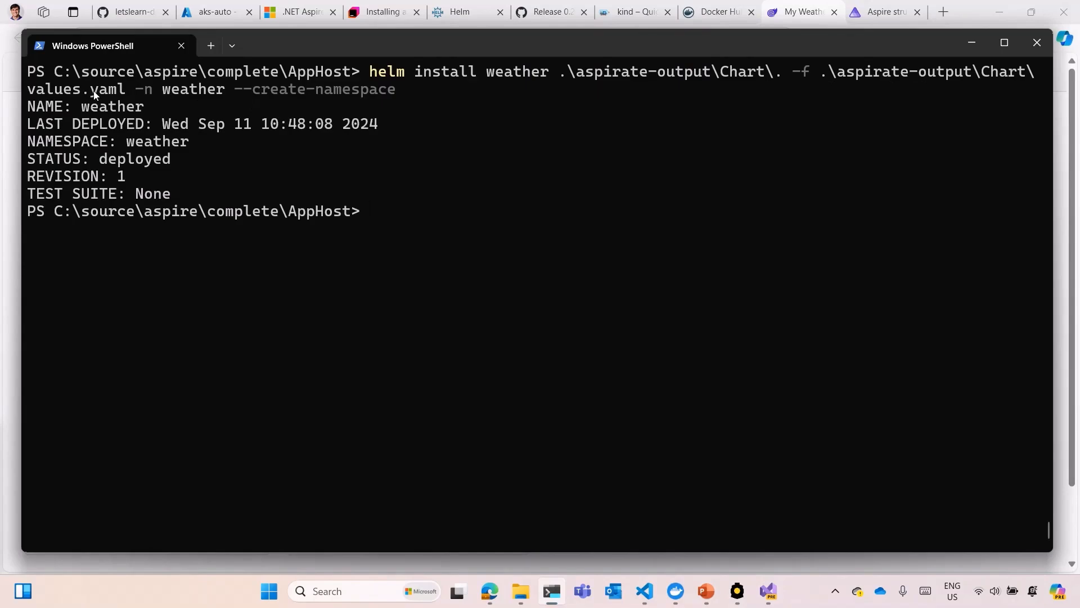
mouse_move(656, 510)
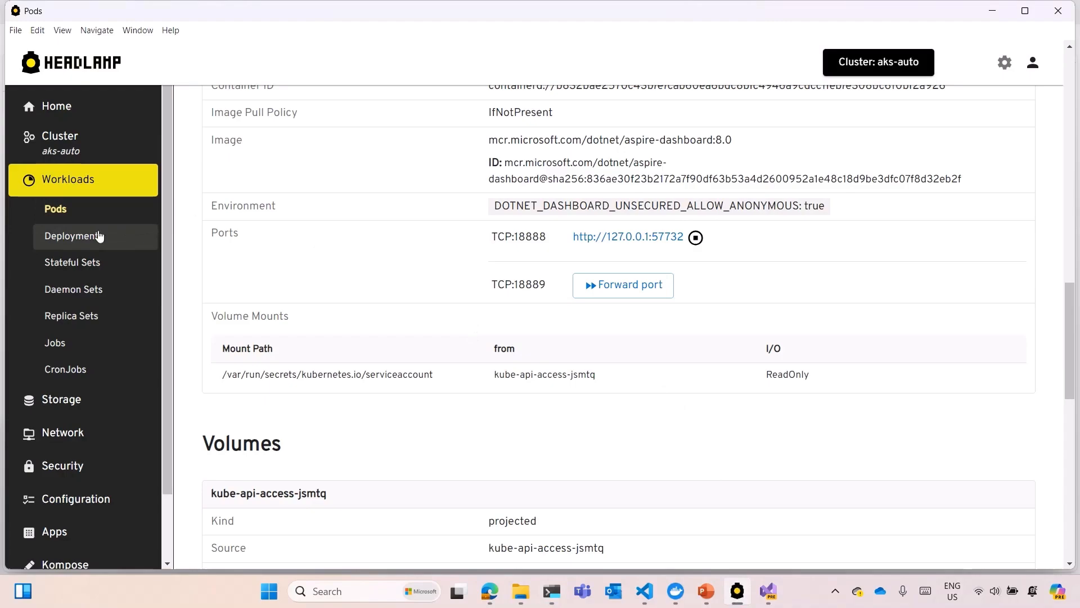
Filter Headlamp pods to the weather namespace and open its myweatherhub pod details.
click(55, 209)
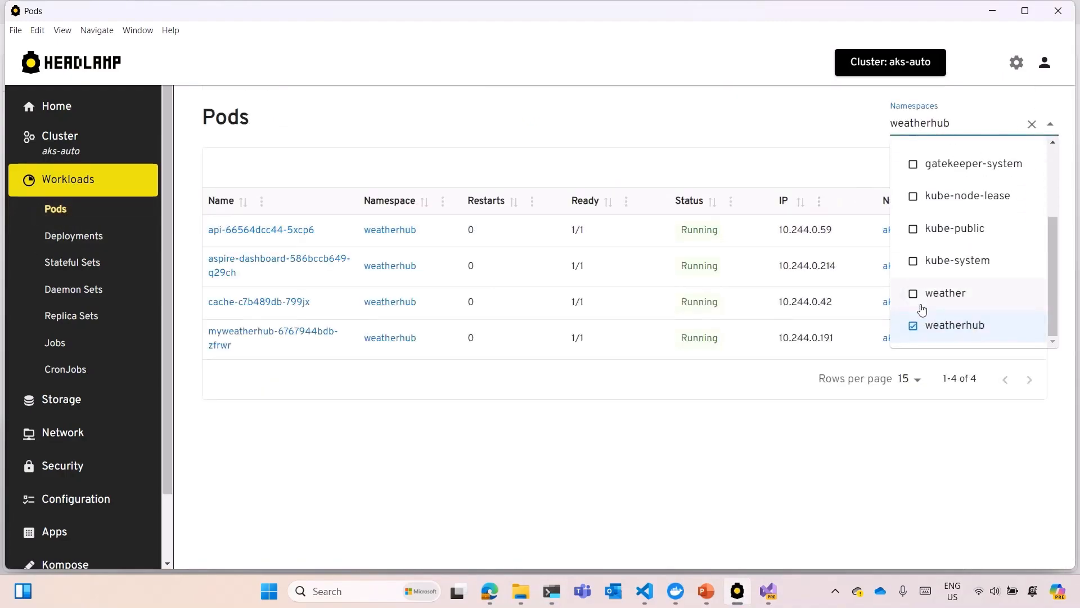
click(946, 293)
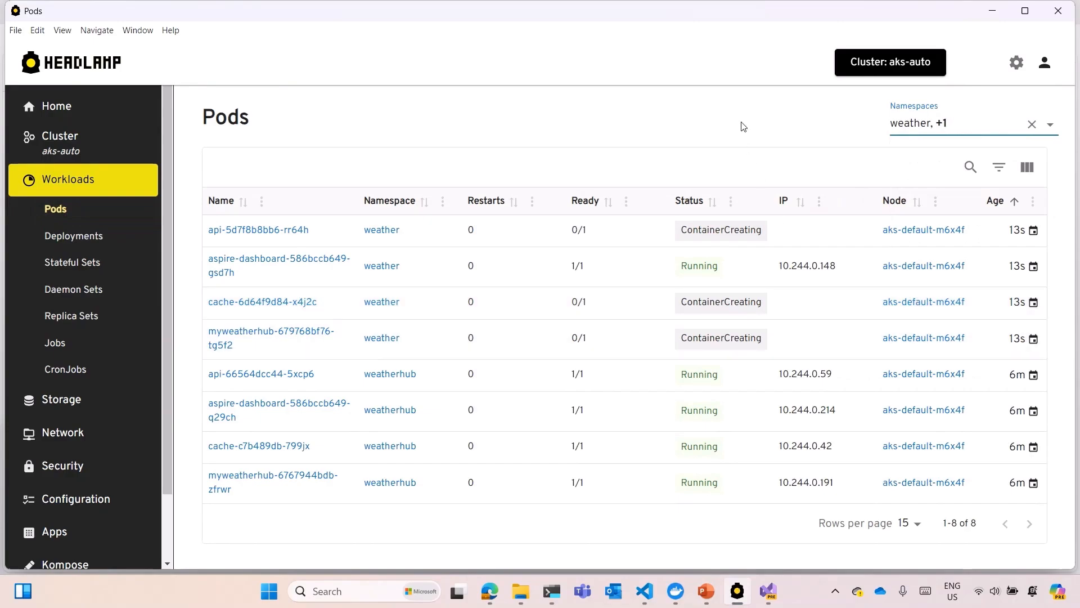
mouse_move(370, 255)
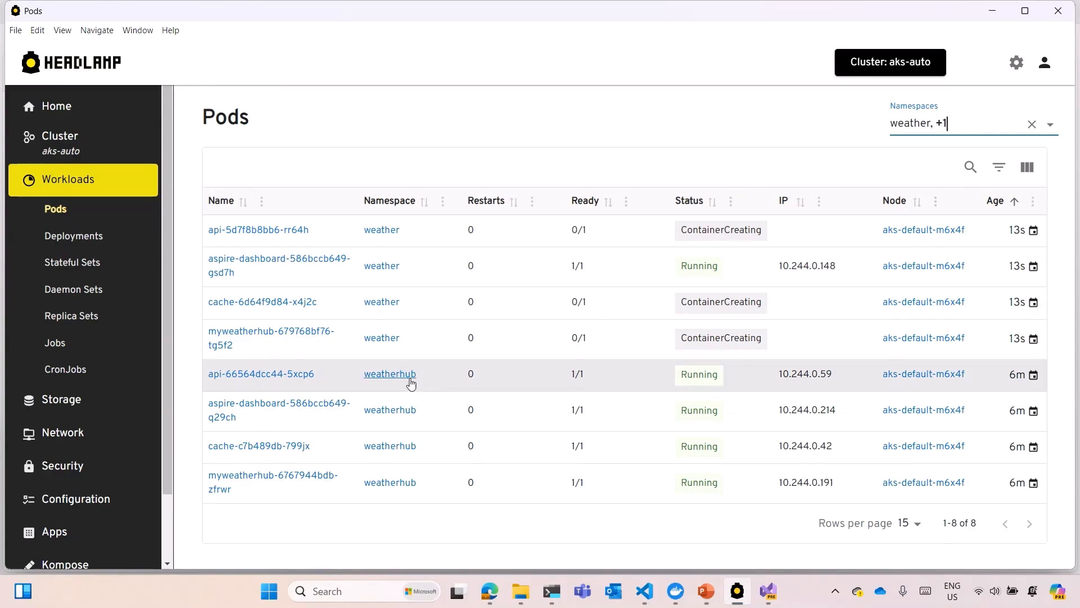
mouse_move(957, 134)
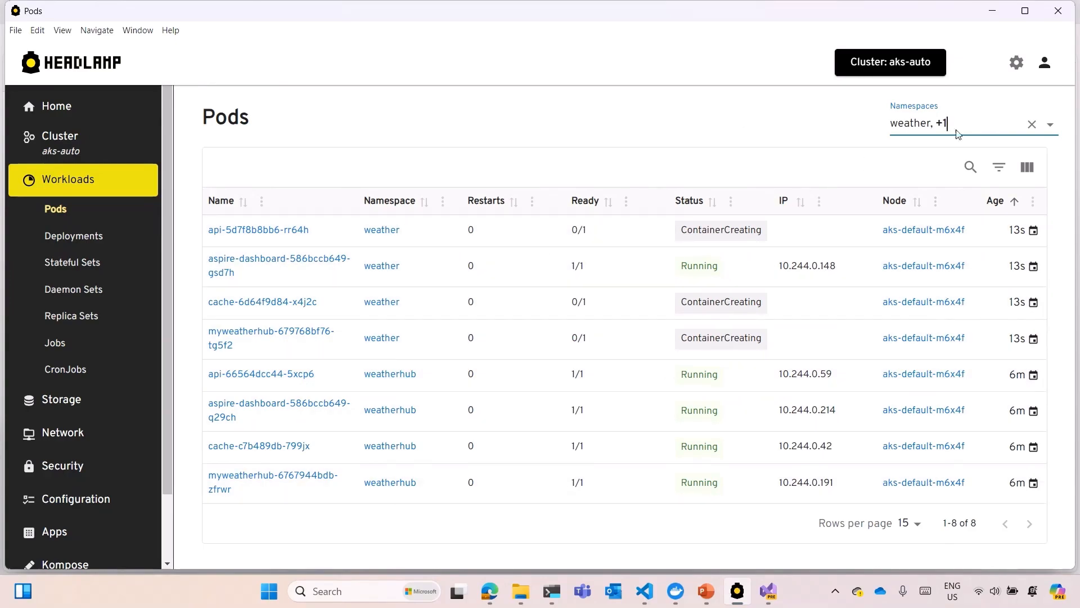
click(1031, 125)
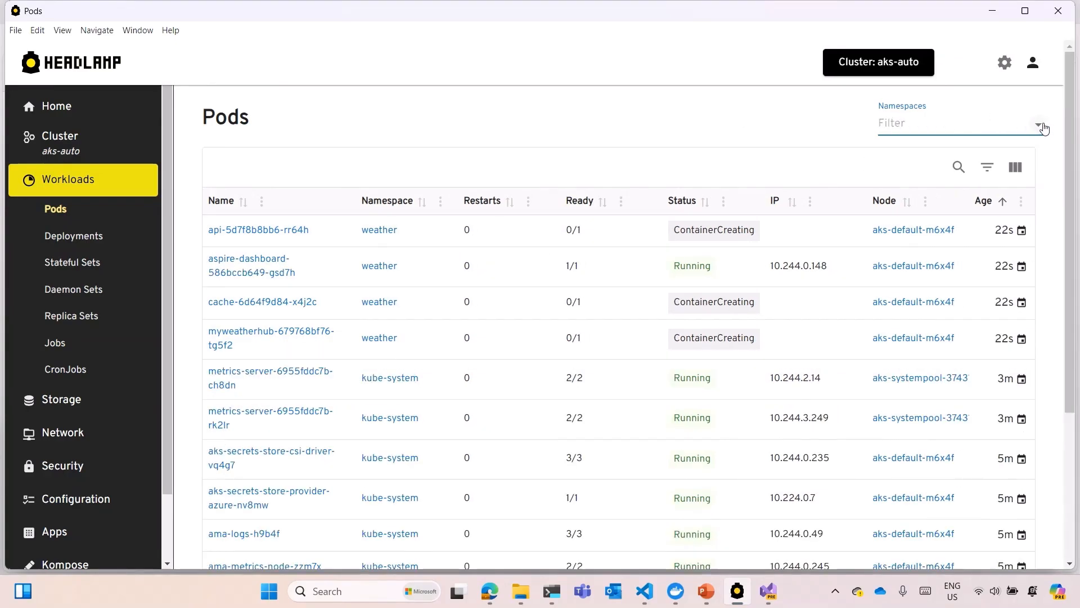
click(1043, 127)
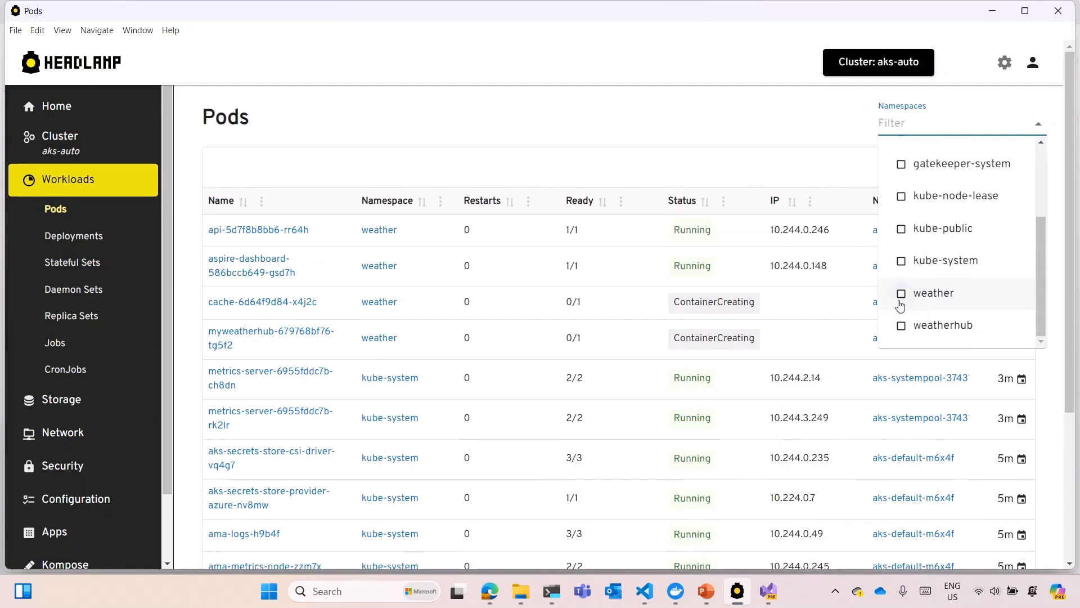
text(weather)
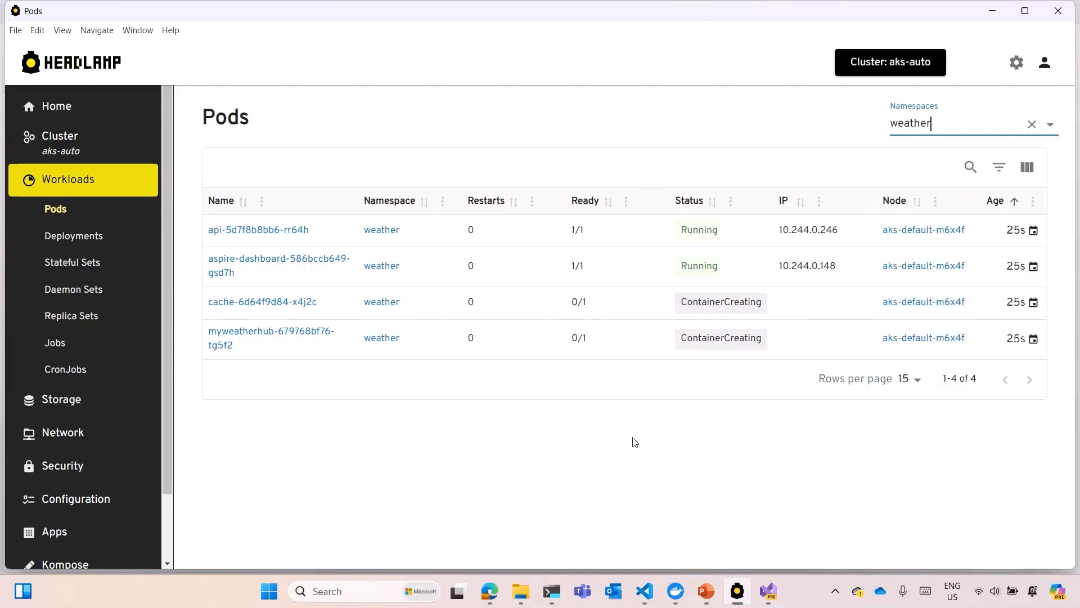
mouse_move(401, 412)
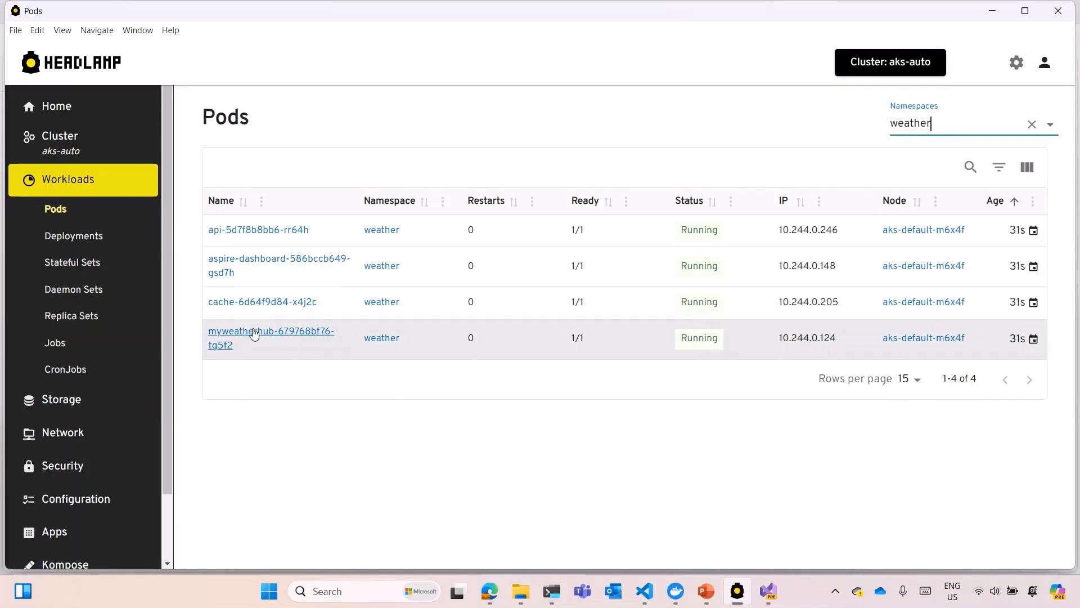
click(270, 331)
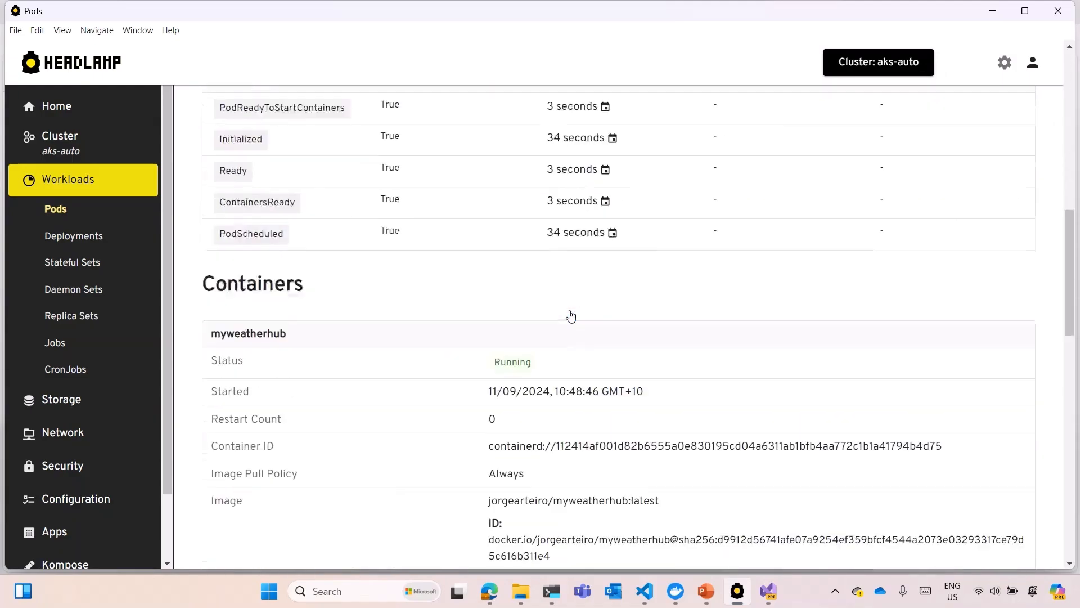
scroll(down, 3)
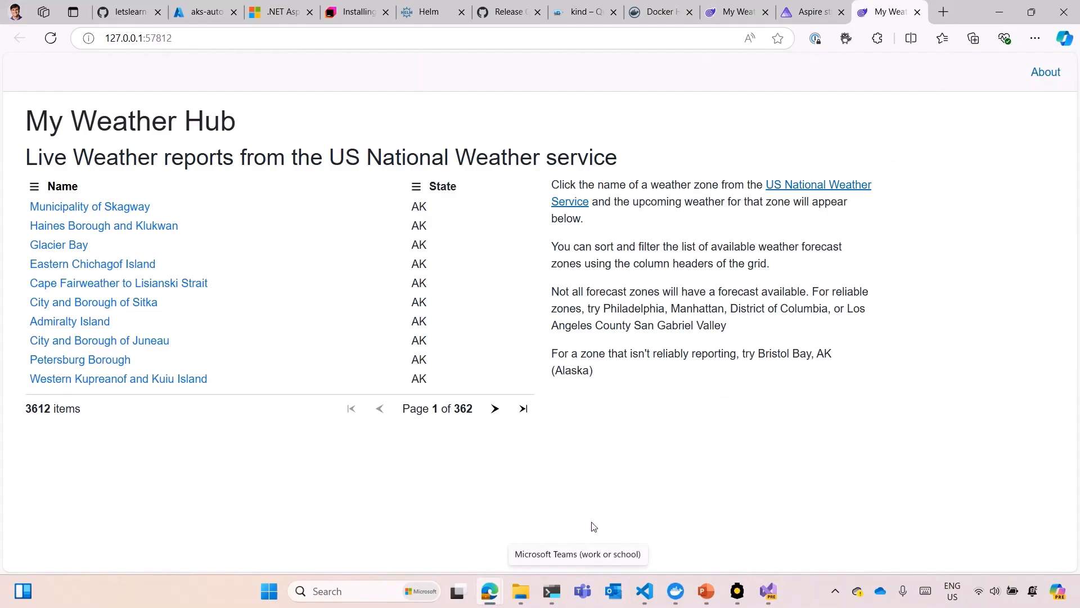
Run aspirate destroy, then uninstall the release with helm delete weather -n weather.
click(550, 590)
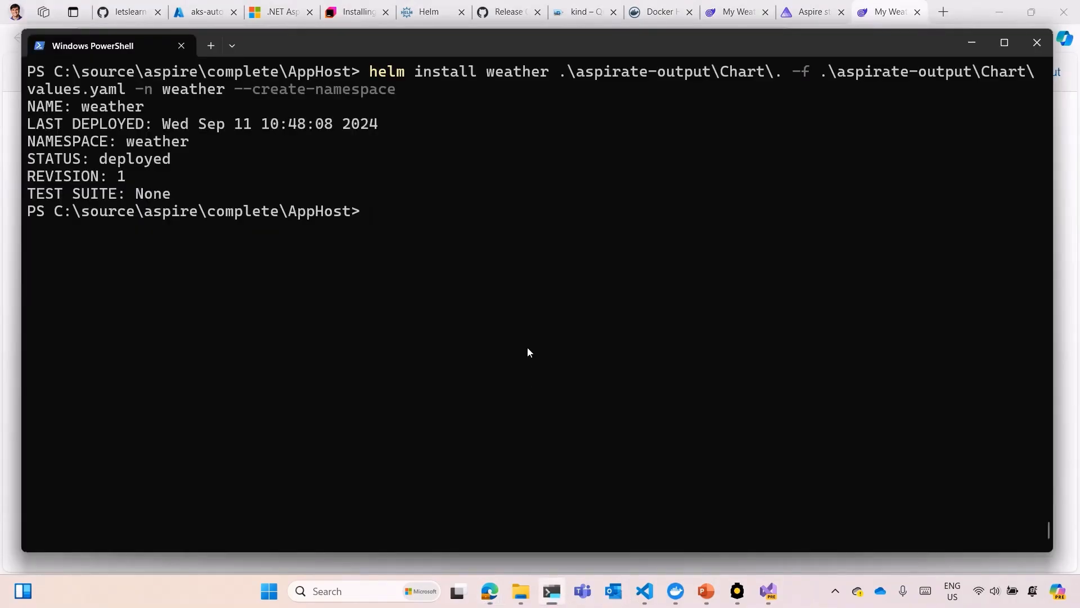
text(aspirate destroy)
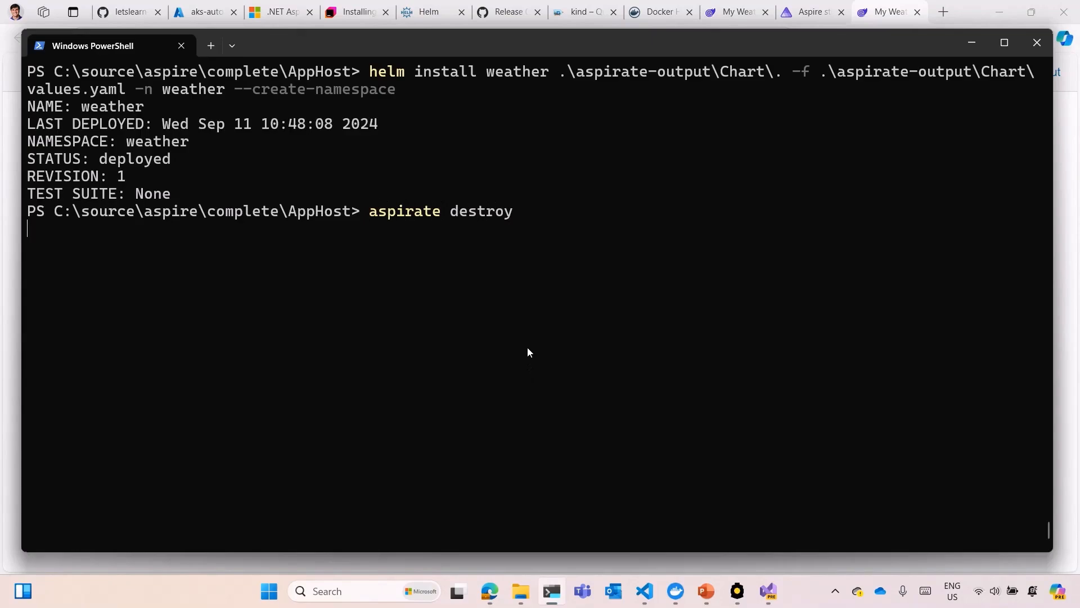
key(Return)
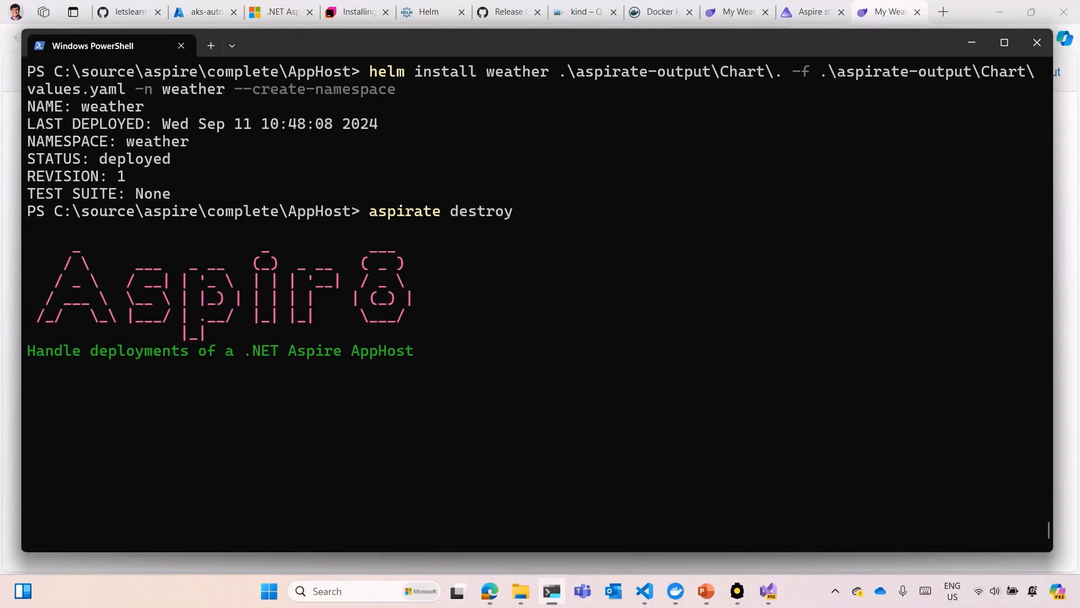
key(Return)
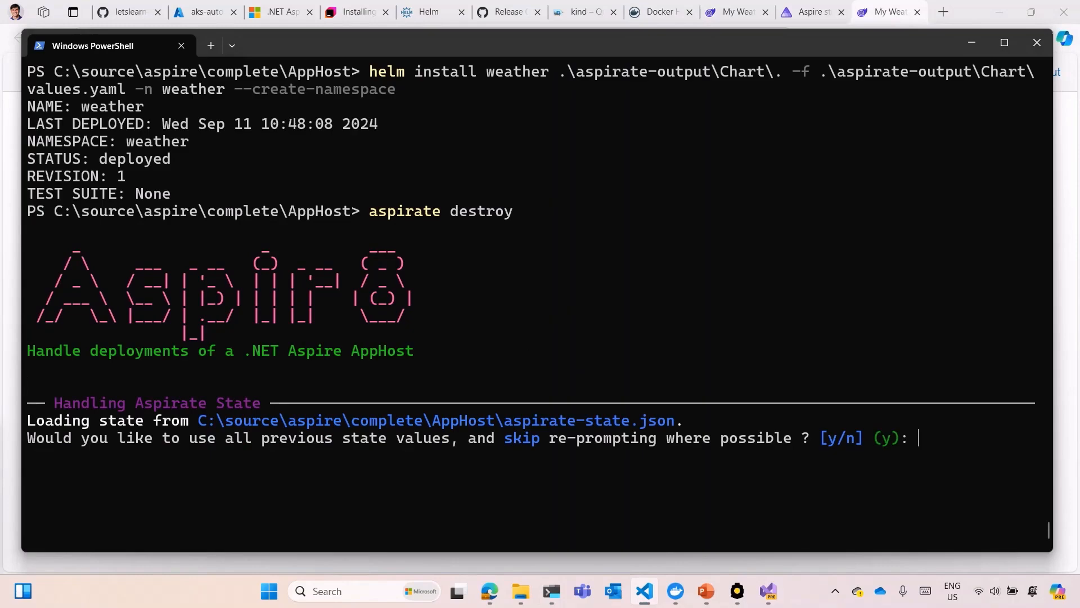
mouse_move(356, 467)
text(helm delete weather -n weather)
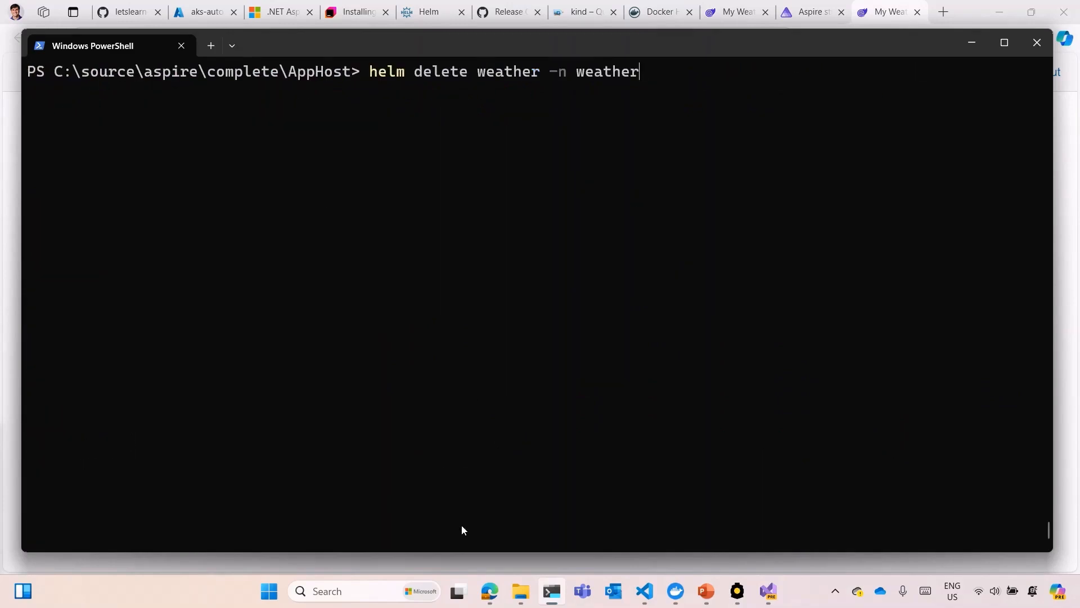
key(Return)
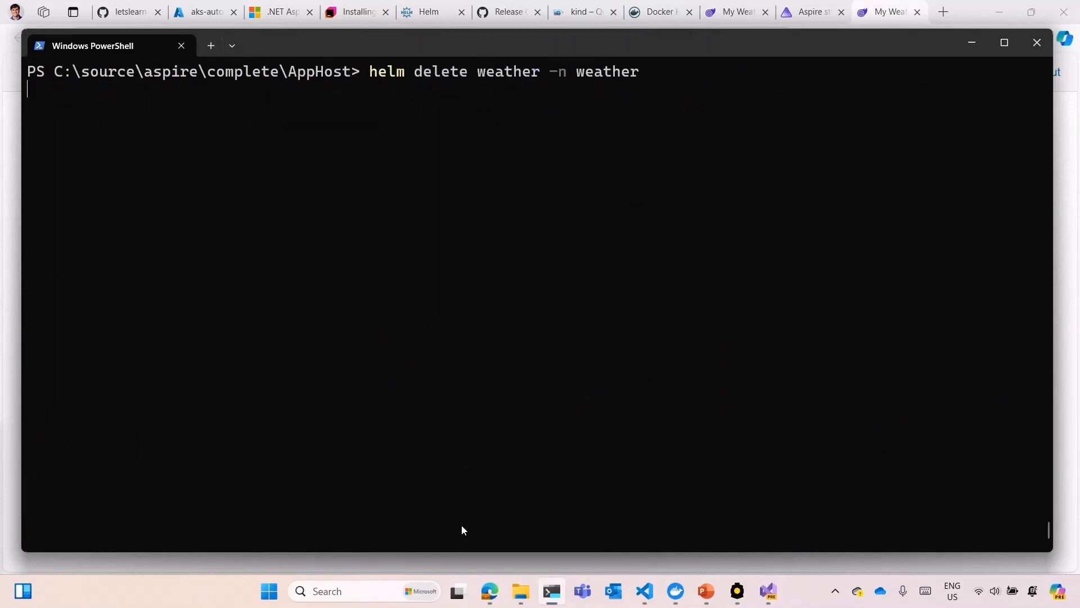
key(Return)
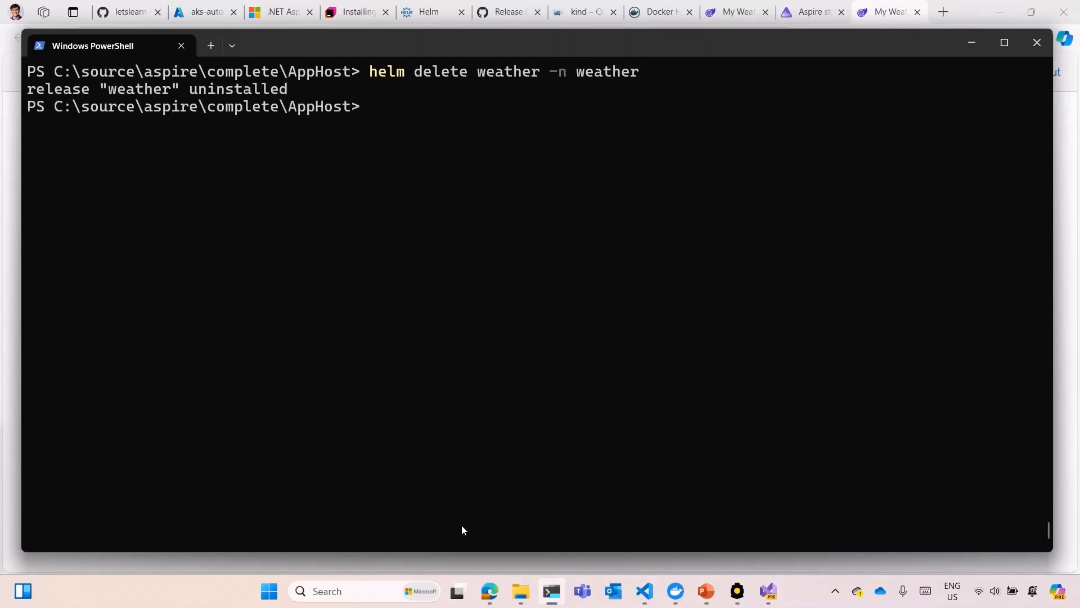
mouse_move(737, 591)
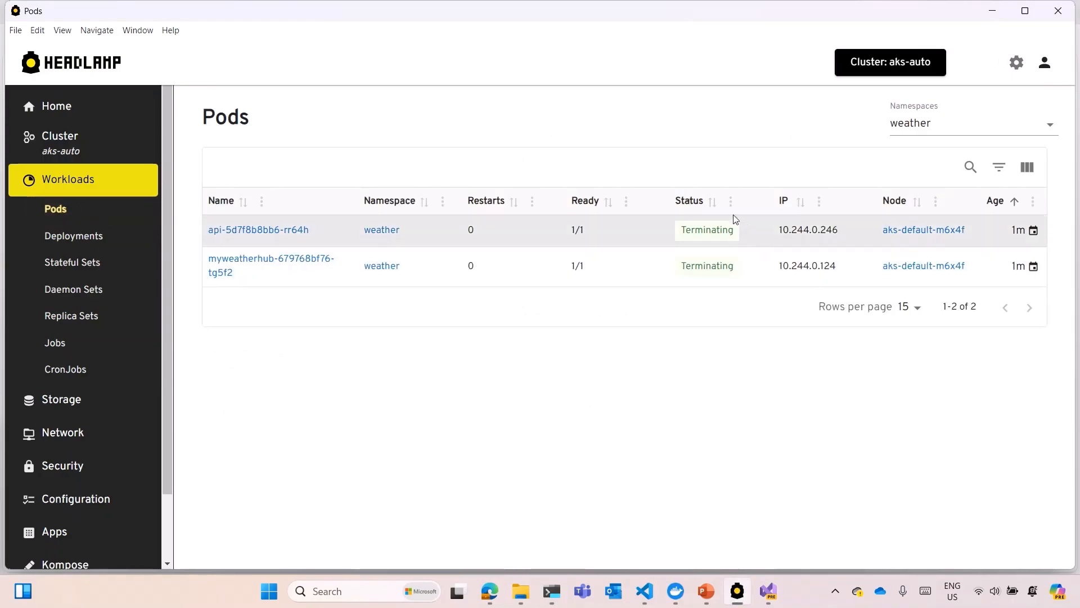
Check the terminating weather pods, then list the aks-auto cluster's four nodes.
click(55, 208)
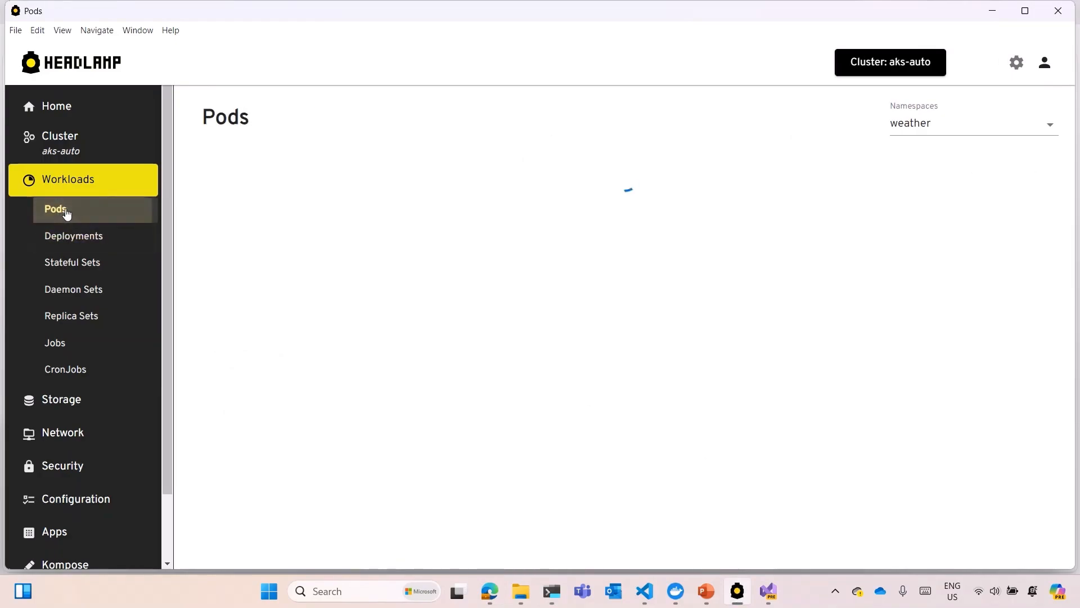
click(60, 143)
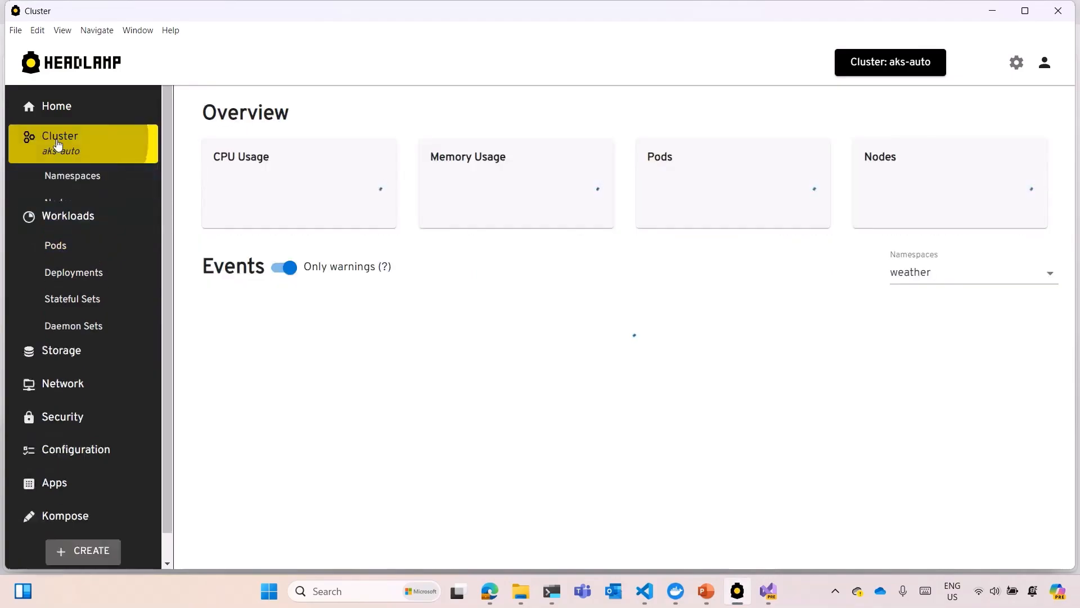
click(58, 202)
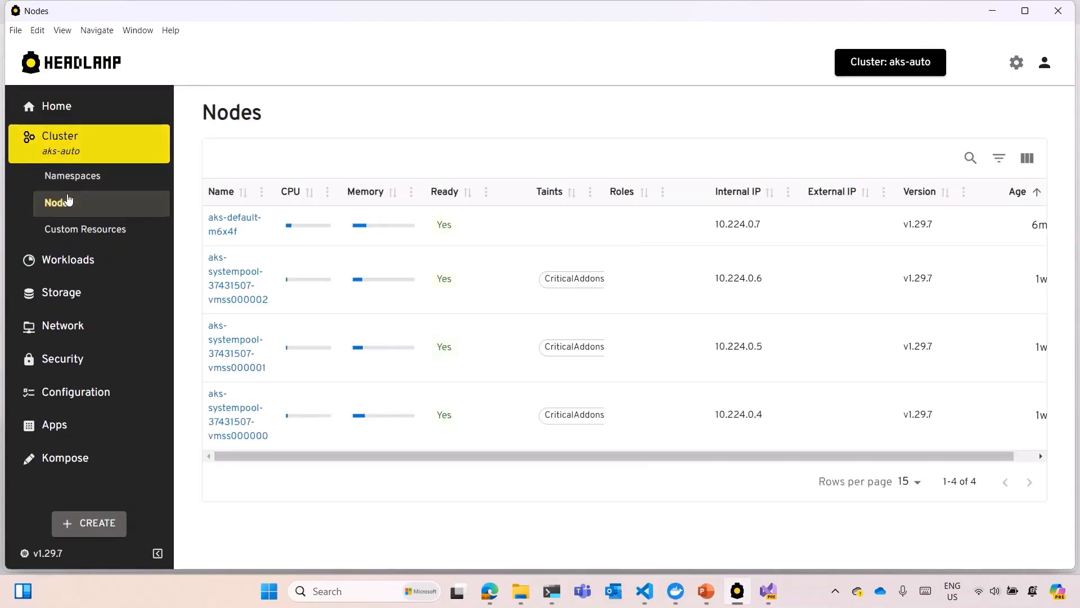
mouse_move(356, 236)
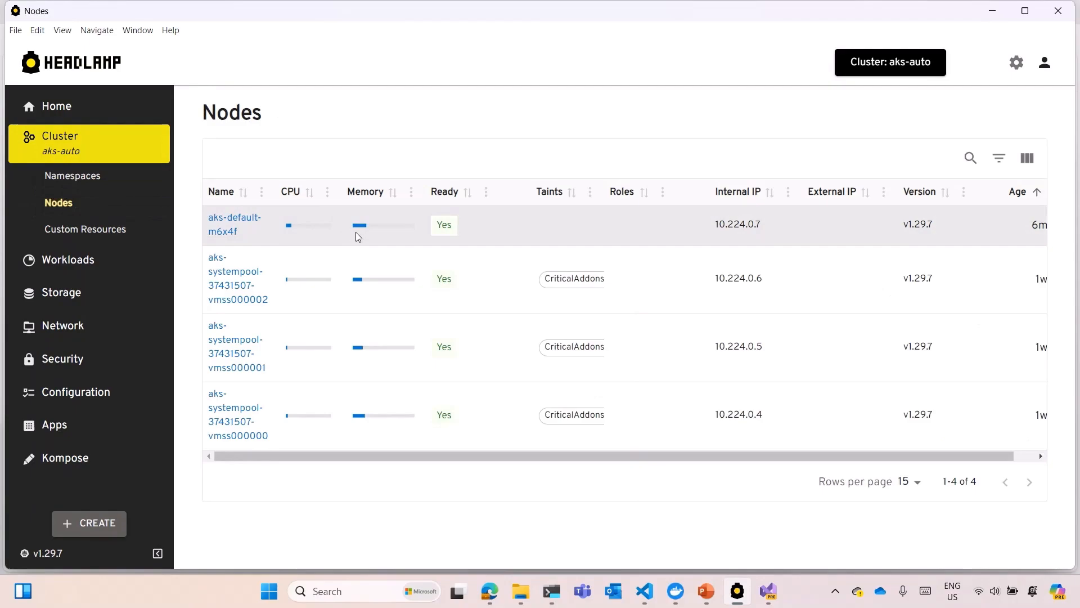
mouse_move(328, 248)
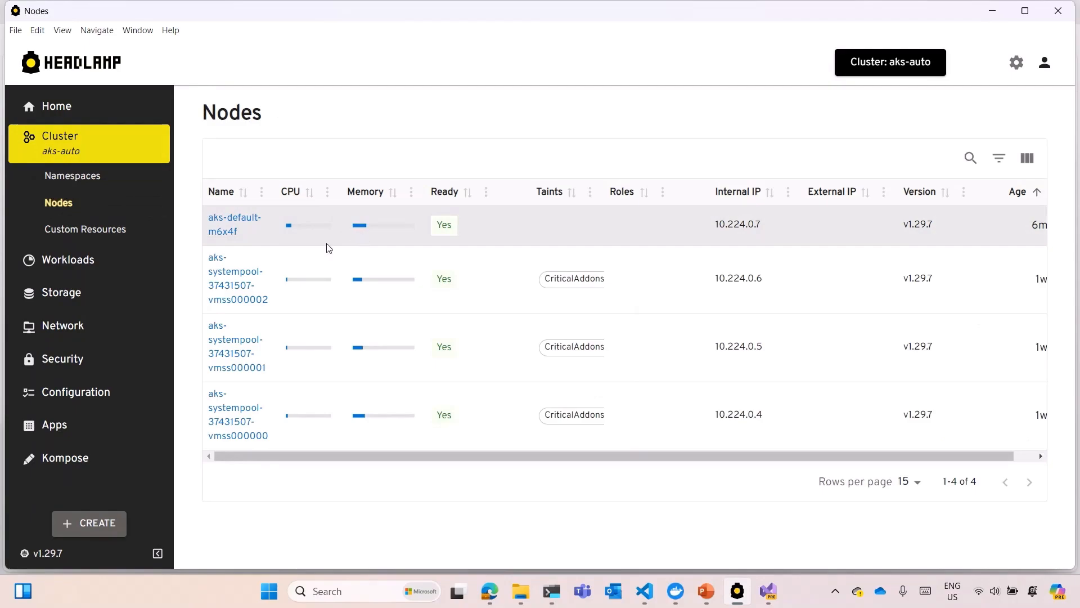